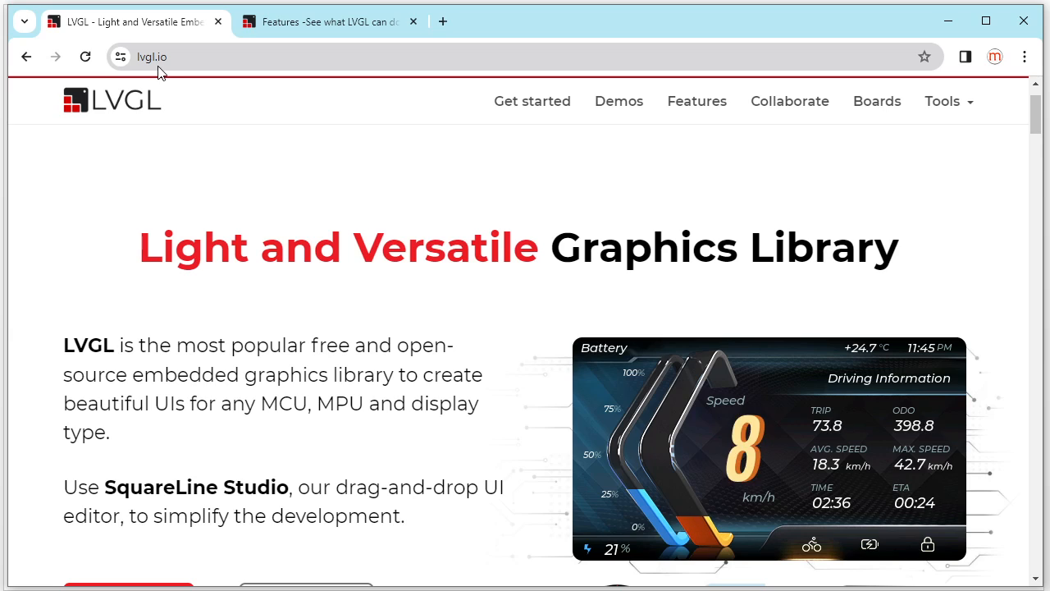
{"action": "mouse_move", "coordinate": [185, 75]}
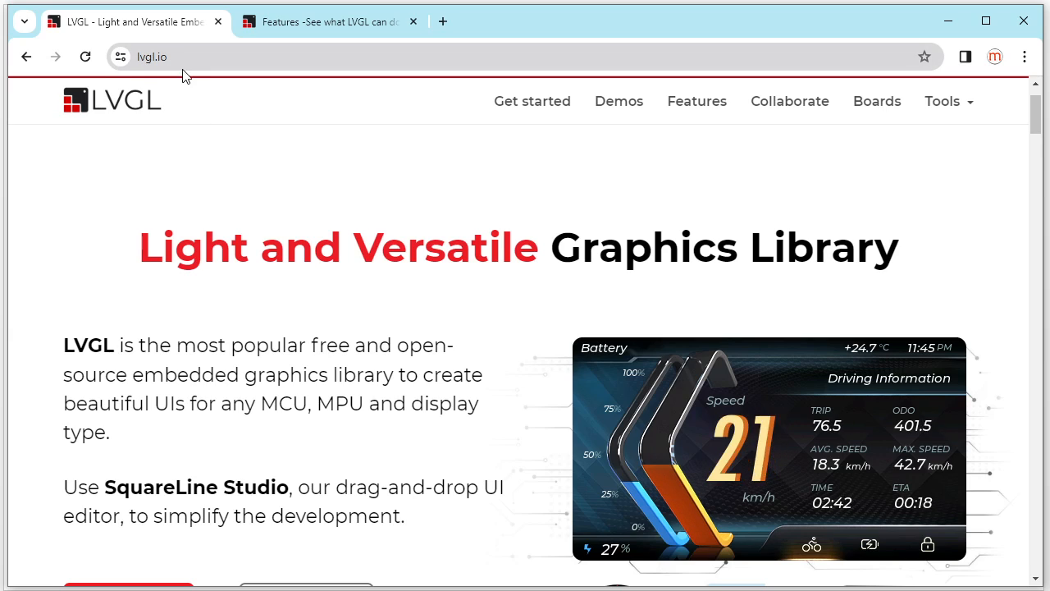
{"action": "mouse_move", "coordinate": [234, 300]}
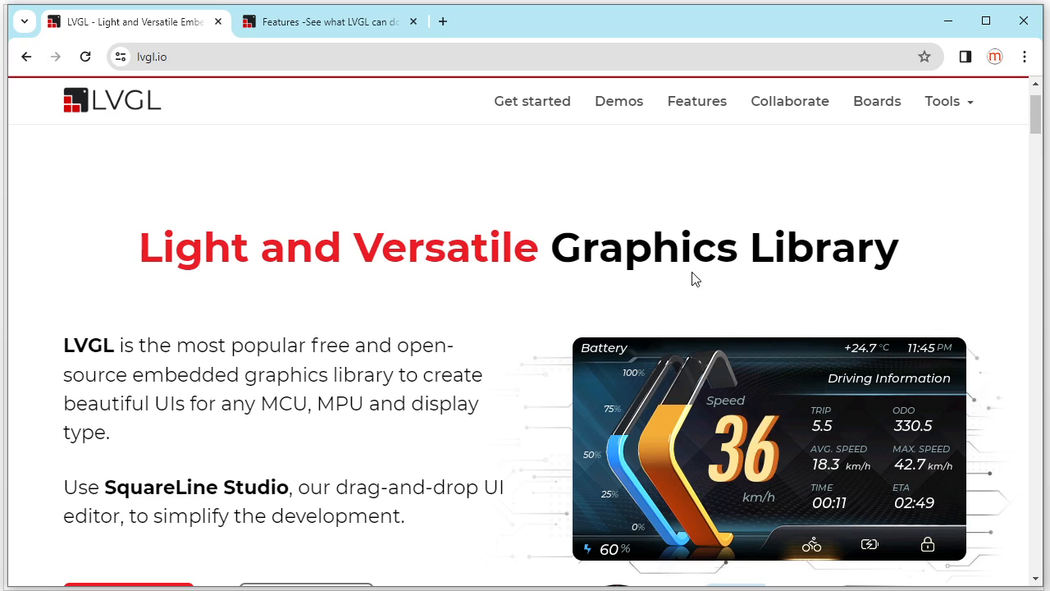
{"action": "mouse_move", "coordinate": [759, 279]}
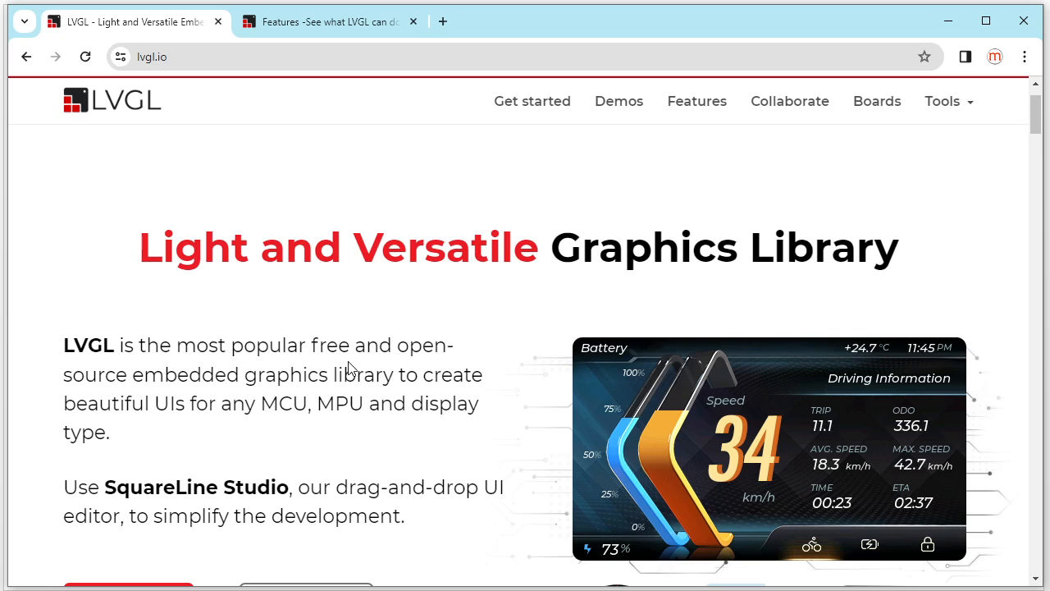
Step: Highlight “free and open-source” in the homepage intro paragraph and scroll onward
{"action": "double_click", "coordinate": [323, 344]}
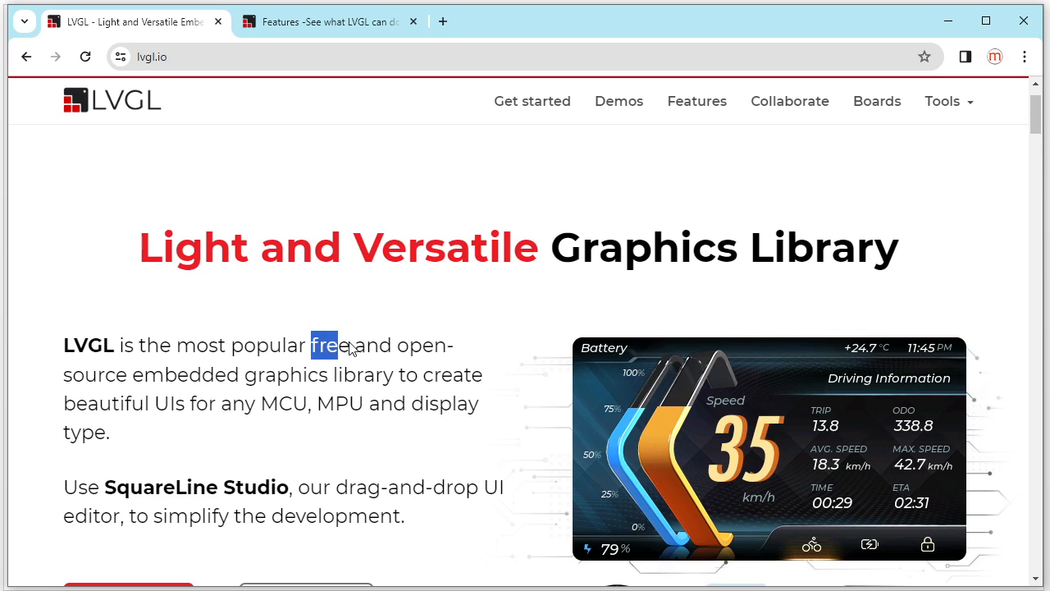
{"action": "left_click_drag", "start_coordinate": [310, 344], "coordinate": [127, 375]}
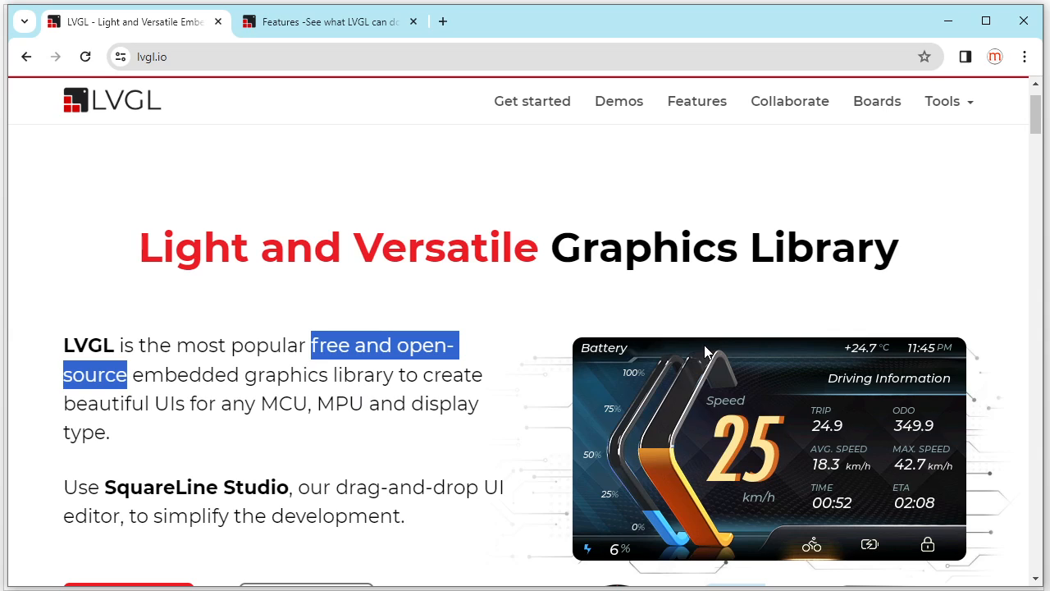
{"action": "scroll", "scroll_direction": "down", "scroll_amount": 3}
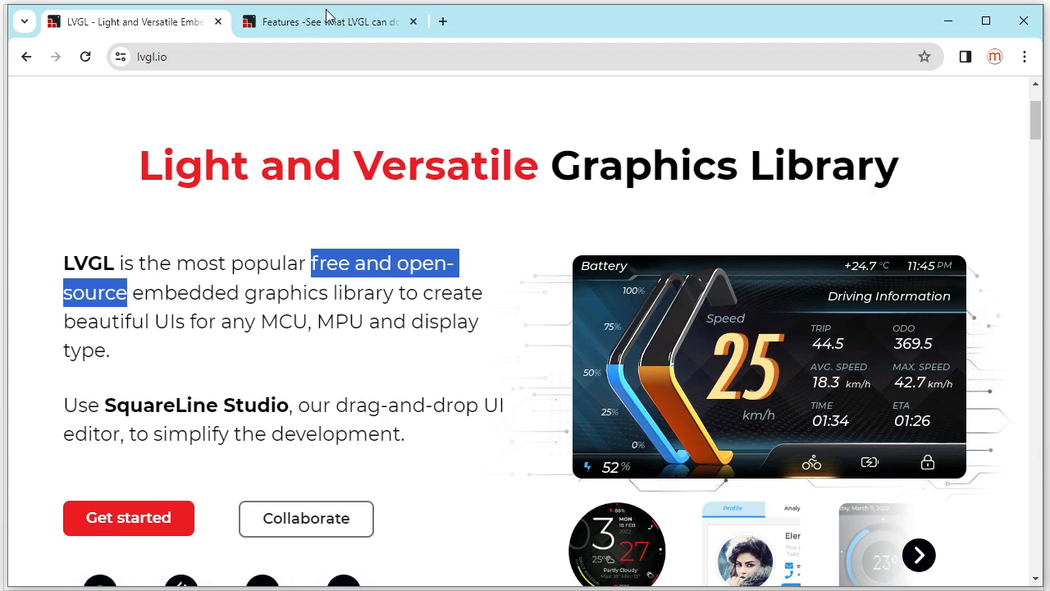
Step: Switch to the Features page and scroll down to the Open-source section
{"action": "left_click", "coordinate": [328, 21]}
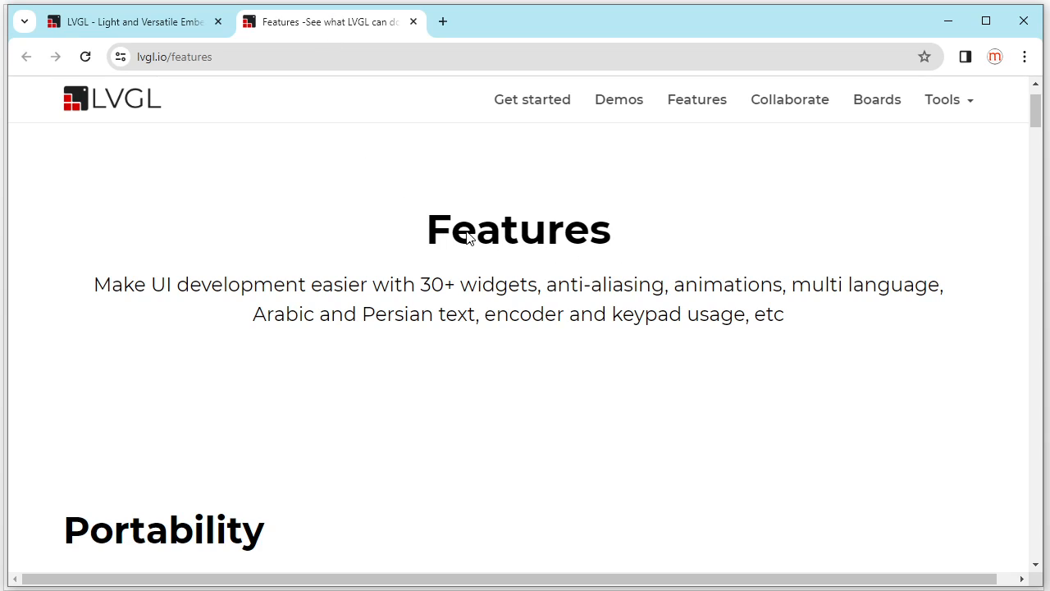
{"action": "scroll", "scroll_direction": "down", "scroll_amount": 3}
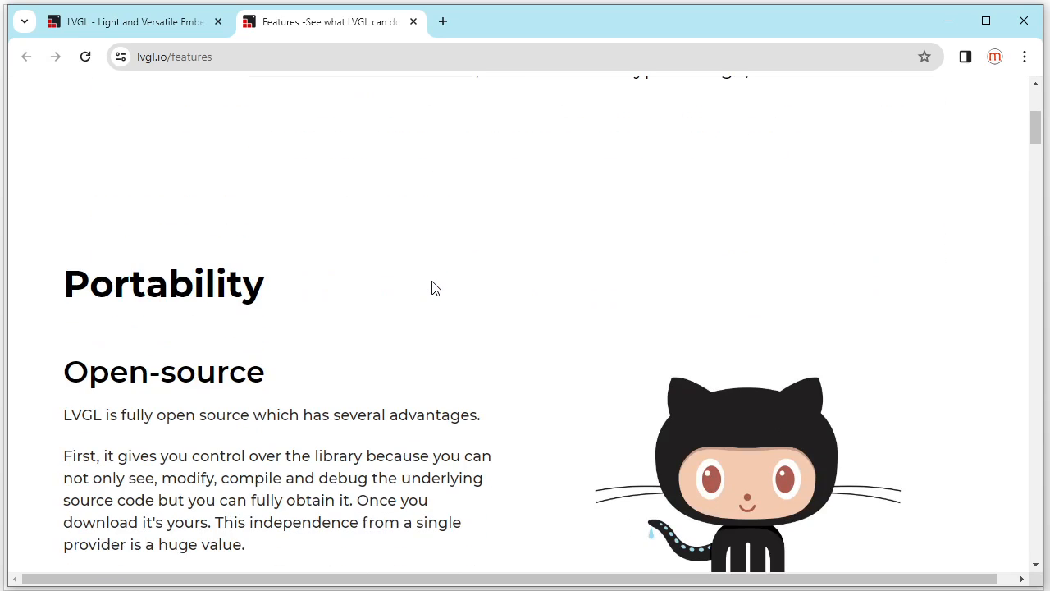
{"action": "scroll", "scroll_direction": "down", "scroll_amount": 3}
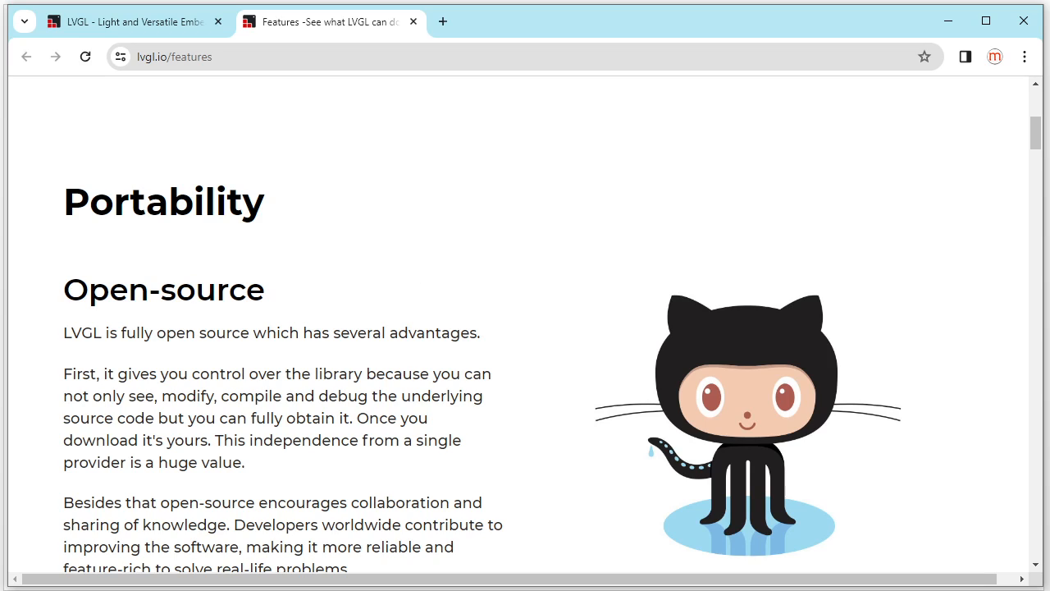
{"action": "mouse_move", "coordinate": [229, 309]}
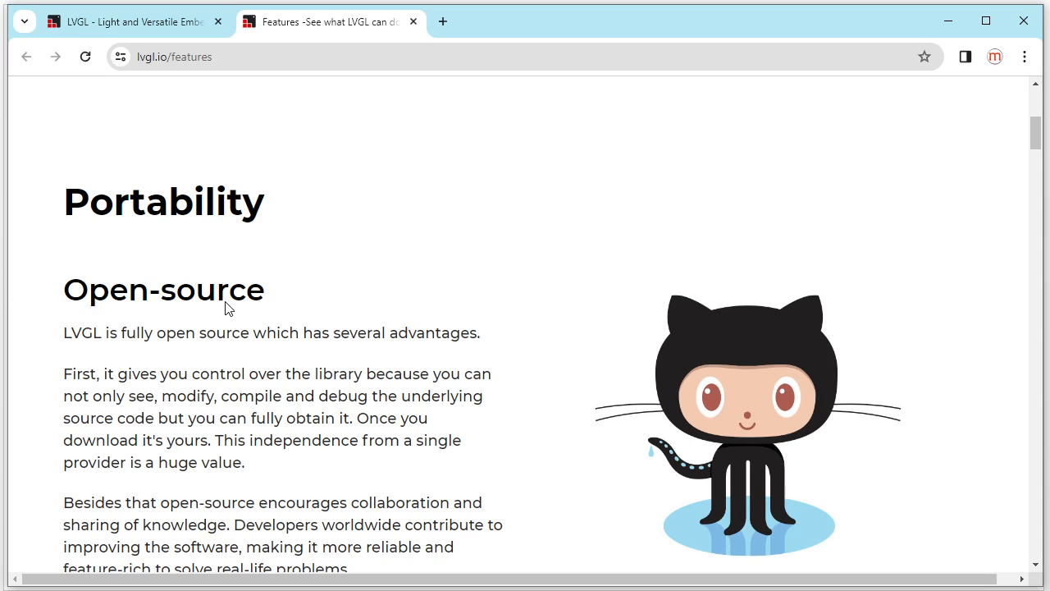
{"action": "scroll", "scroll_direction": "down", "scroll_amount": 3}
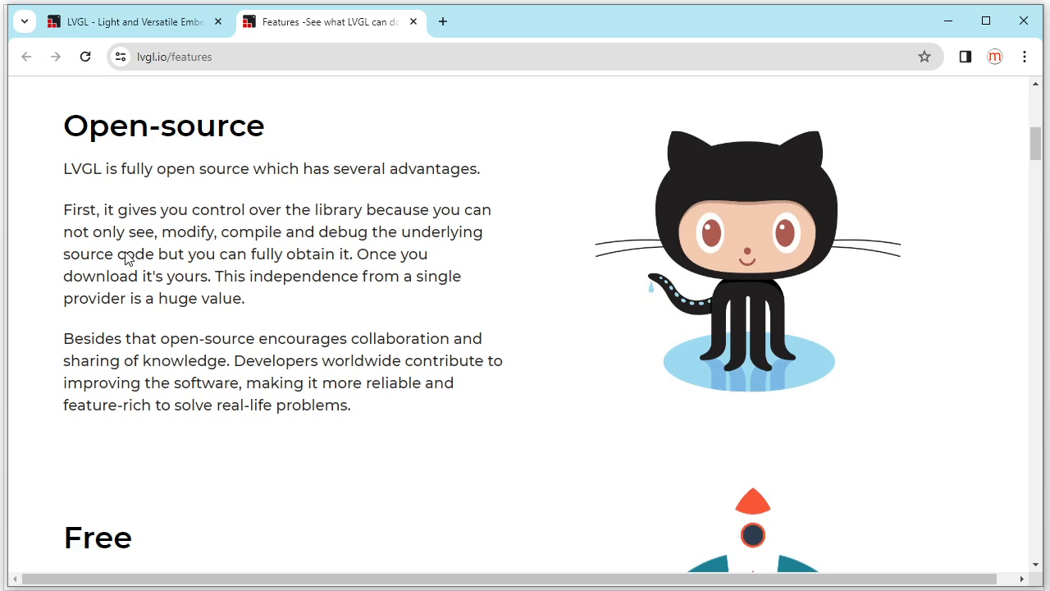
Step: Highlight “see, modify, compile and debug” in the Open-source text
{"action": "left_click_drag", "start_coordinate": [128, 231], "coordinate": [208, 231]}
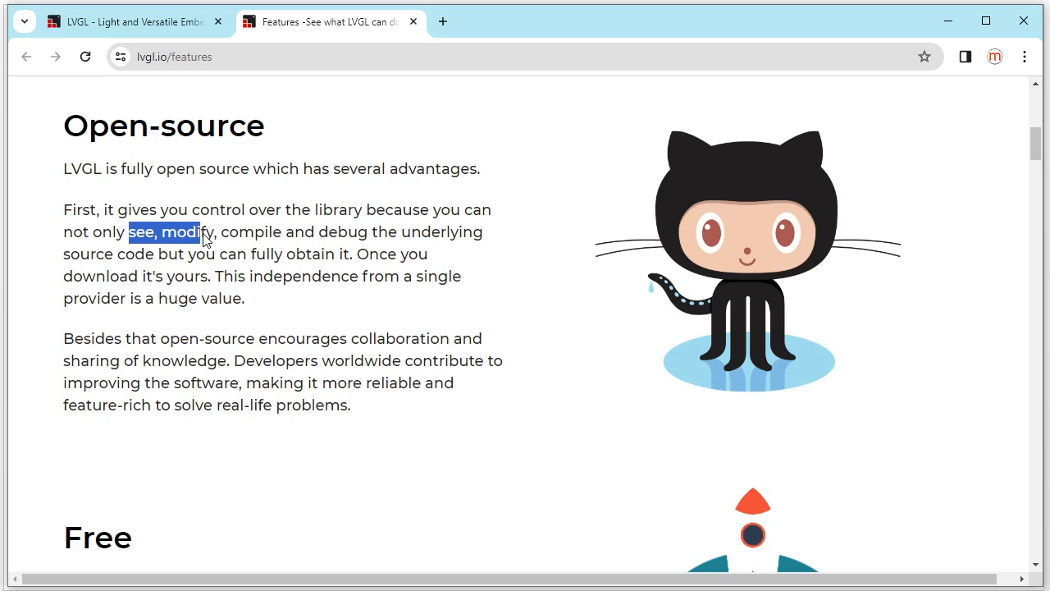
{"action": "left_click_drag", "start_coordinate": [205, 231], "coordinate": [336, 231]}
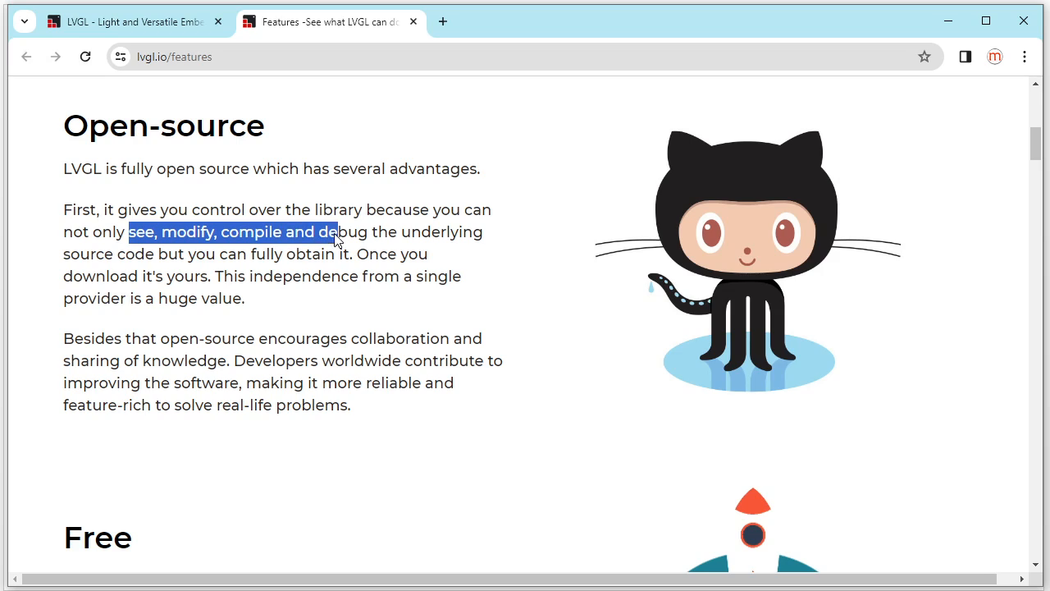
{"action": "left_click_drag", "start_coordinate": [336, 231], "coordinate": [369, 231]}
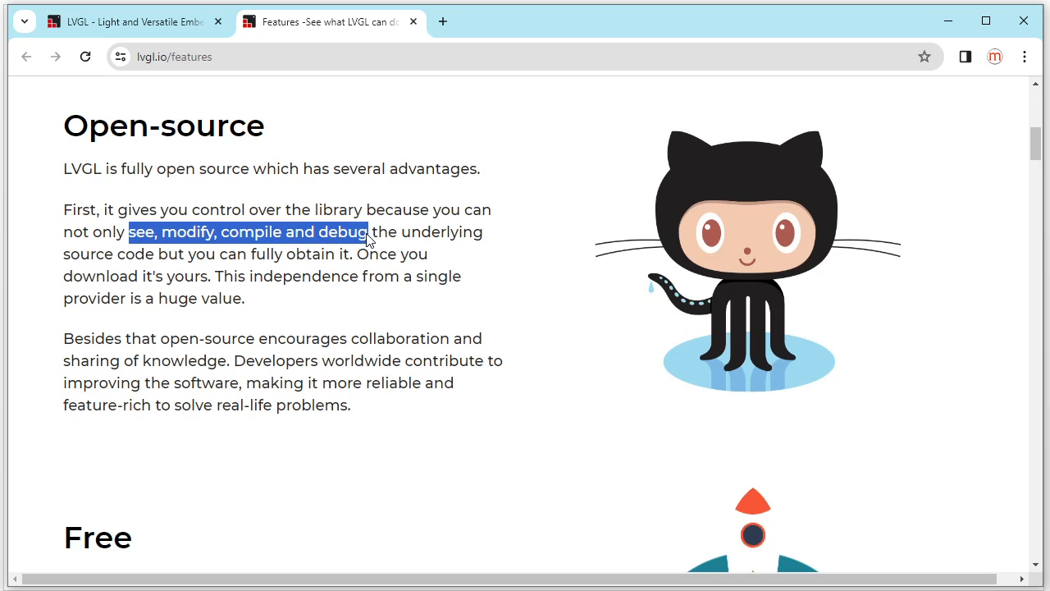
{"action": "mouse_move", "coordinate": [302, 253]}
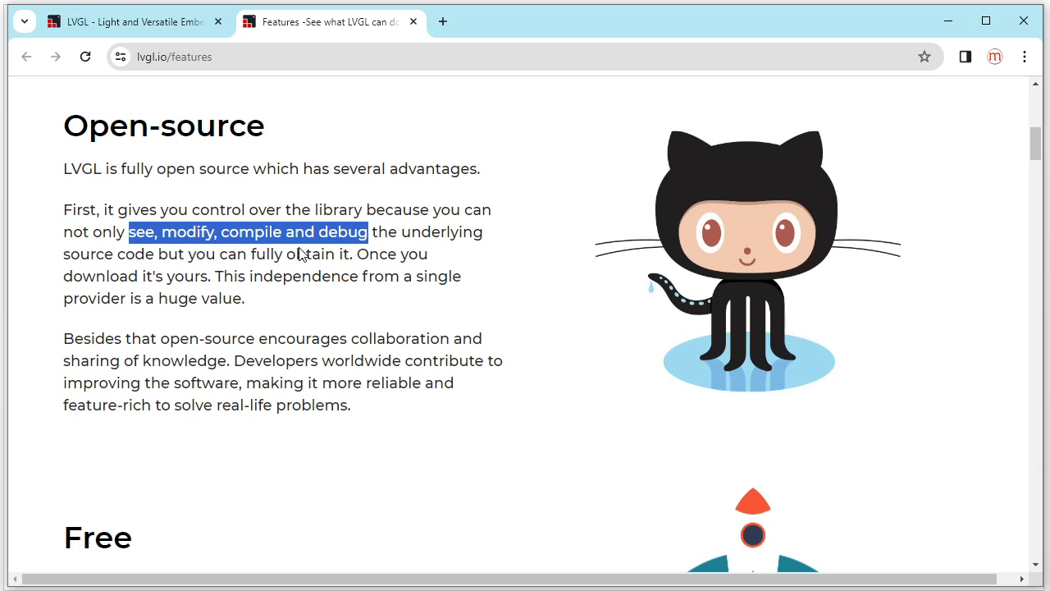
{"action": "scroll", "scroll_direction": "down", "scroll_amount": 3}
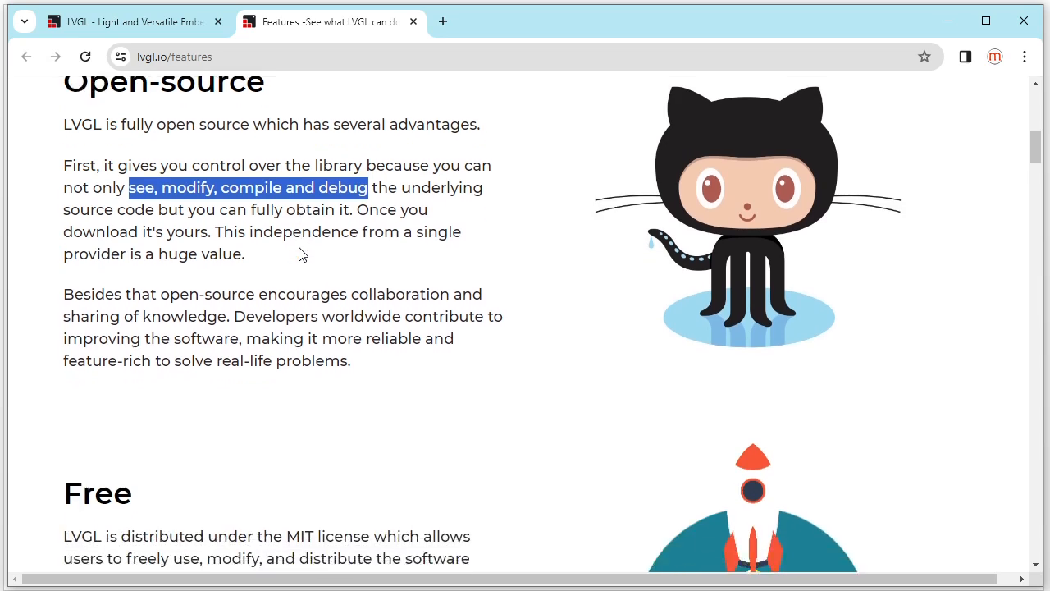
Step: Scroll to the Free section and highlight “MIT” in its license sentence
{"action": "scroll", "scroll_direction": "down", "scroll_amount": 3}
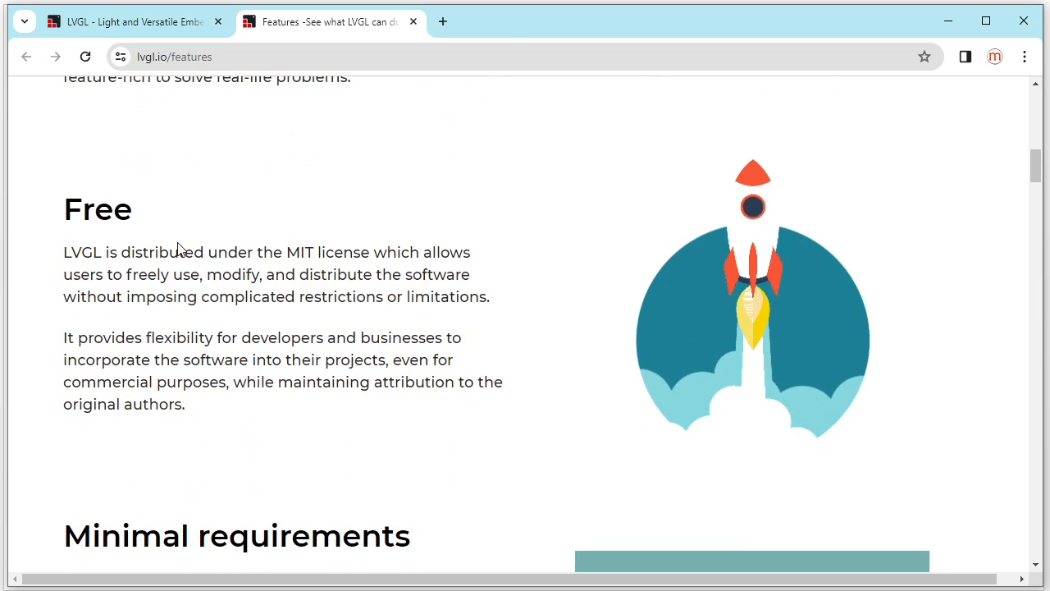
{"action": "mouse_move", "coordinate": [90, 225]}
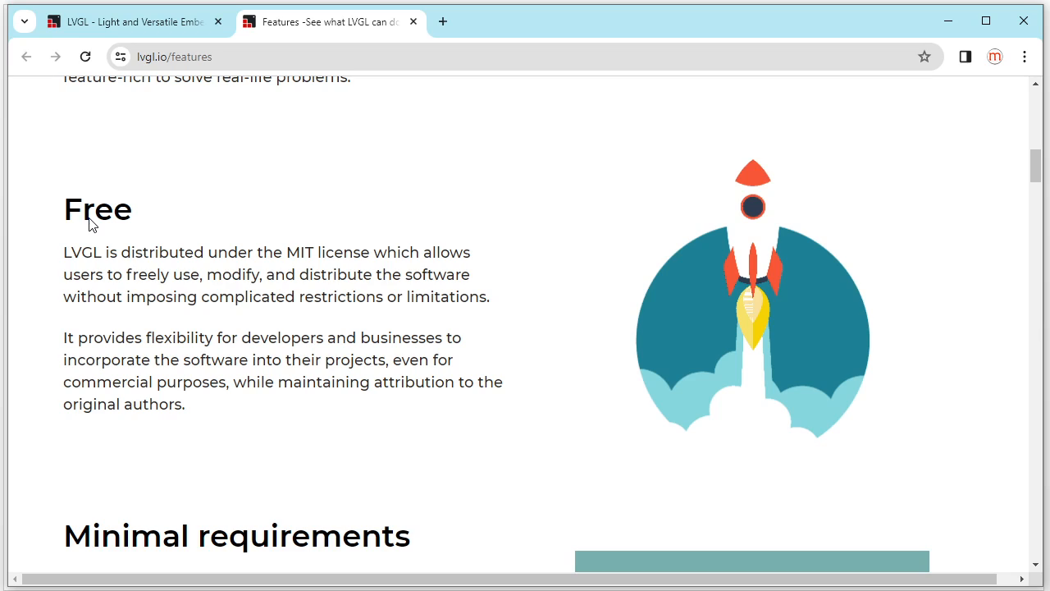
{"action": "double_click", "coordinate": [294, 252]}
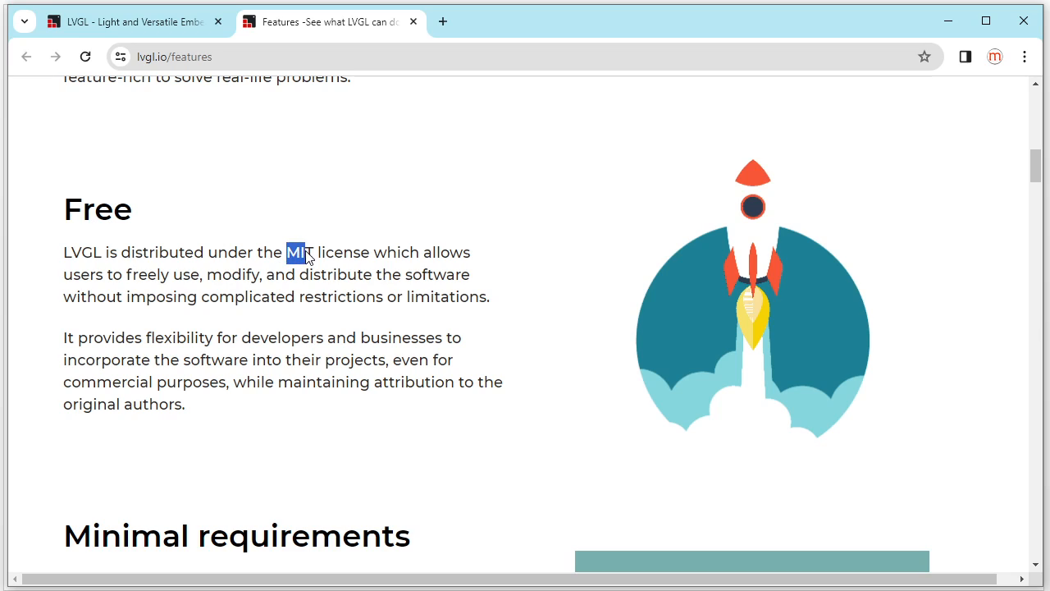
{"action": "double_click", "coordinate": [298, 252]}
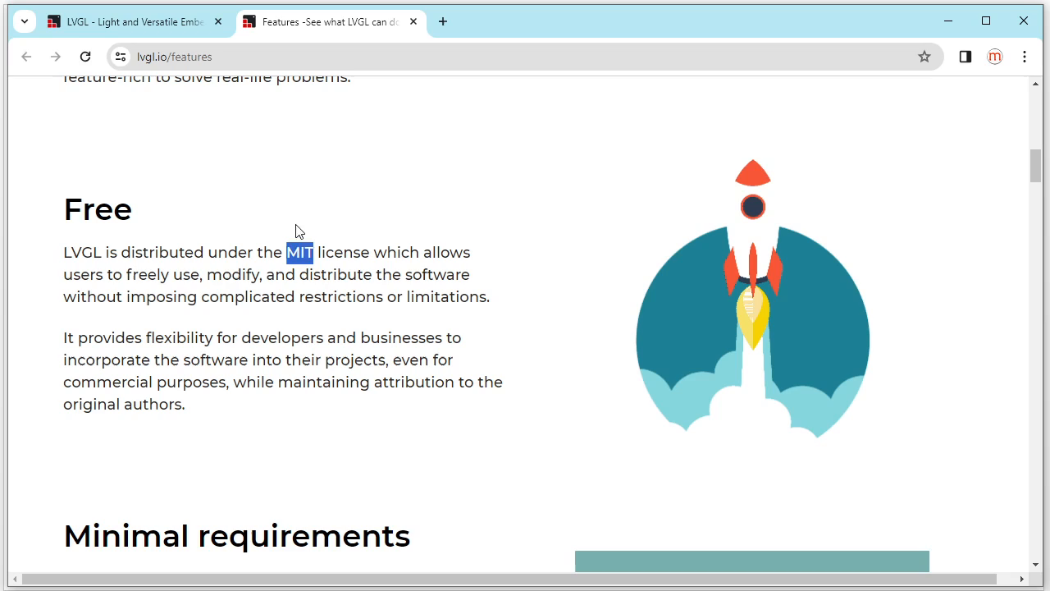
{"action": "mouse_move", "coordinate": [327, 261]}
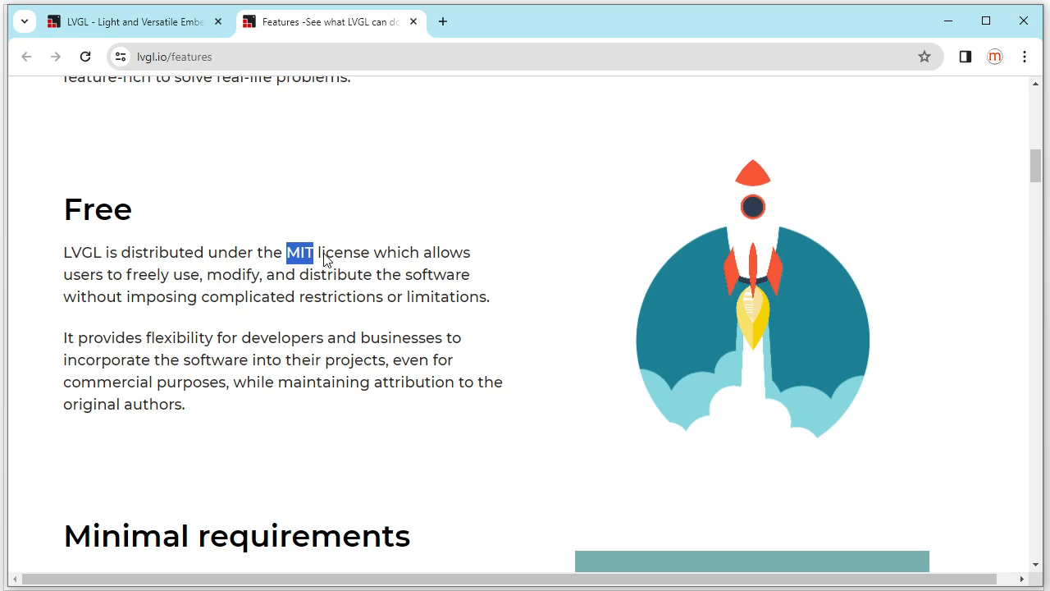
{"action": "mouse_move", "coordinate": [73, 394]}
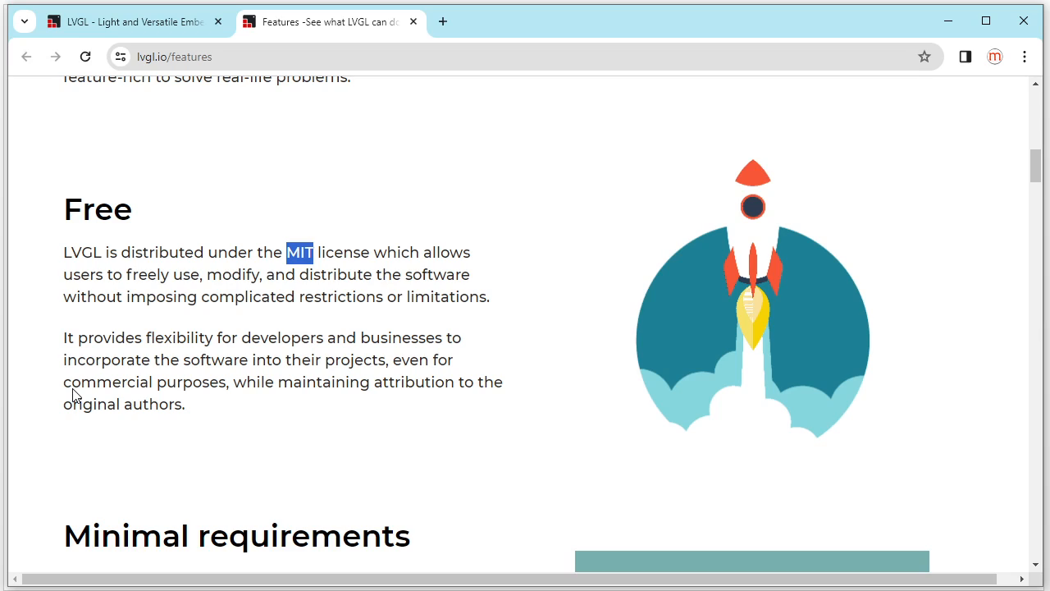
{"action": "mouse_move", "coordinate": [123, 386]}
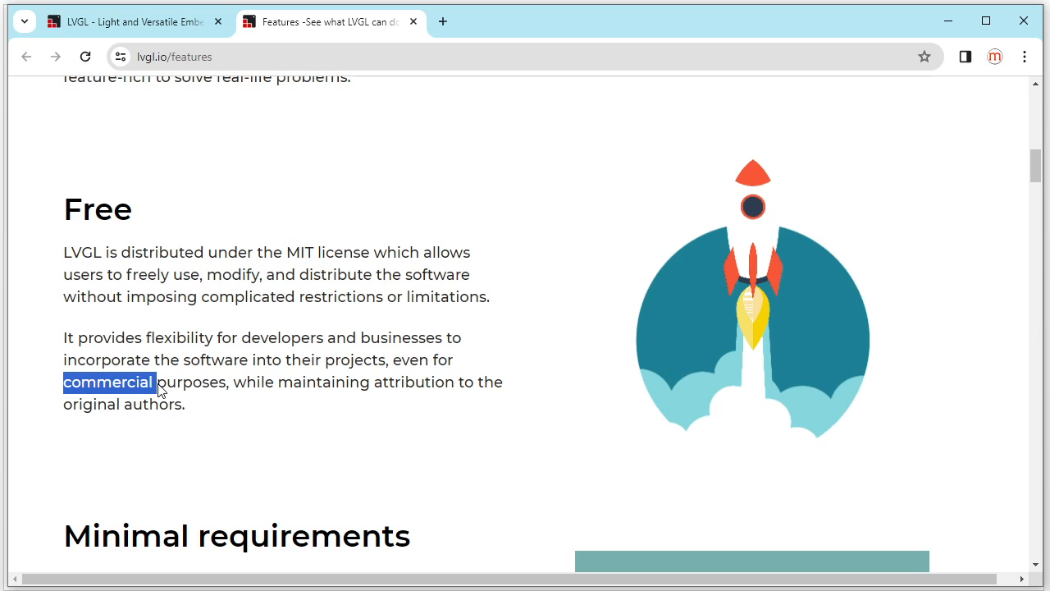
{"action": "mouse_move", "coordinate": [236, 432]}
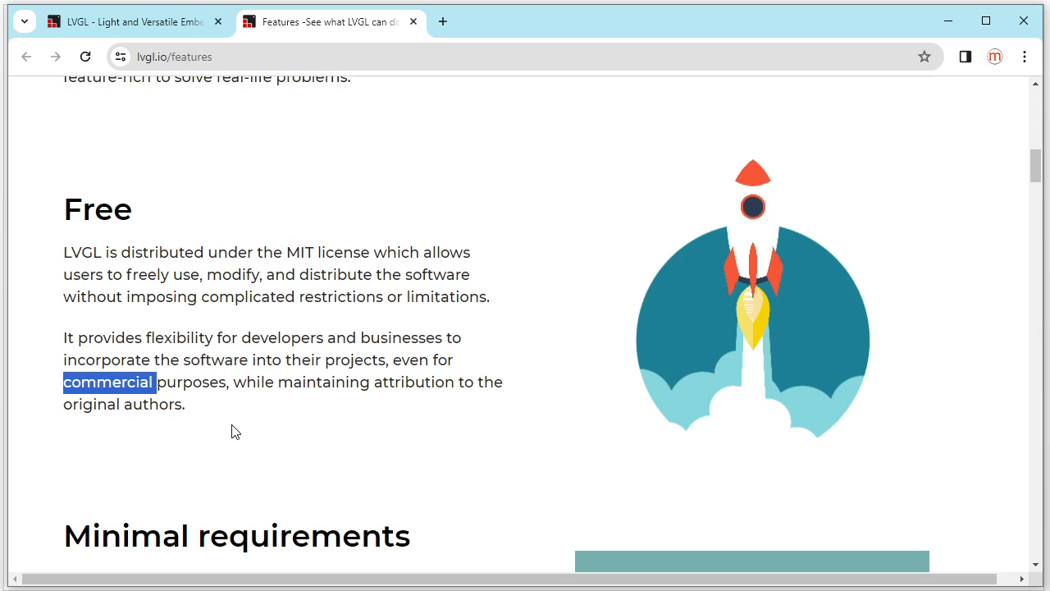
Step: Scroll down the Features page to the Minimal requirements list
{"action": "scroll", "scroll_direction": "down", "scroll_amount": 3}
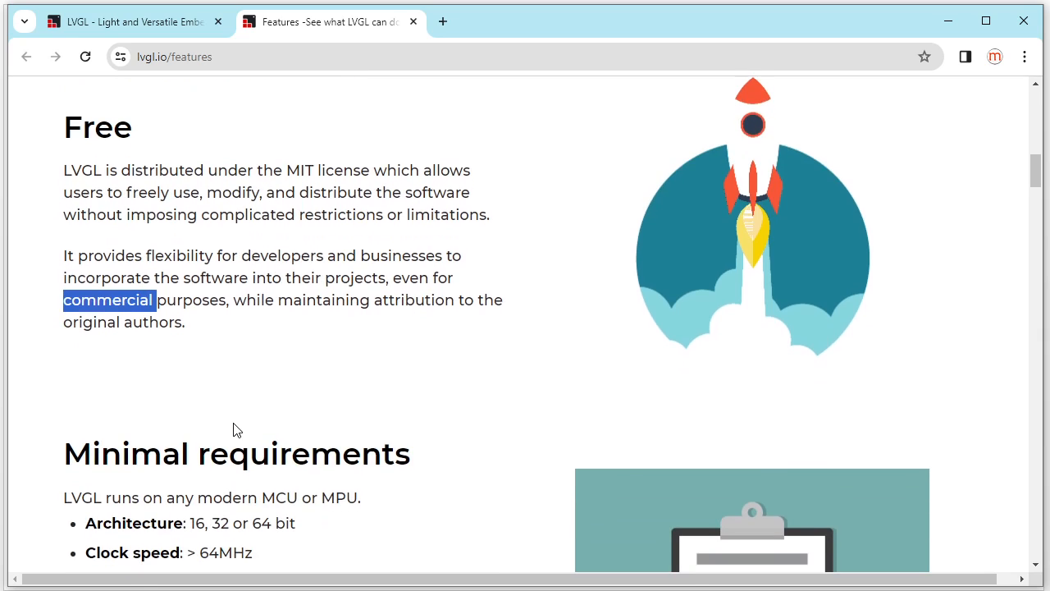
{"action": "scroll", "scroll_direction": "down", "scroll_amount": 3}
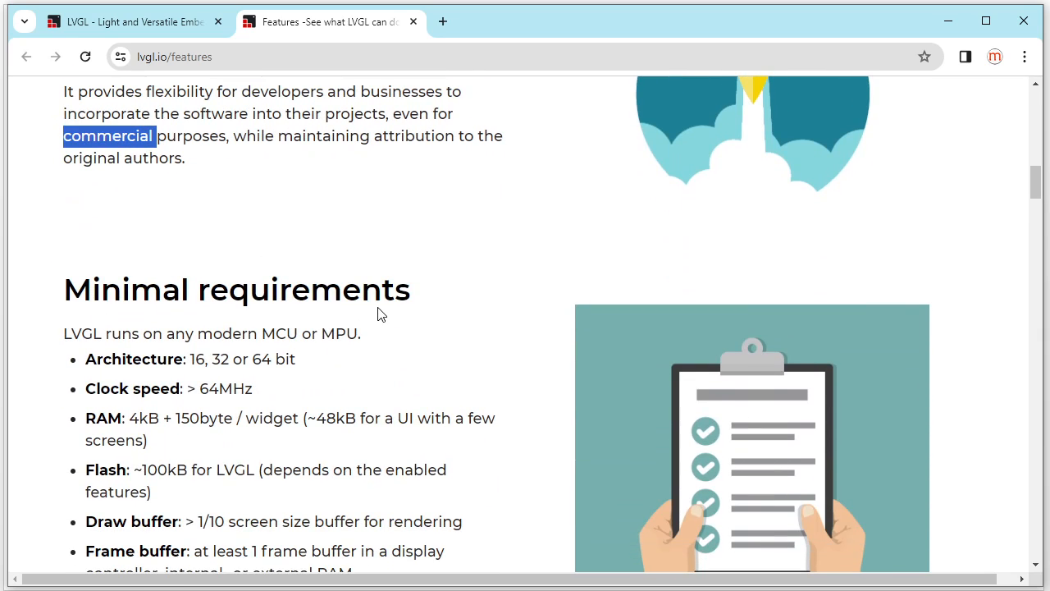
{"action": "scroll", "scroll_direction": "down", "scroll_amount": 3}
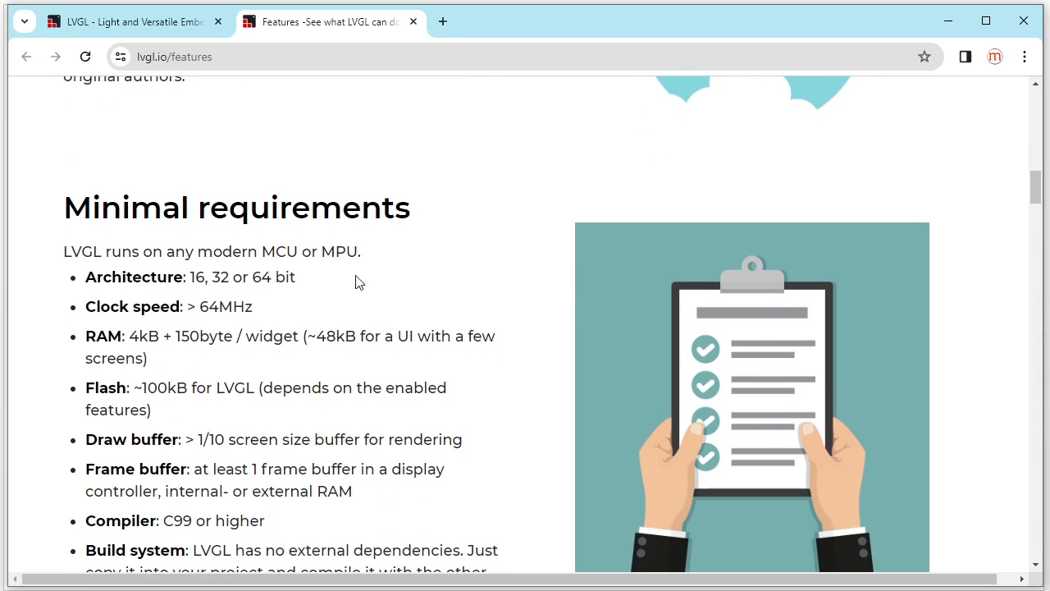
{"action": "scroll", "scroll_direction": "down", "scroll_amount": 3}
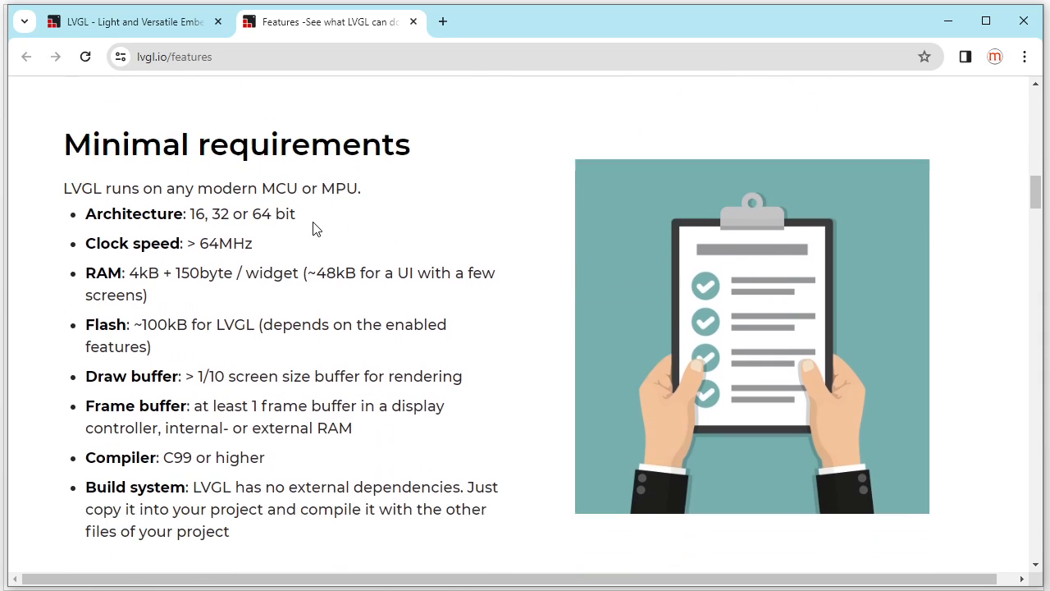
{"action": "scroll", "scroll_direction": "down", "scroll_amount": 3}
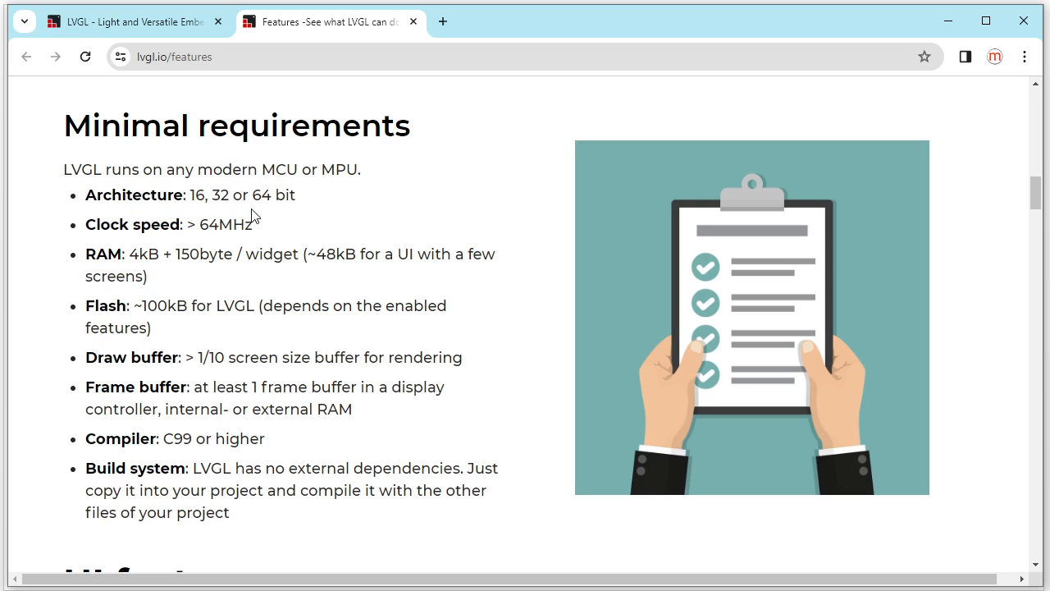
{"action": "mouse_move", "coordinate": [204, 248]}
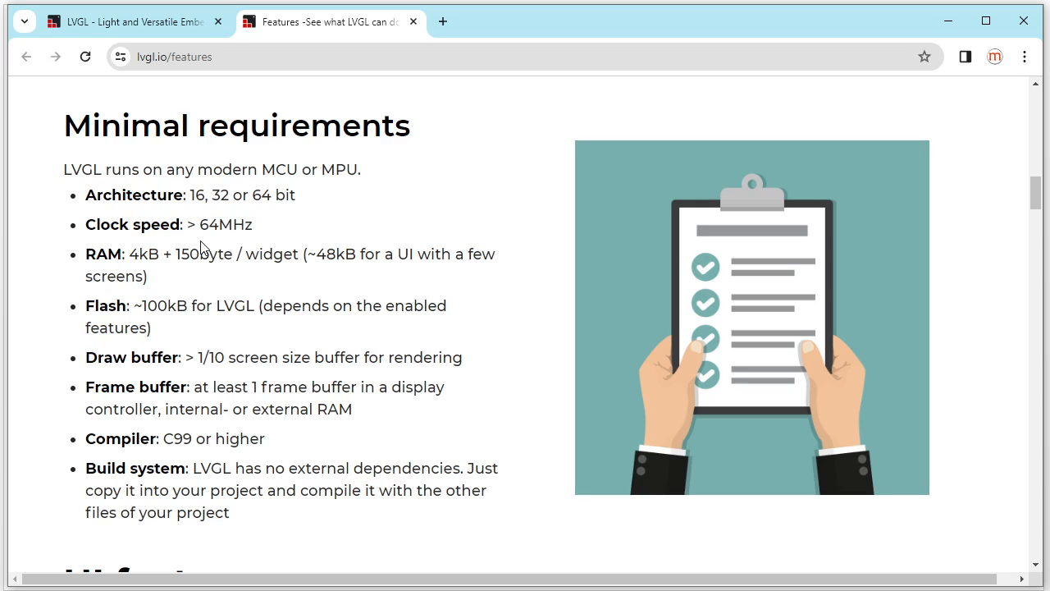
{"action": "mouse_move", "coordinate": [93, 262]}
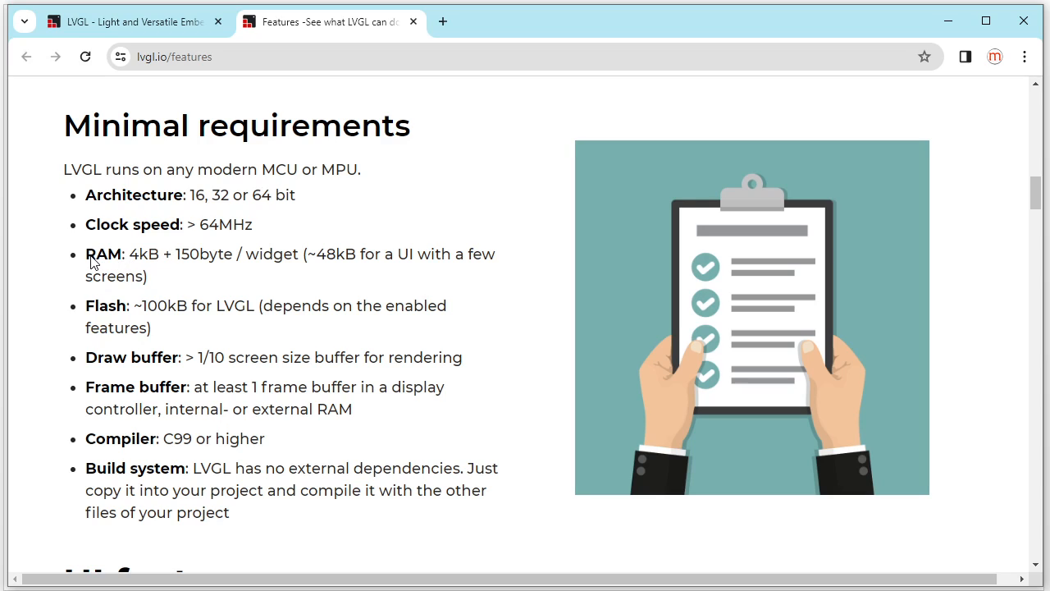
{"action": "mouse_move", "coordinate": [158, 276]}
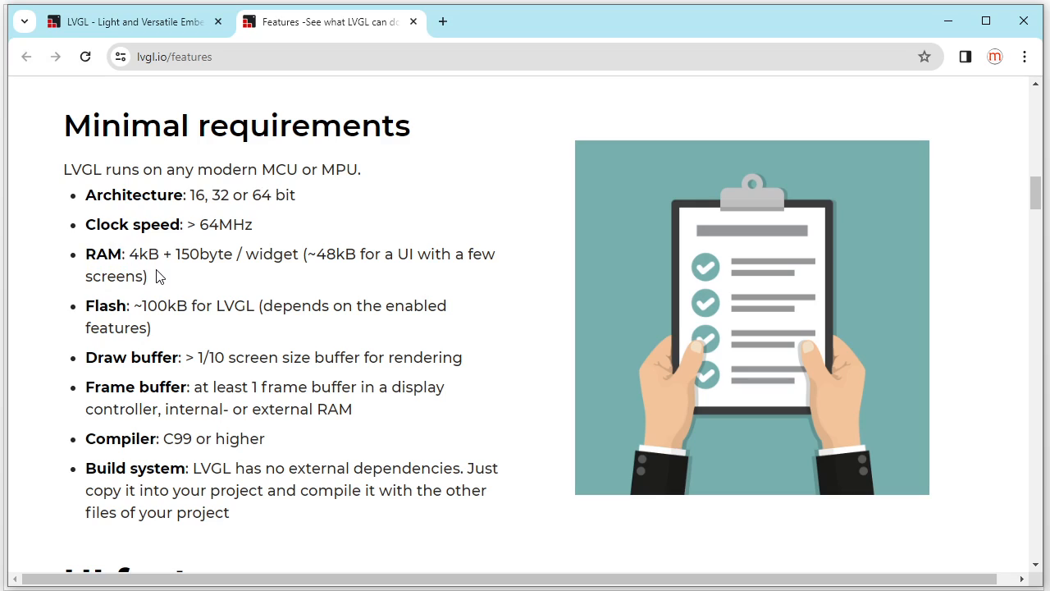
{"action": "mouse_move", "coordinate": [135, 263]}
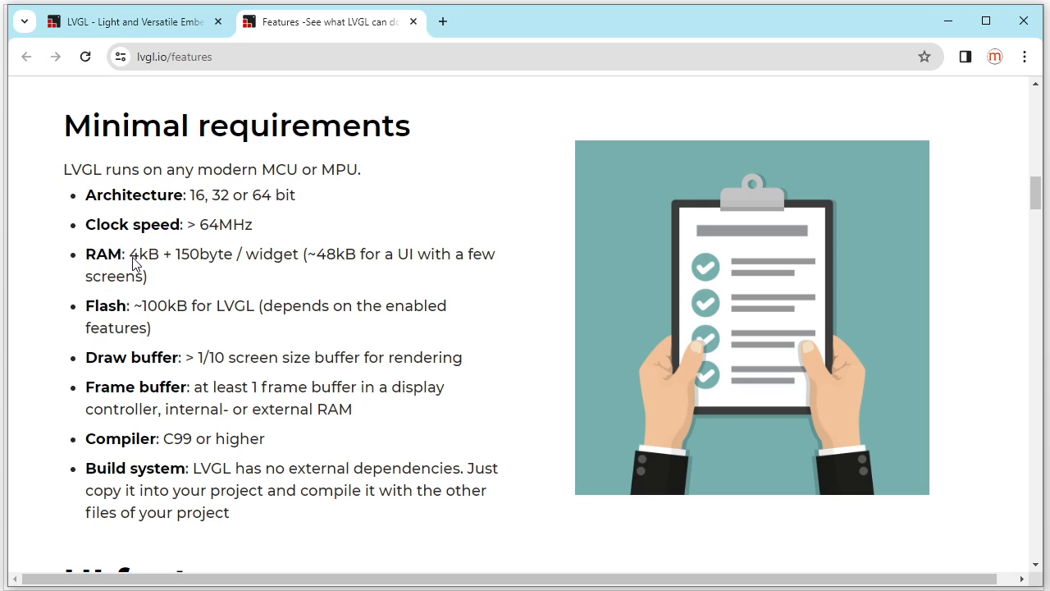
Step: Highlight the 4kB + 150byte RAM and ~100kB Flash figures and their labels
{"action": "left_click_drag", "start_coordinate": [128, 253], "coordinate": [218, 254]}
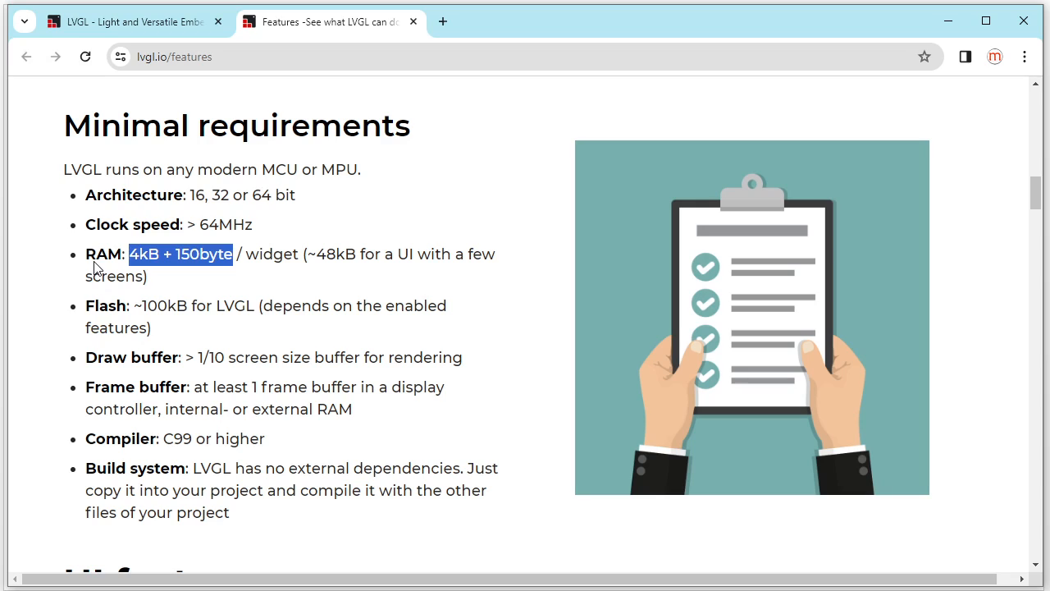
{"action": "mouse_move", "coordinate": [181, 352]}
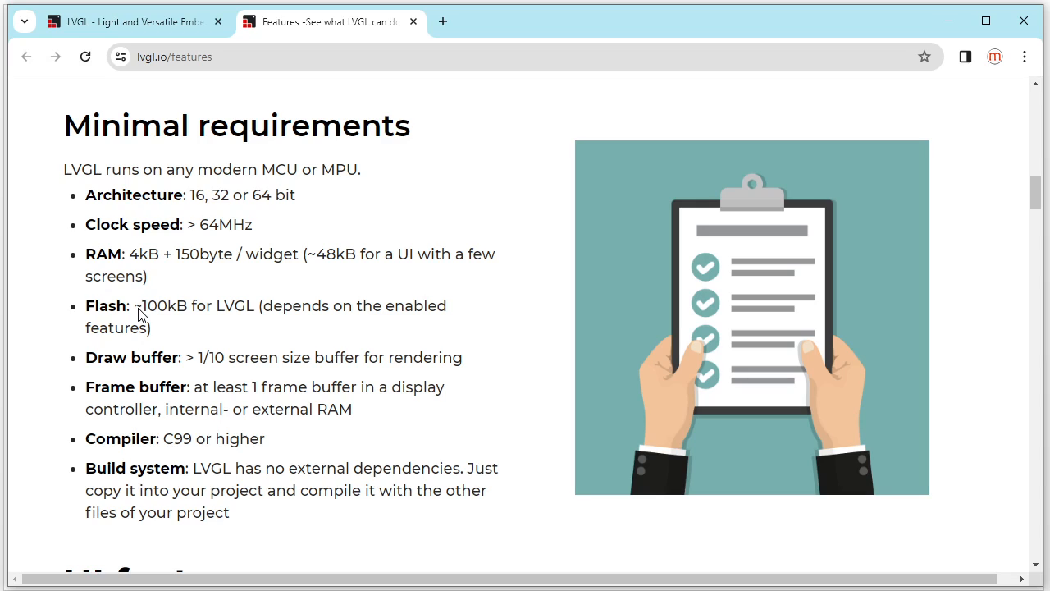
{"action": "double_click", "coordinate": [160, 305]}
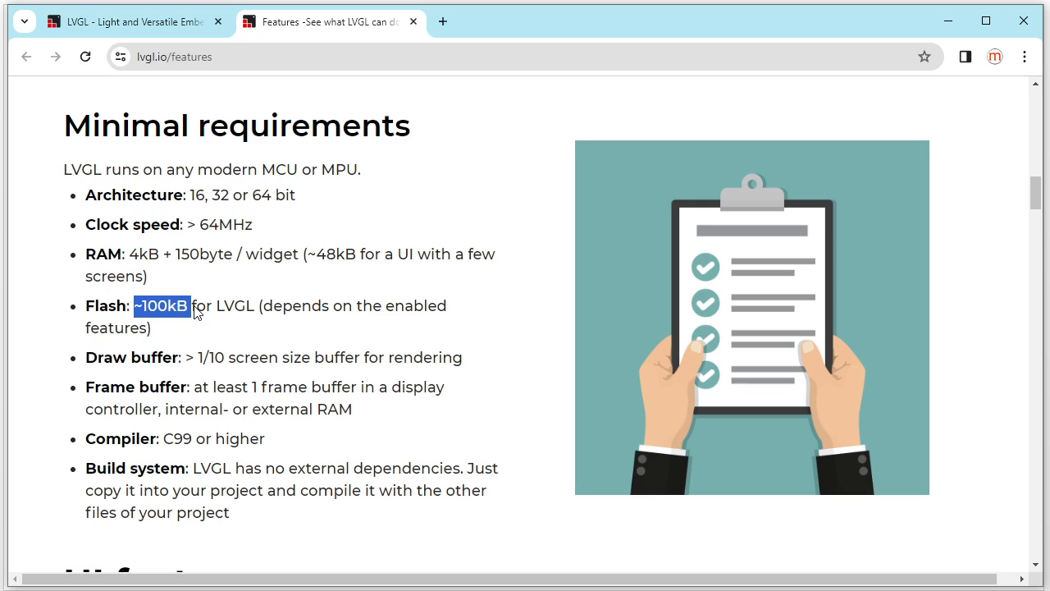
{"action": "left_click_drag", "start_coordinate": [135, 306], "coordinate": [250, 306]}
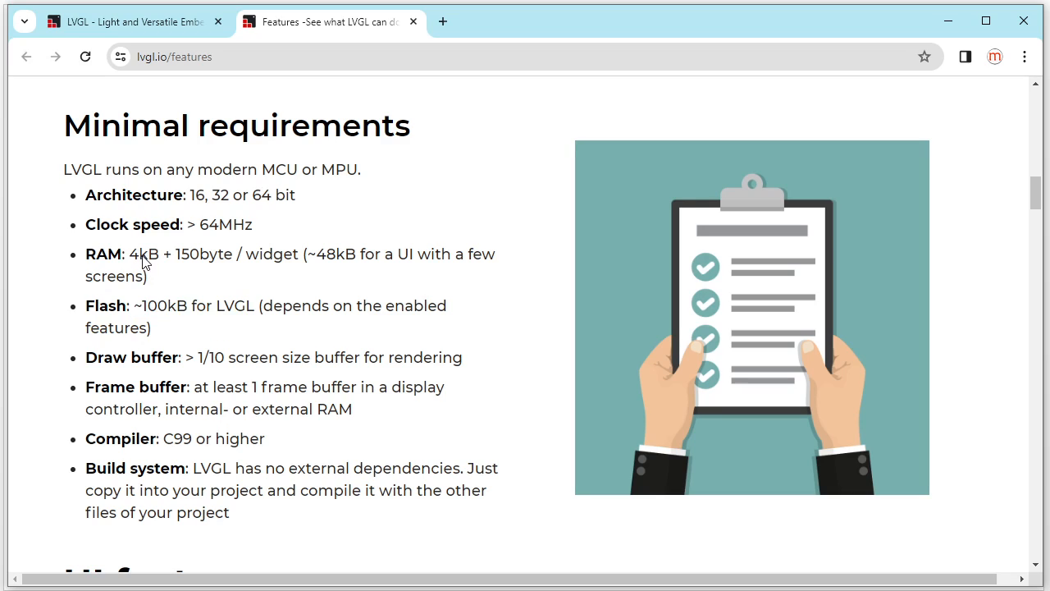
{"action": "mouse_move", "coordinate": [137, 261]}
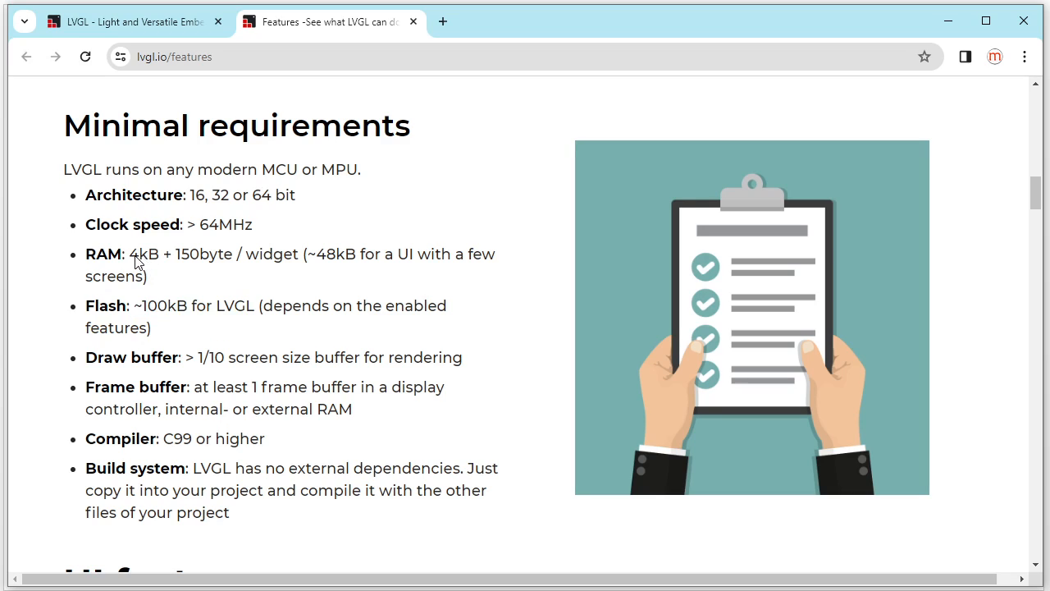
{"action": "double_click", "coordinate": [102, 253]}
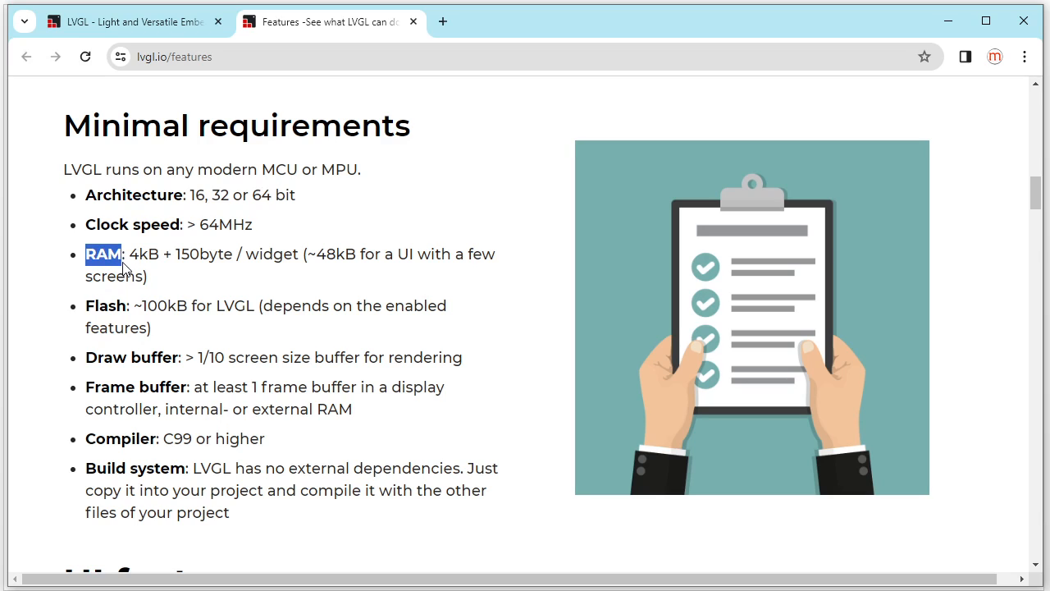
{"action": "double_click", "coordinate": [105, 305]}
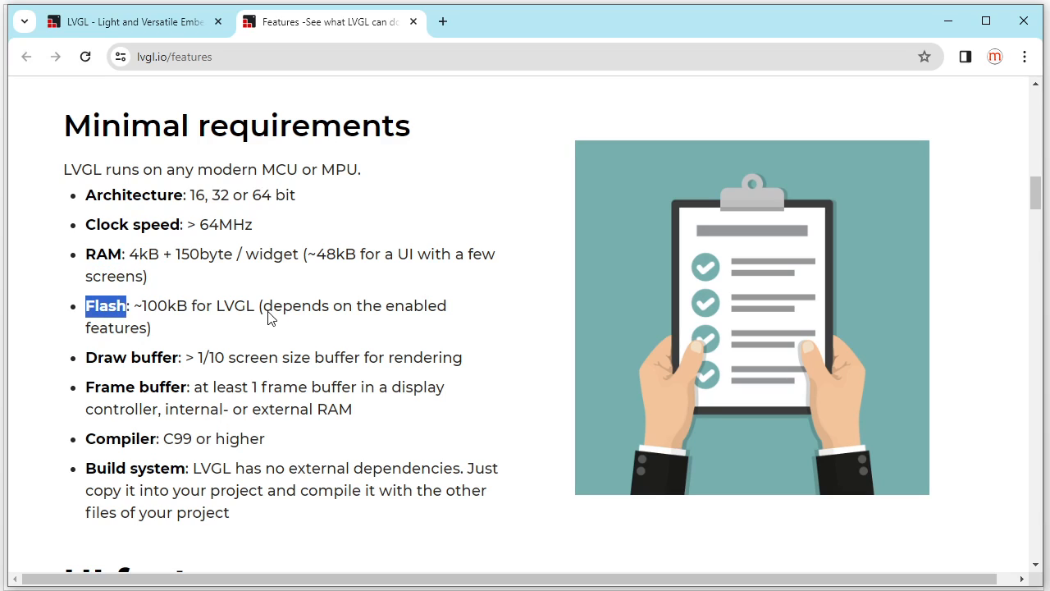
Step: Highlight “Widgets” in the Many Widgets heading and its list of built-in widget names
{"action": "scroll", "scroll_direction": "down", "scroll_amount": 3}
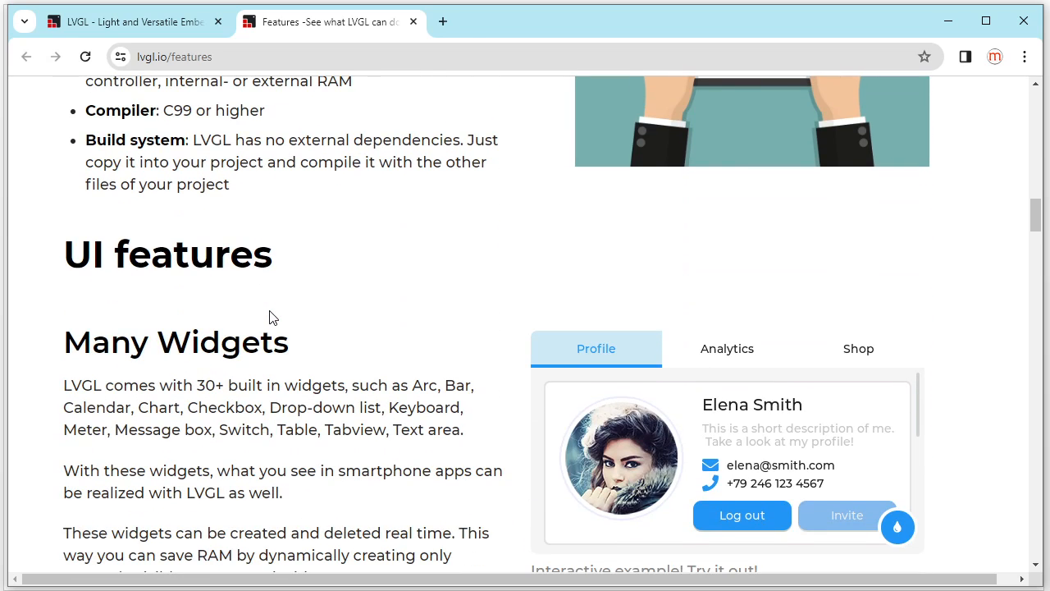
{"action": "mouse_move", "coordinate": [94, 283]}
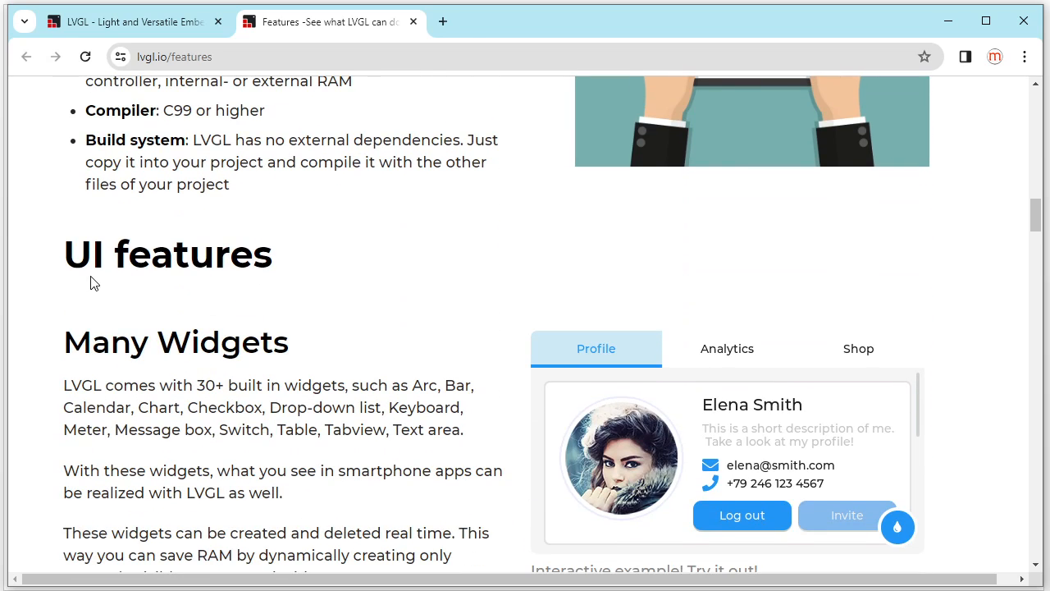
{"action": "mouse_move", "coordinate": [188, 281]}
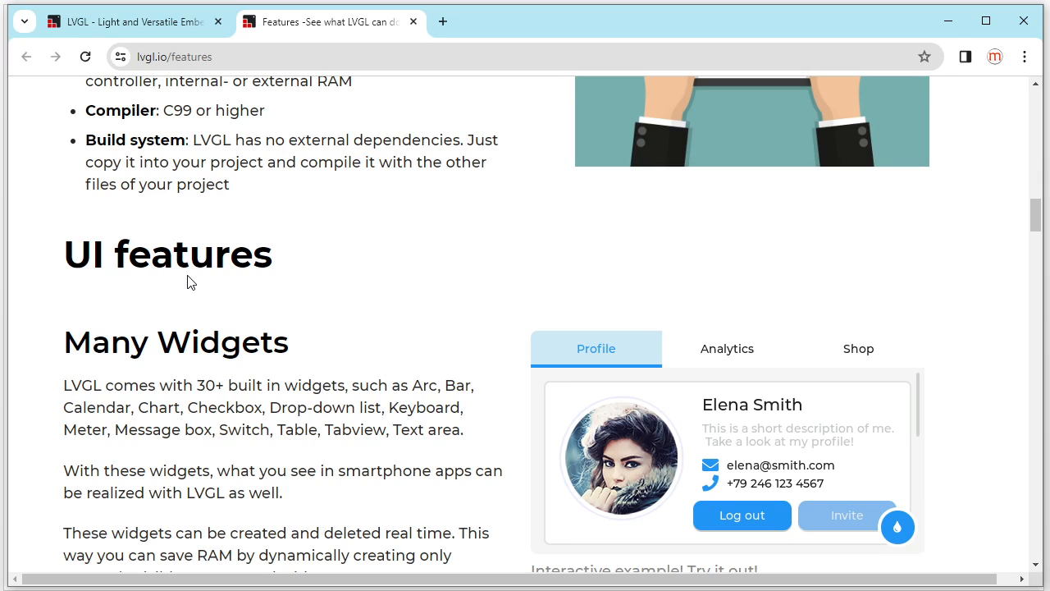
{"action": "scroll", "scroll_direction": "down", "scroll_amount": 3}
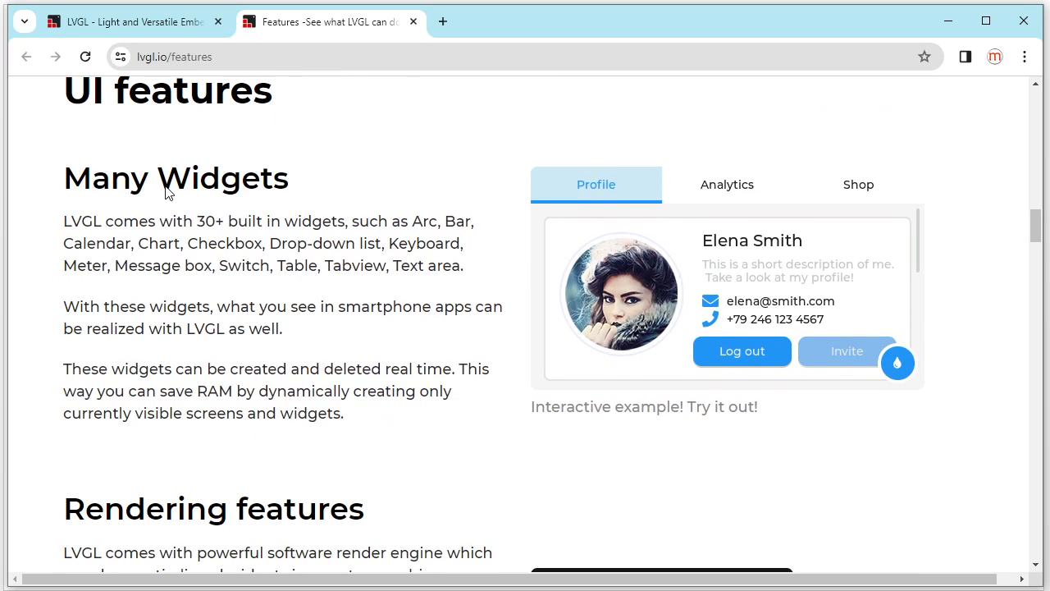
{"action": "double_click", "coordinate": [222, 178]}
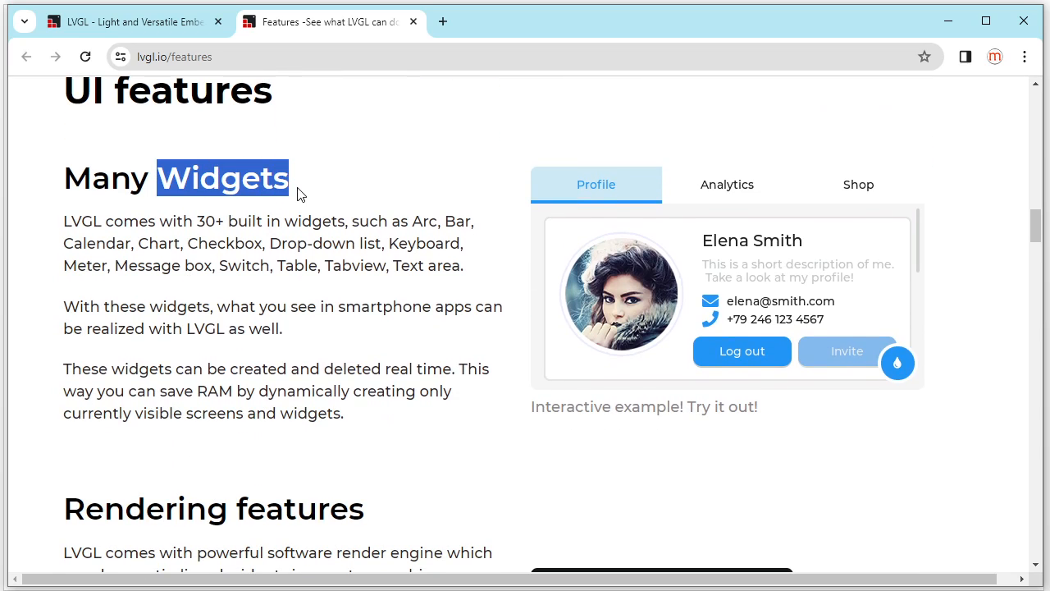
{"action": "mouse_move", "coordinate": [419, 230]}
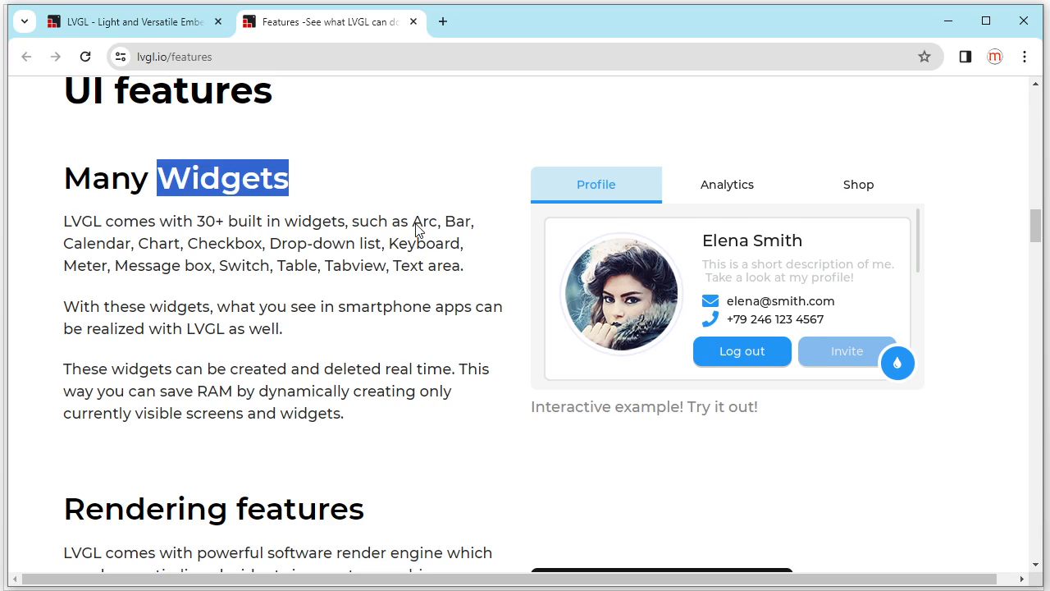
{"action": "left_click_drag", "start_coordinate": [412, 221], "coordinate": [463, 265]}
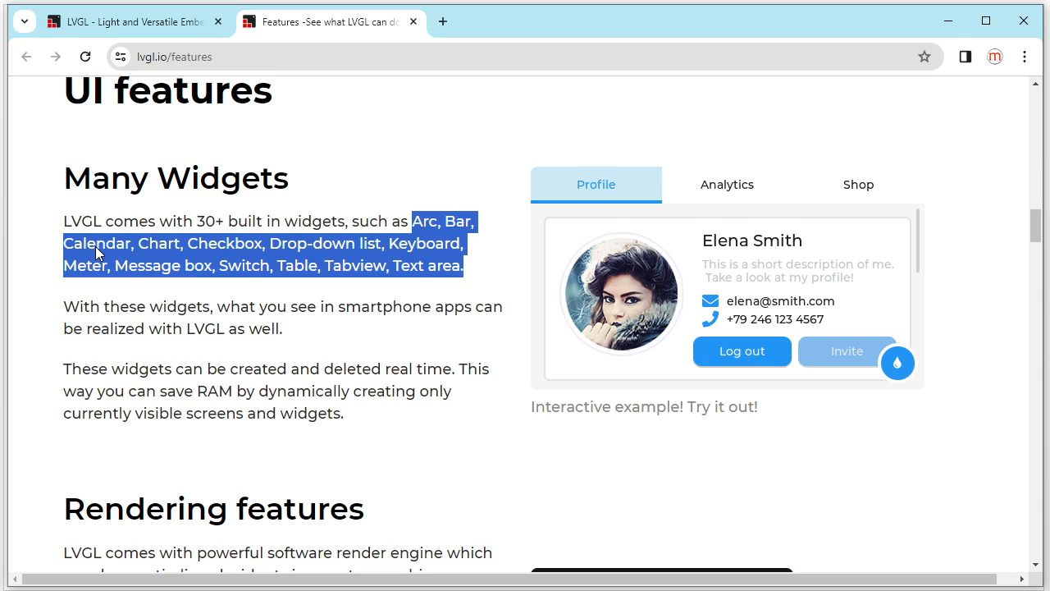
{"action": "mouse_move", "coordinate": [150, 256]}
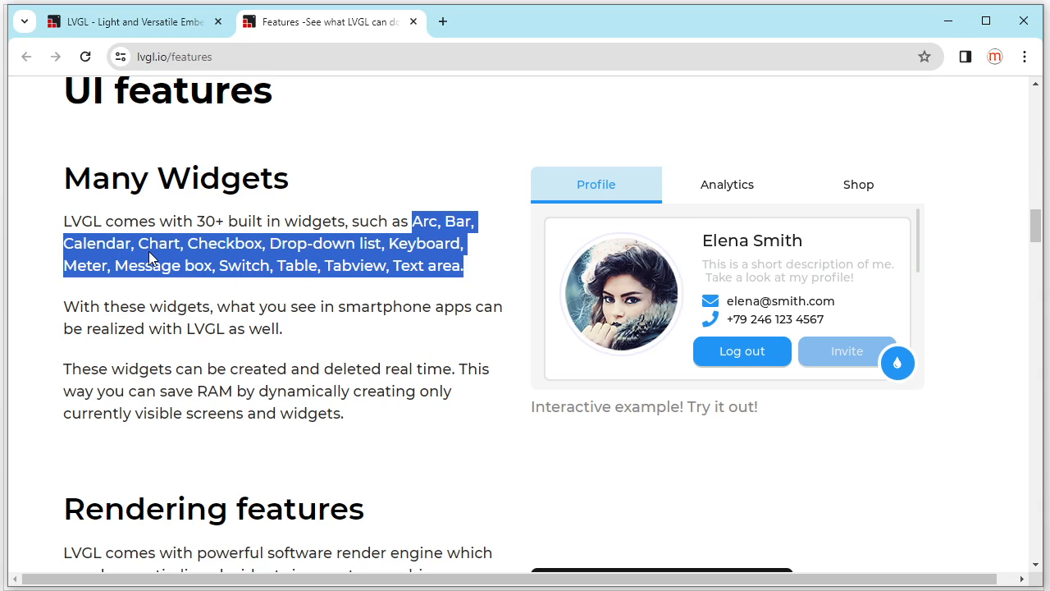
{"action": "mouse_move", "coordinate": [261, 256]}
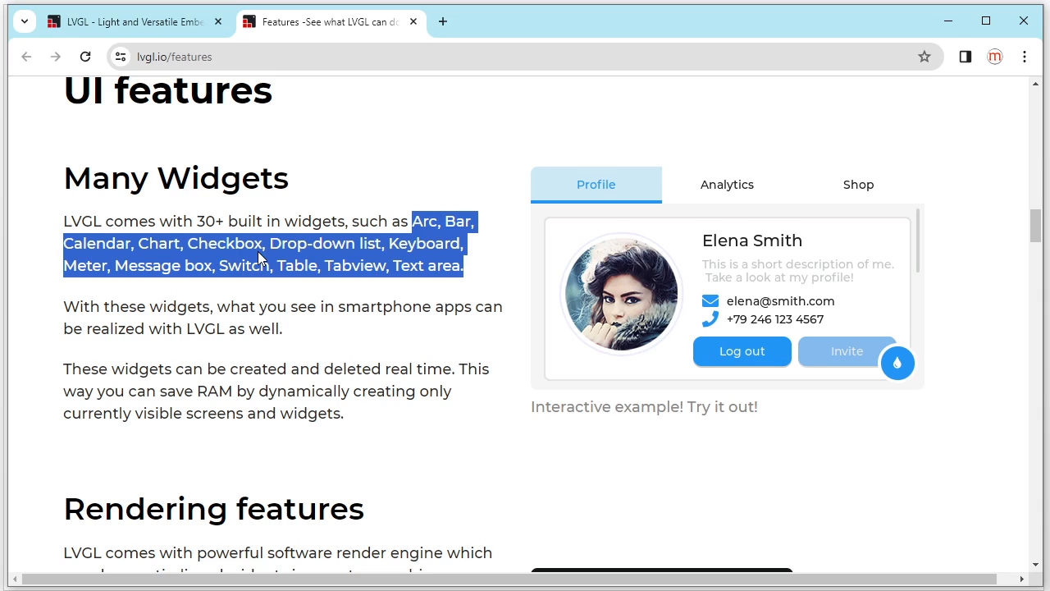
{"action": "mouse_move", "coordinate": [381, 272]}
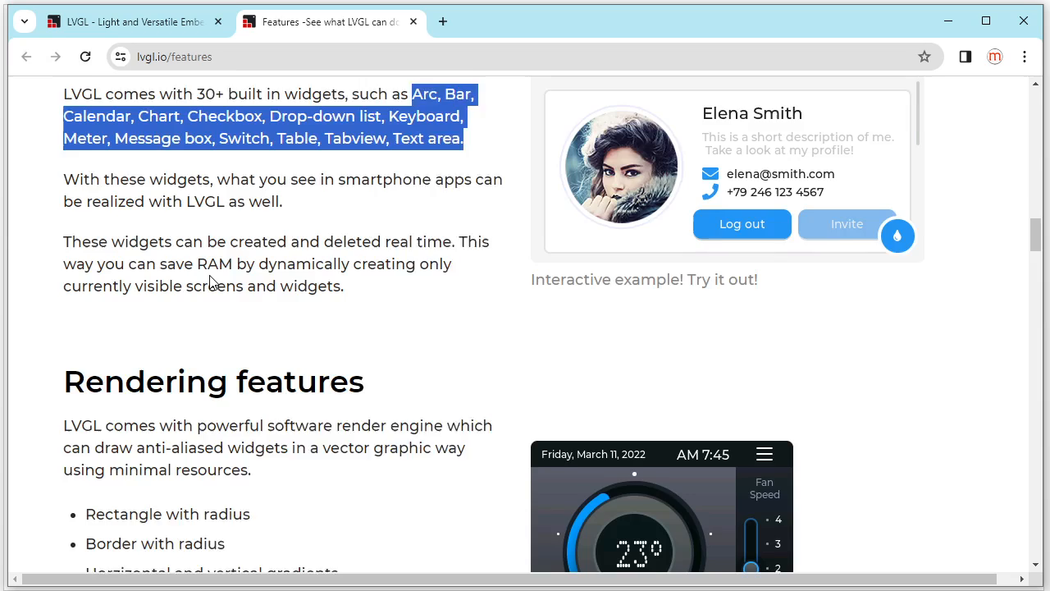
Step: Highlight “Rendering” in the heading and raise the thermostat demo's fan speed to 3
{"action": "scroll", "scroll_direction": "down", "scroll_amount": 3}
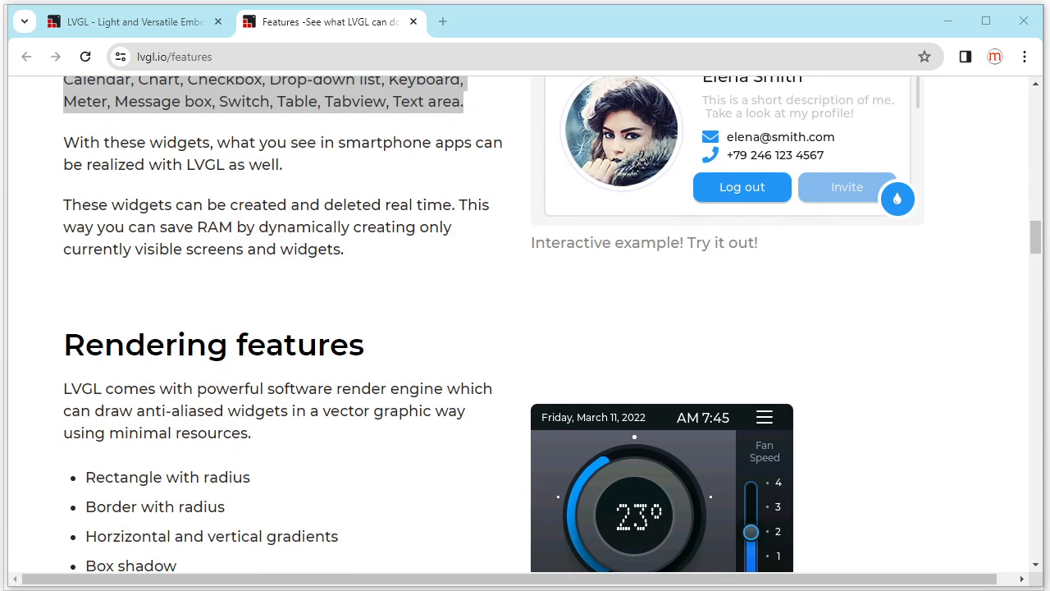
{"action": "mouse_move", "coordinate": [313, 415]}
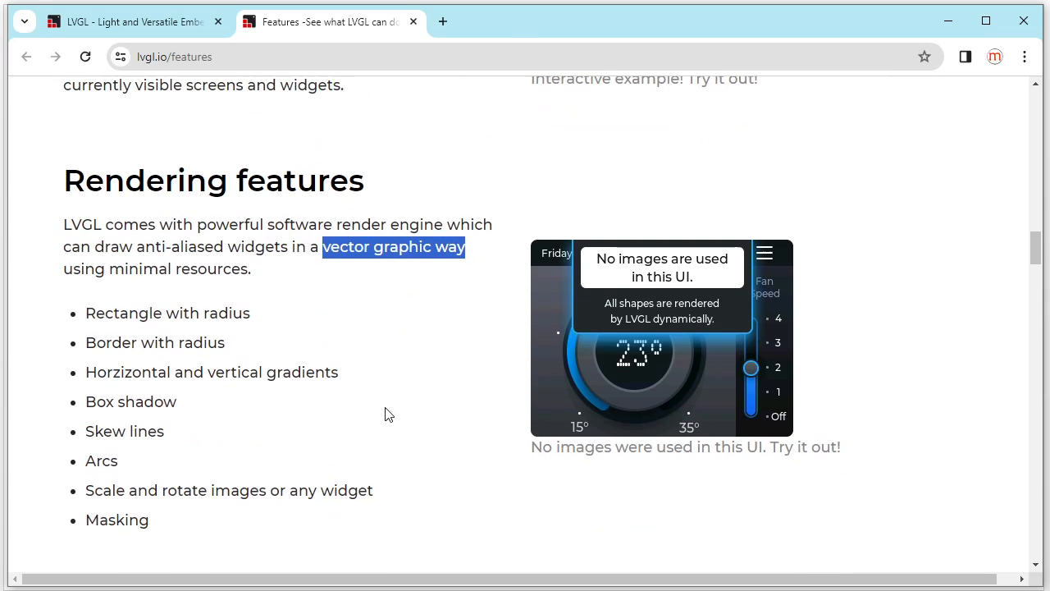
{"action": "double_click", "coordinate": [145, 179]}
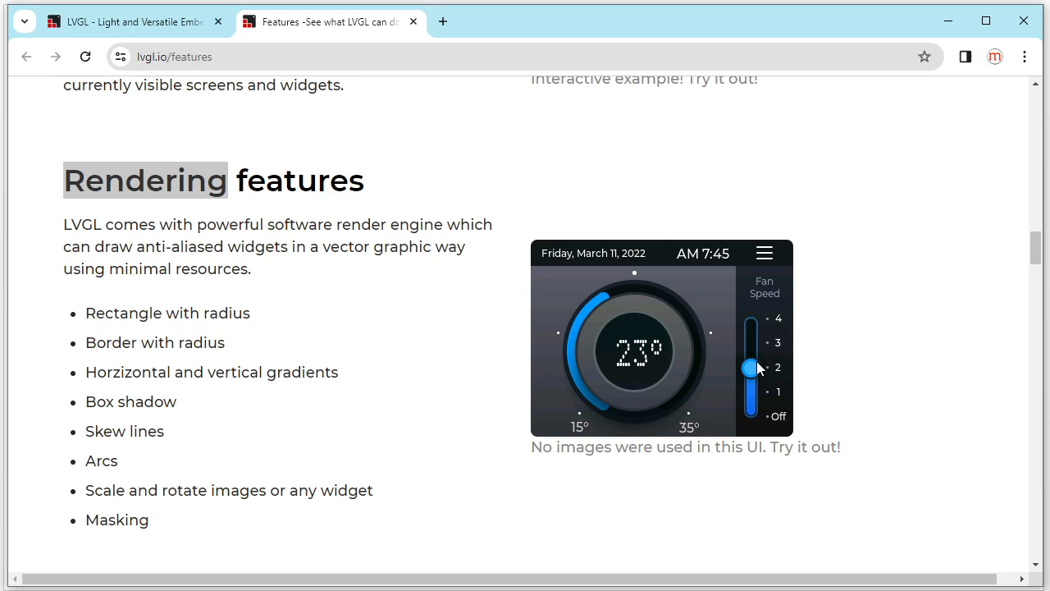
{"action": "left_click_drag", "start_coordinate": [750, 368], "coordinate": [750, 343]}
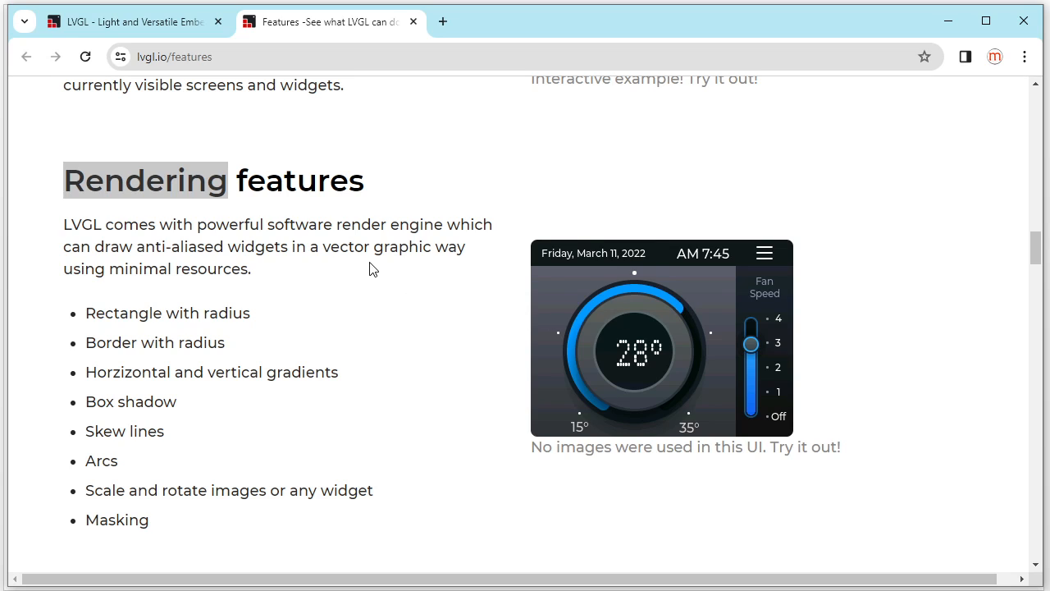
Step: Try the top, pink and glowing purple demo sliders, then highlight the Styles heading
{"action": "scroll", "scroll_direction": "down", "scroll_amount": 3}
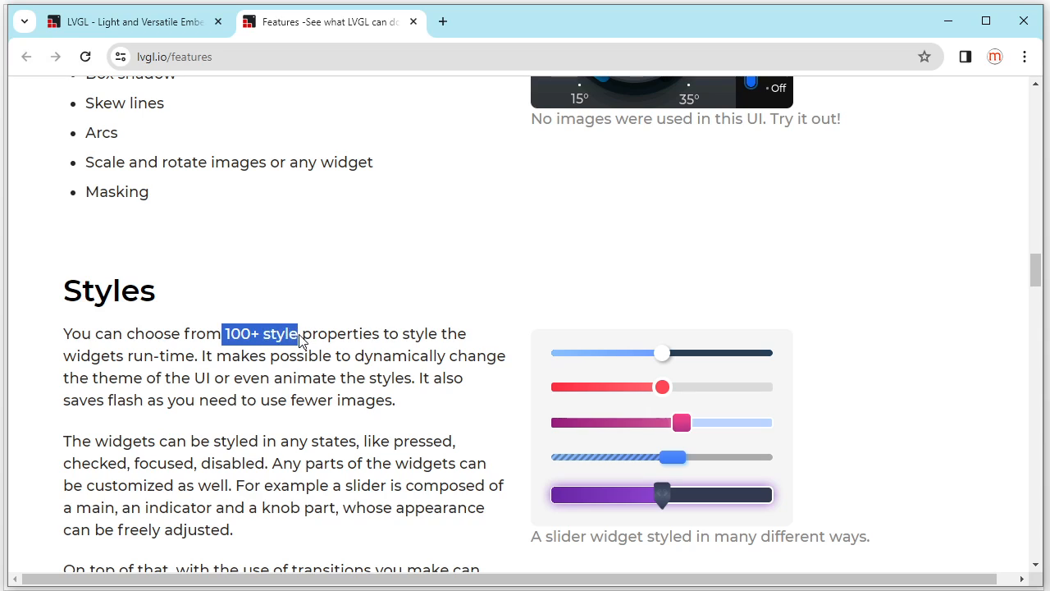
{"action": "left_click_drag", "start_coordinate": [662, 353], "coordinate": [685, 353]}
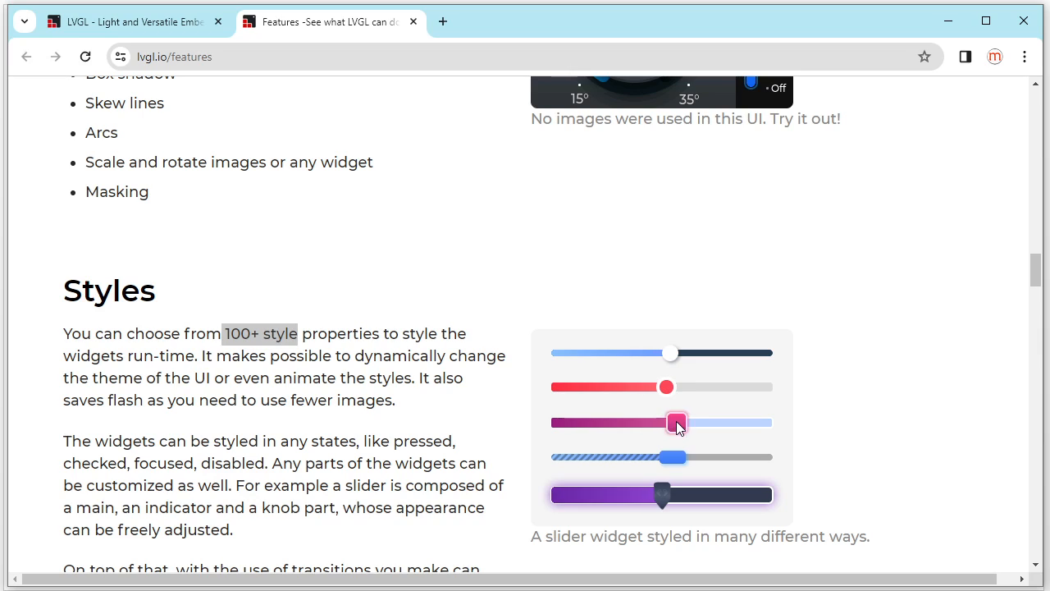
{"action": "left_click_drag", "start_coordinate": [675, 423], "coordinate": [662, 422]}
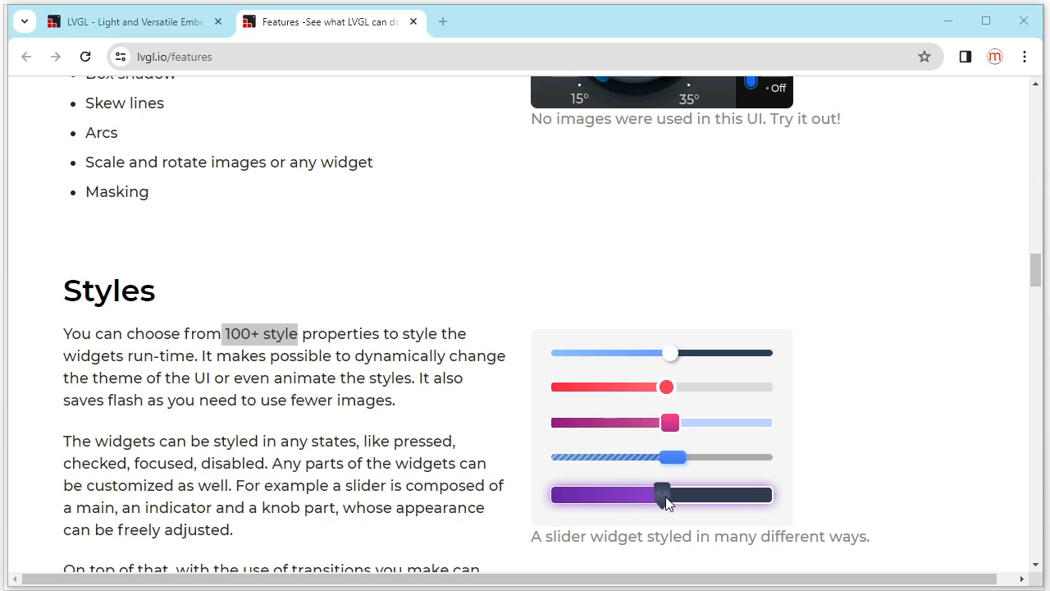
{"action": "left_click_drag", "start_coordinate": [664, 494], "coordinate": [628, 494]}
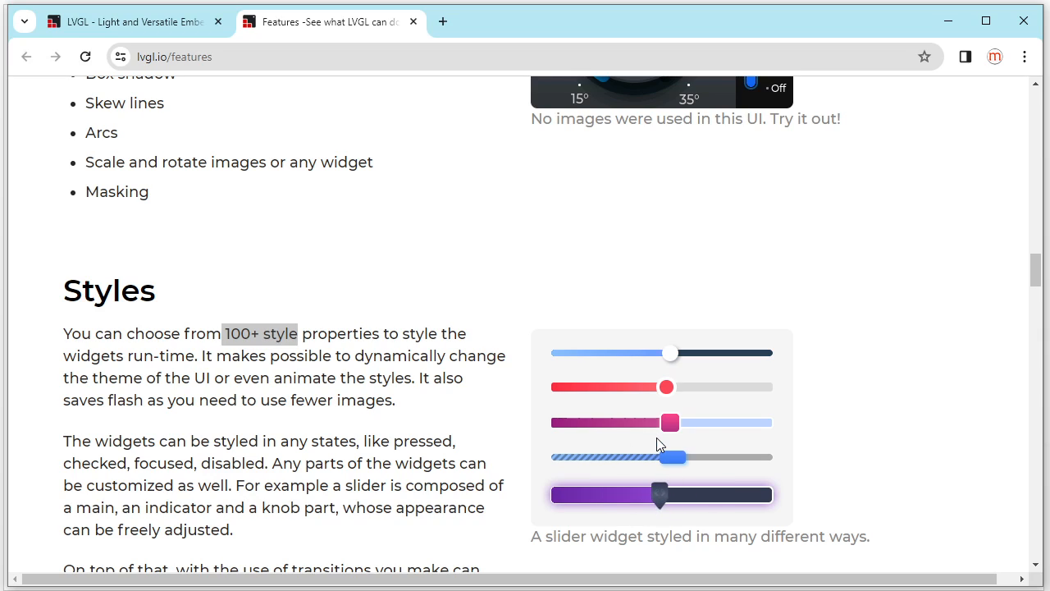
{"action": "double_click", "coordinate": [108, 289]}
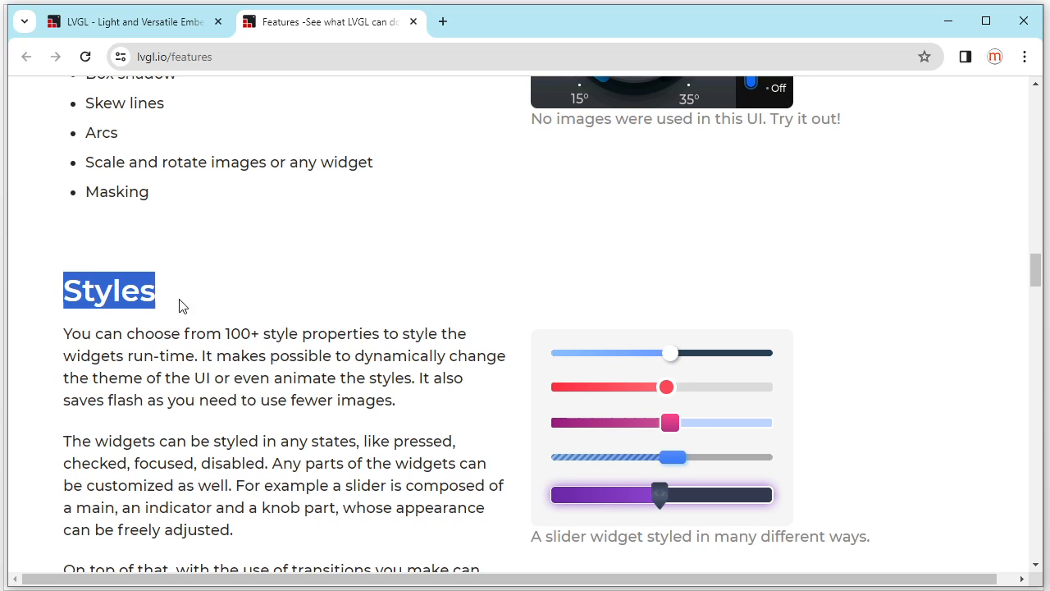
Step: Scroll through the Layouts section until Fonts and multi-language support appears
{"action": "scroll", "scroll_direction": "down", "scroll_amount": 3}
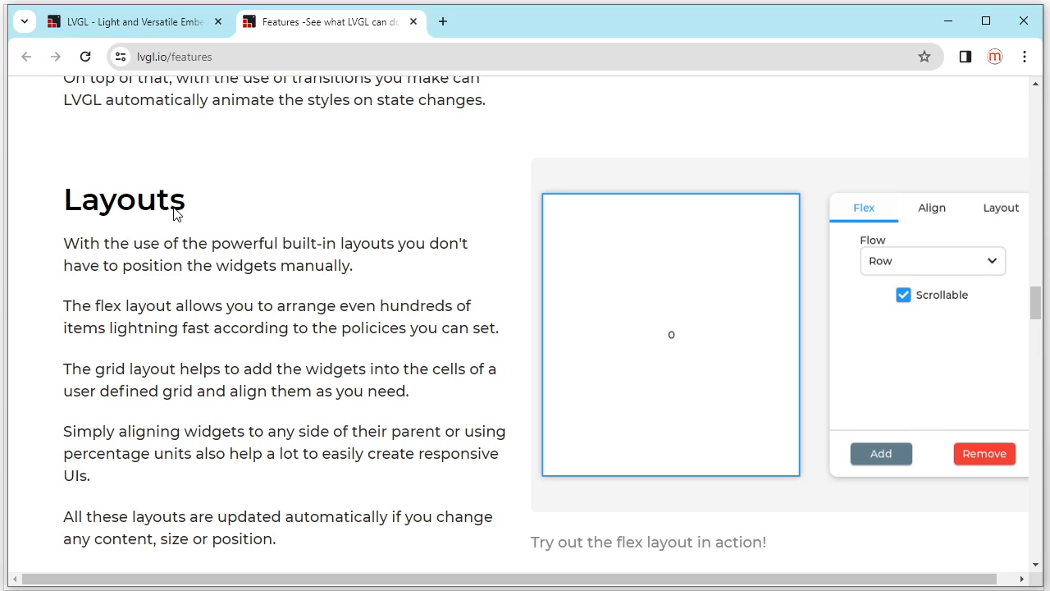
{"action": "mouse_move", "coordinate": [100, 316]}
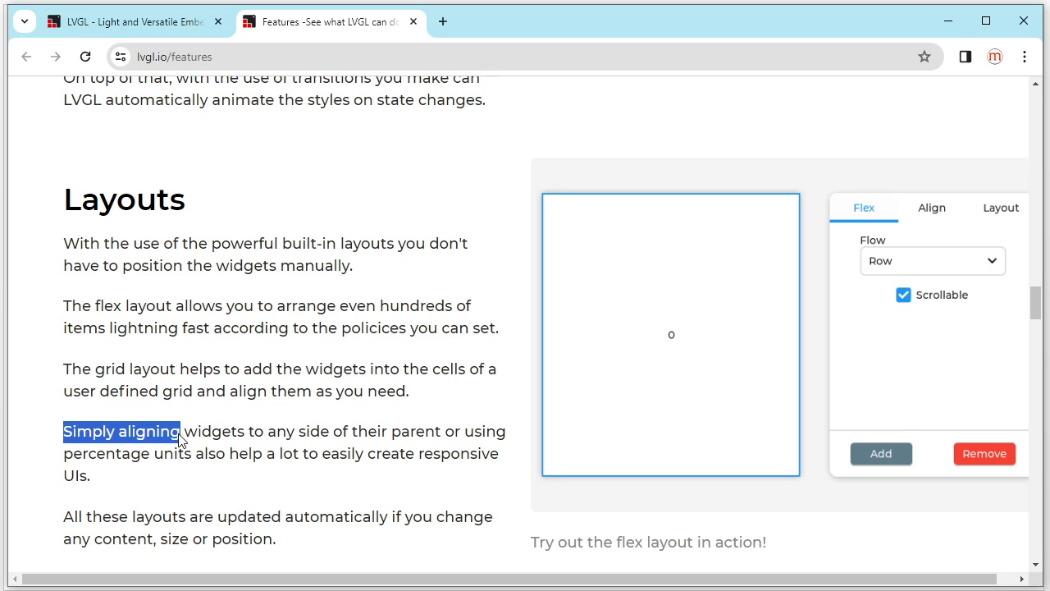
{"action": "scroll", "scroll_direction": "down", "scroll_amount": 3}
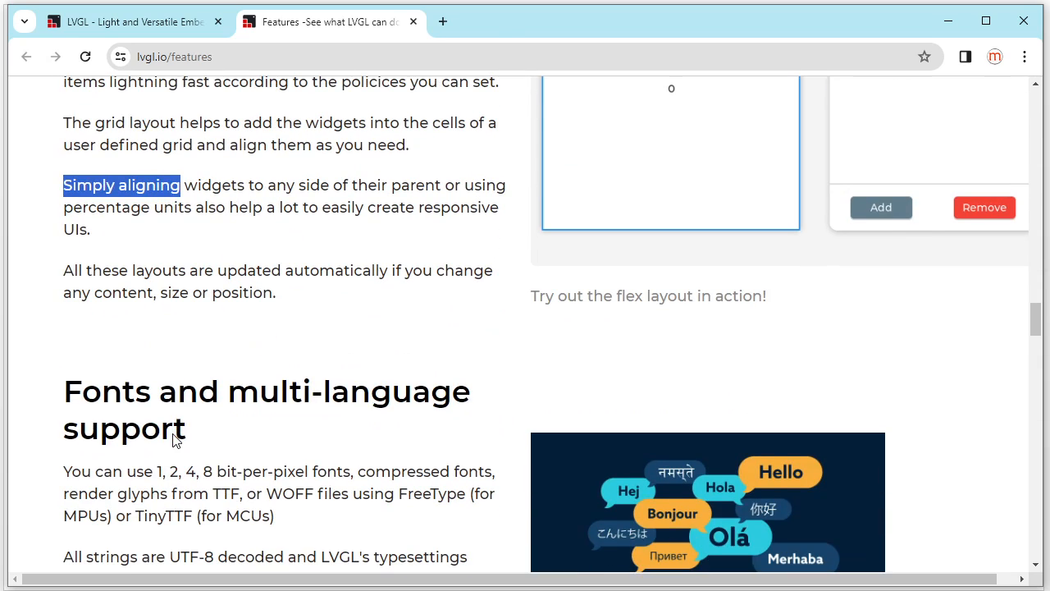
Step: Highlight the supported languages list (Arabic, Persian, Hebrew, Thai, Chinese, Japanese, Korean)
{"action": "scroll", "scroll_direction": "down", "scroll_amount": 3}
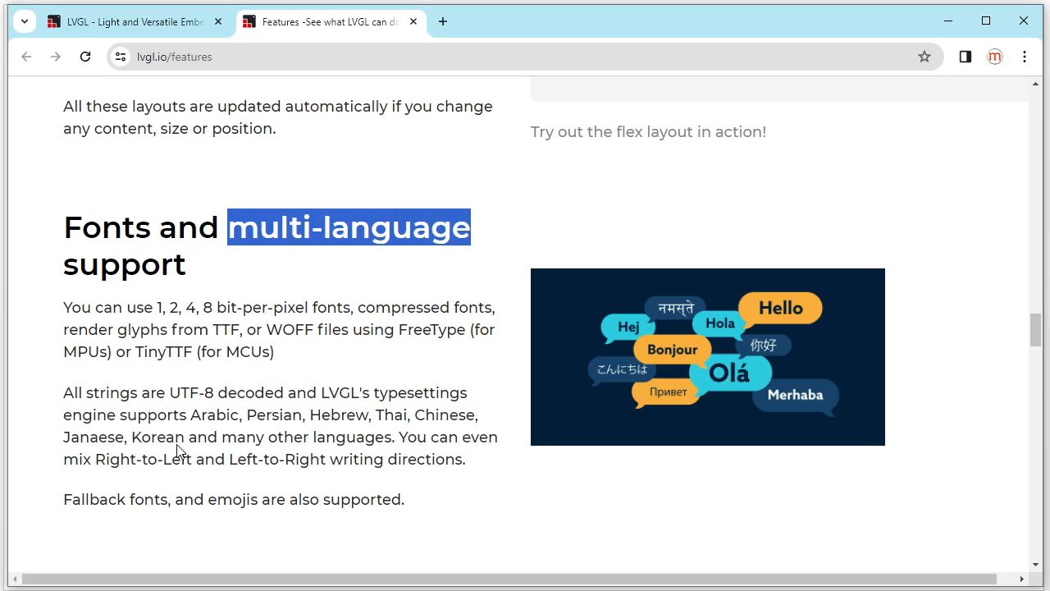
{"action": "left_click_drag", "start_coordinate": [190, 415], "coordinate": [439, 414]}
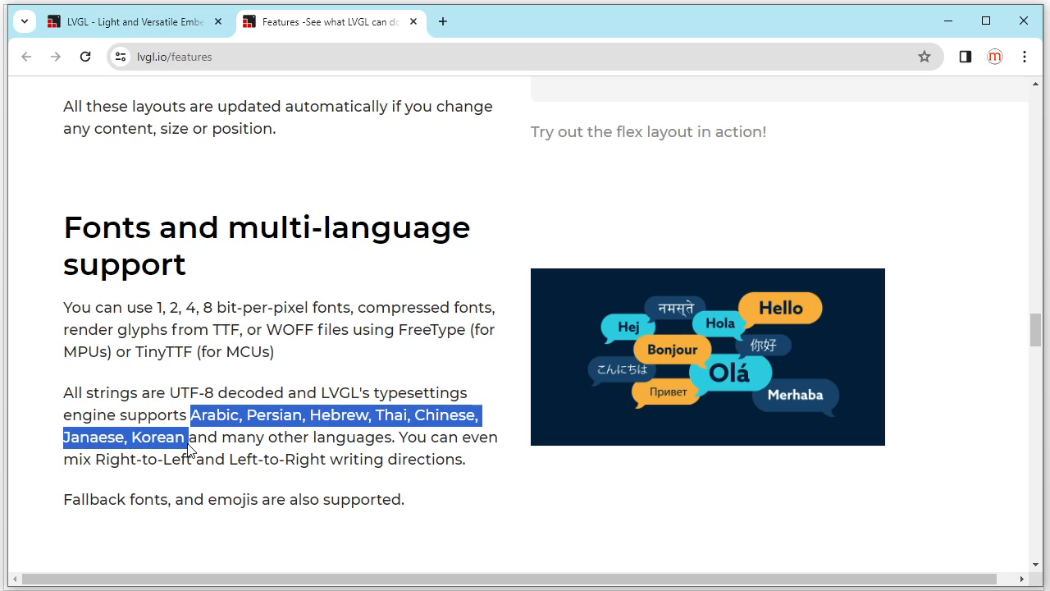
{"action": "mouse_move", "coordinate": [230, 446]}
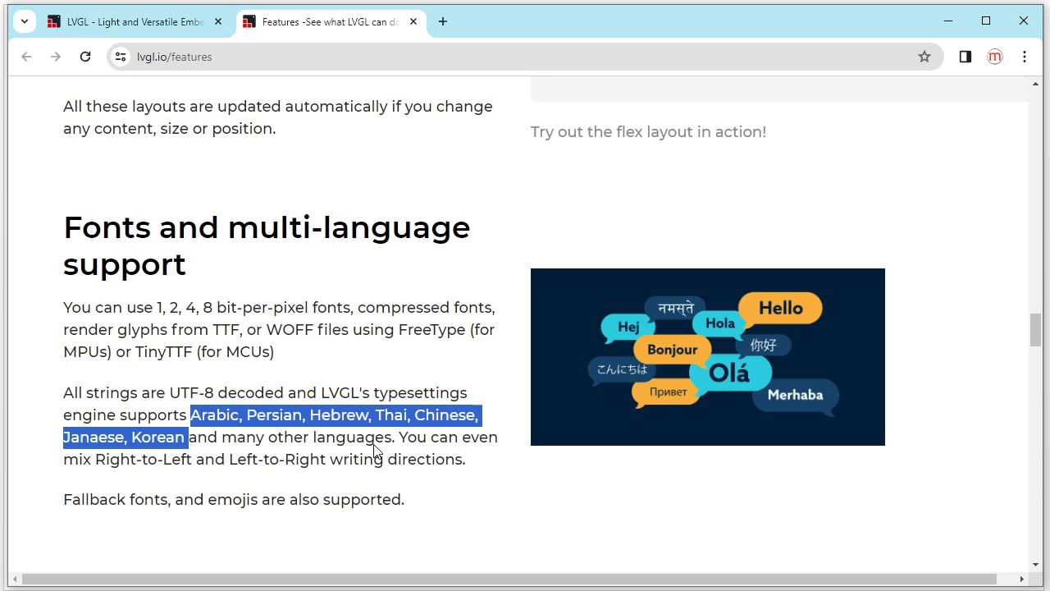
{"action": "scroll", "scroll_direction": "down", "scroll_amount": 3}
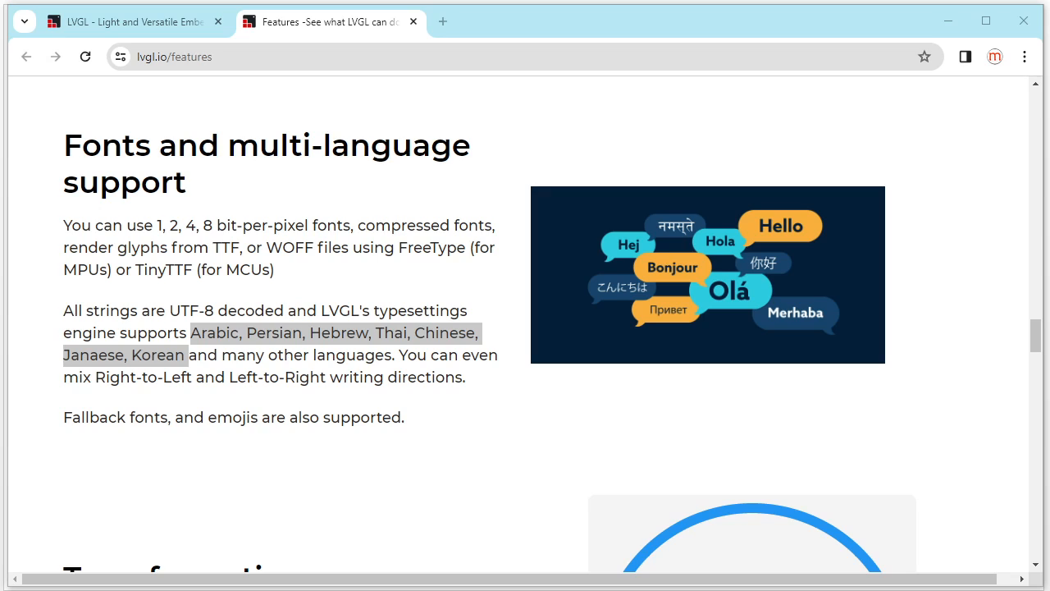
Step: Shrink and enlarge the profile card with the Transformations demo slider
{"action": "scroll", "scroll_direction": "down", "scroll_amount": 3}
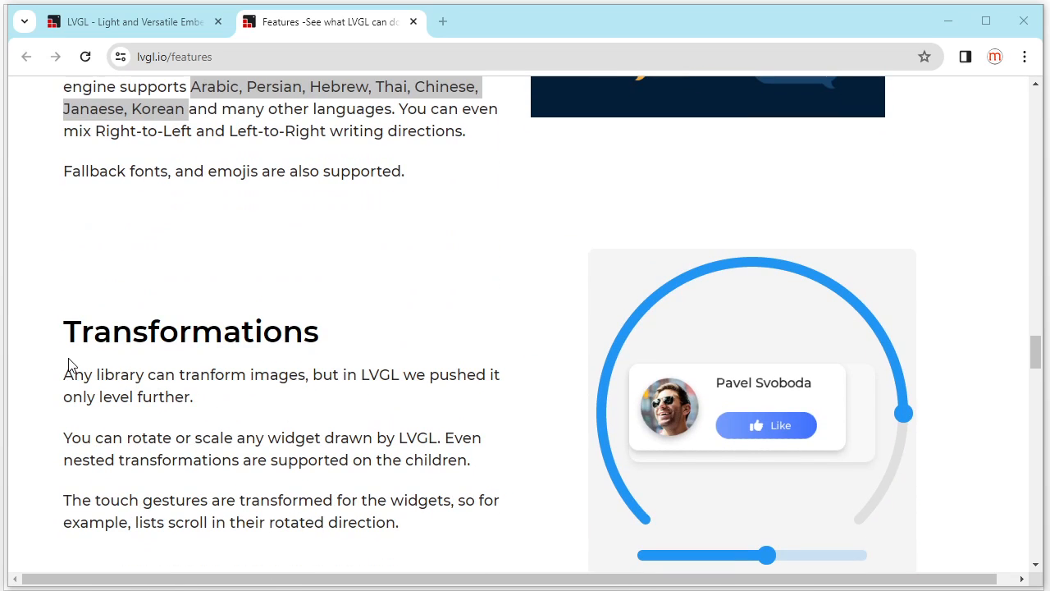
{"action": "mouse_move", "coordinate": [394, 365]}
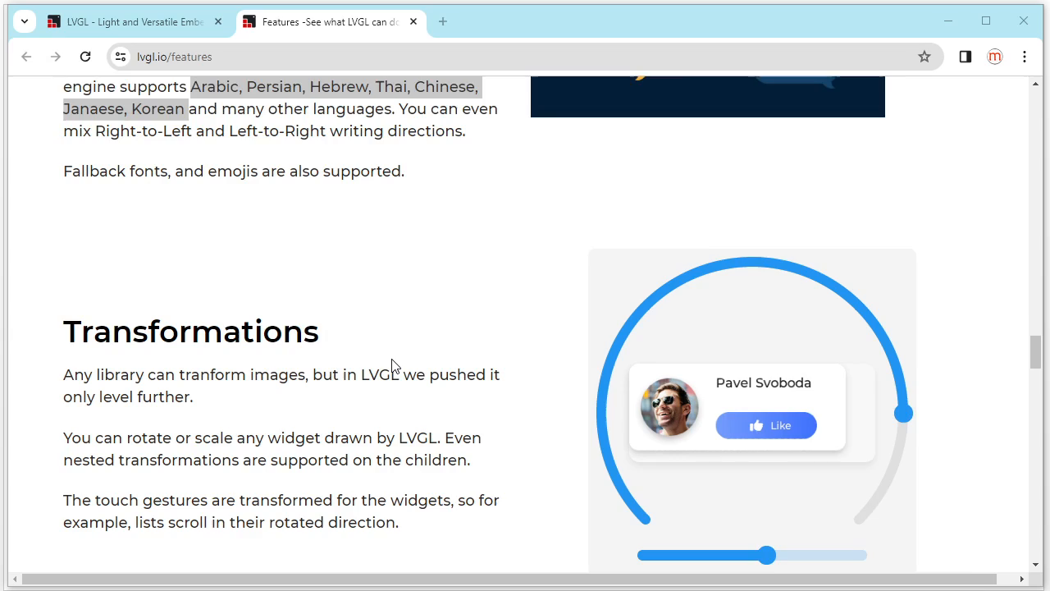
{"action": "scroll", "scroll_direction": "down", "scroll_amount": 3}
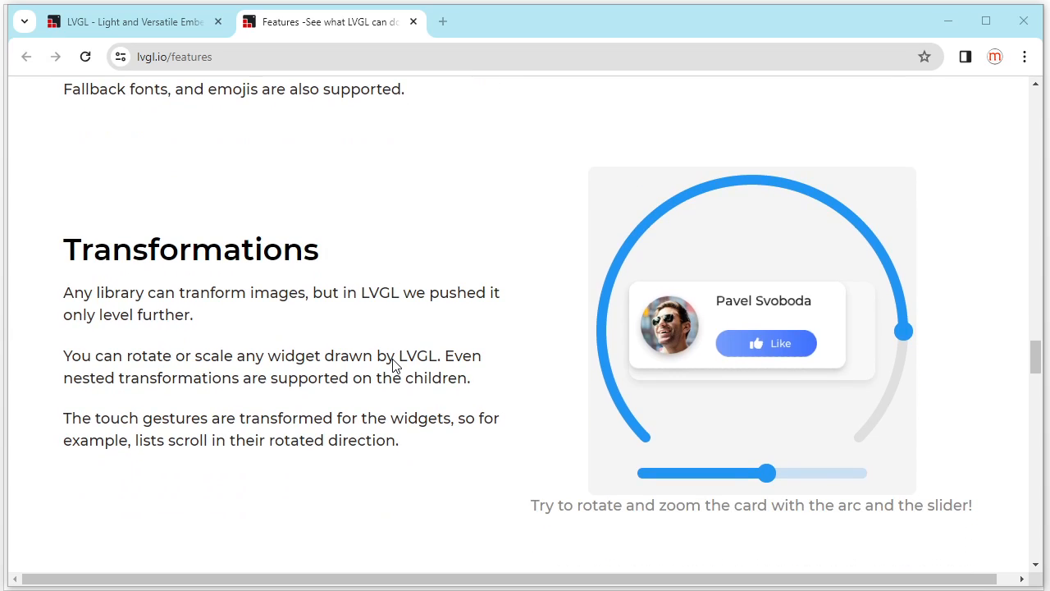
{"action": "mouse_move", "coordinate": [828, 392]}
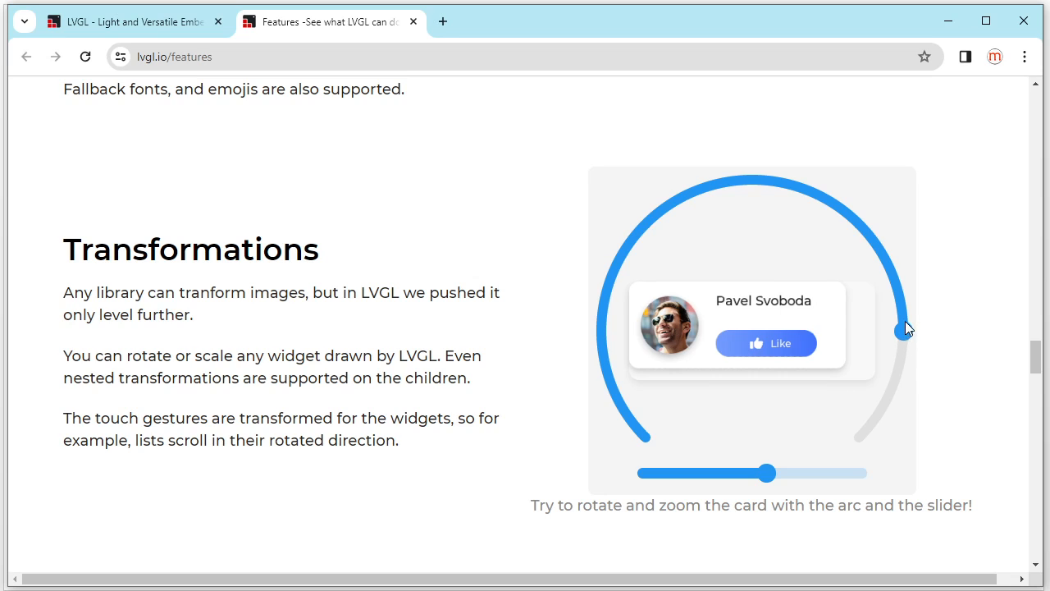
{"action": "left_click_drag", "start_coordinate": [902, 328], "coordinate": [898, 357]}
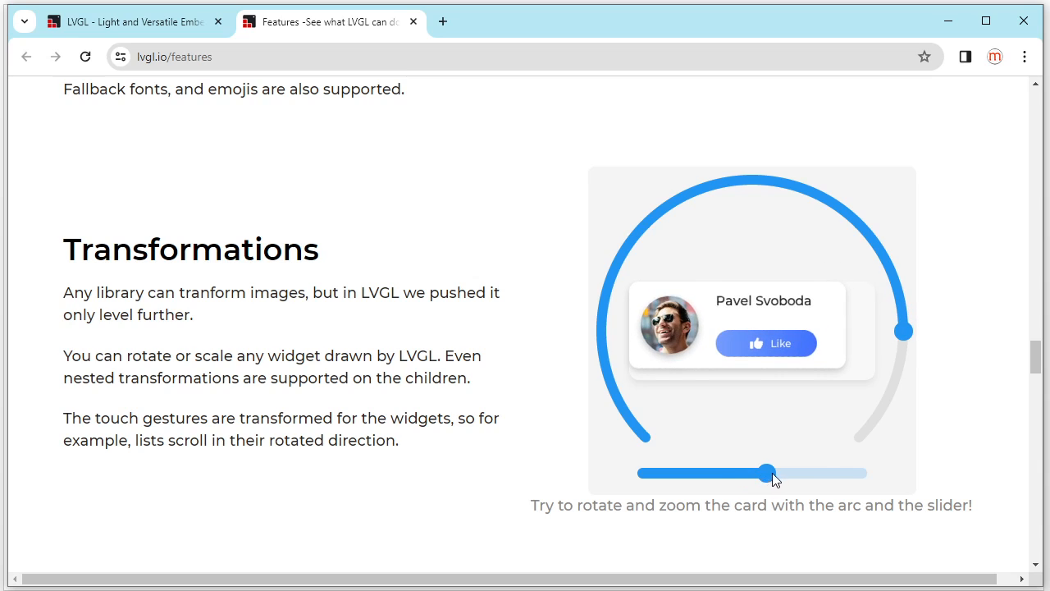
{"action": "left_click_drag", "start_coordinate": [766, 472], "coordinate": [710, 472]}
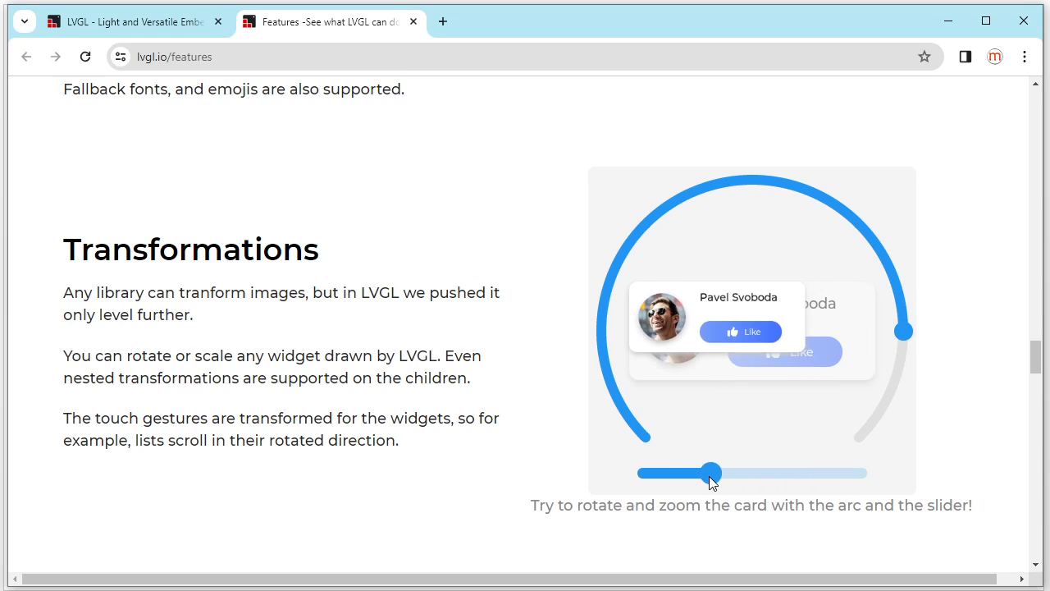
{"action": "left_click_drag", "start_coordinate": [711, 472], "coordinate": [753, 472]}
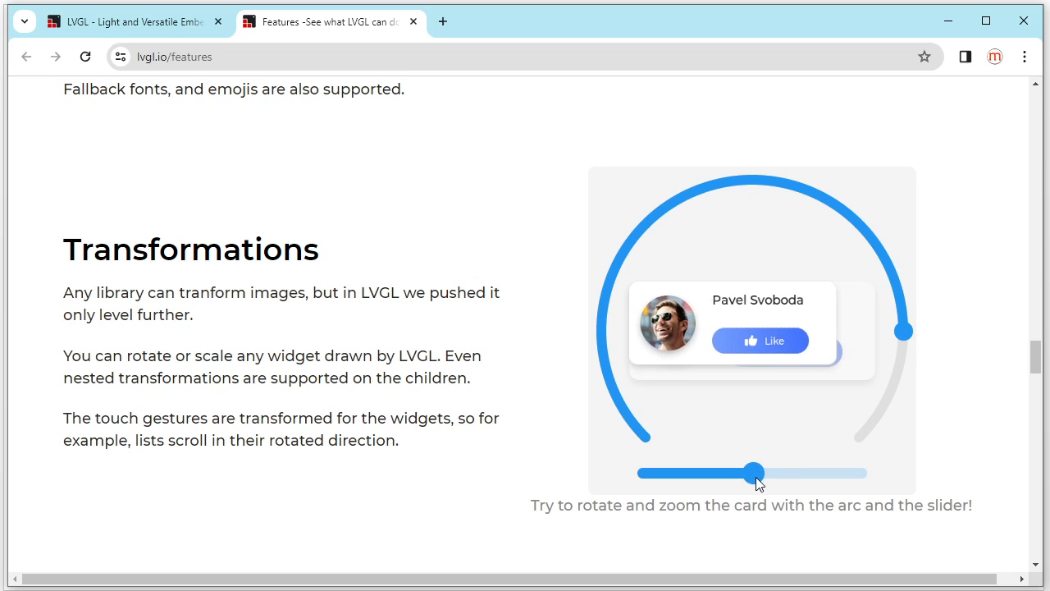
{"action": "left_click_drag", "start_coordinate": [753, 472], "coordinate": [785, 472]}
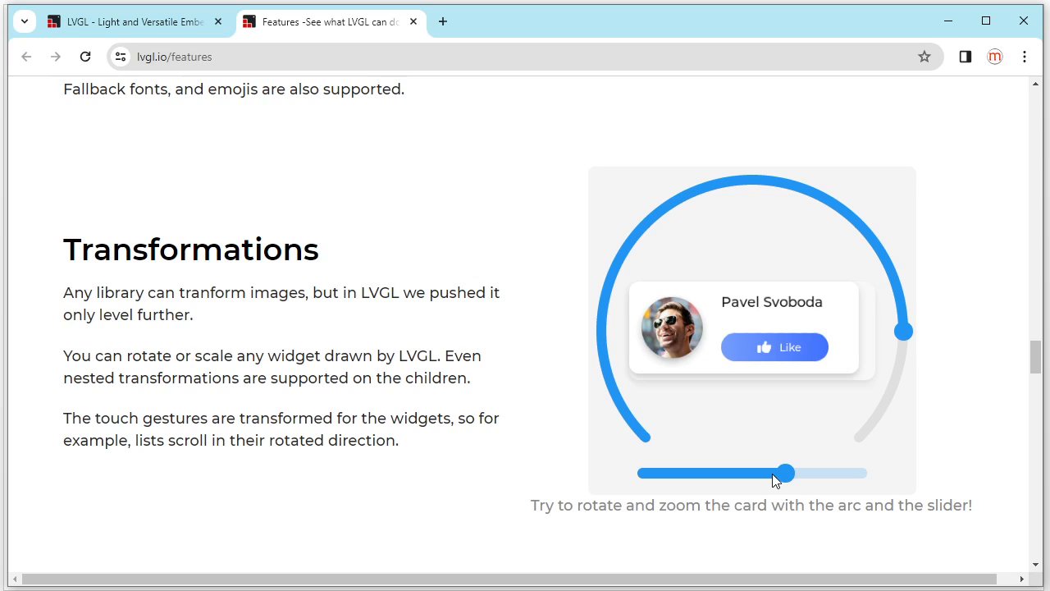
{"action": "left_click_drag", "start_coordinate": [783, 473], "coordinate": [722, 473]}
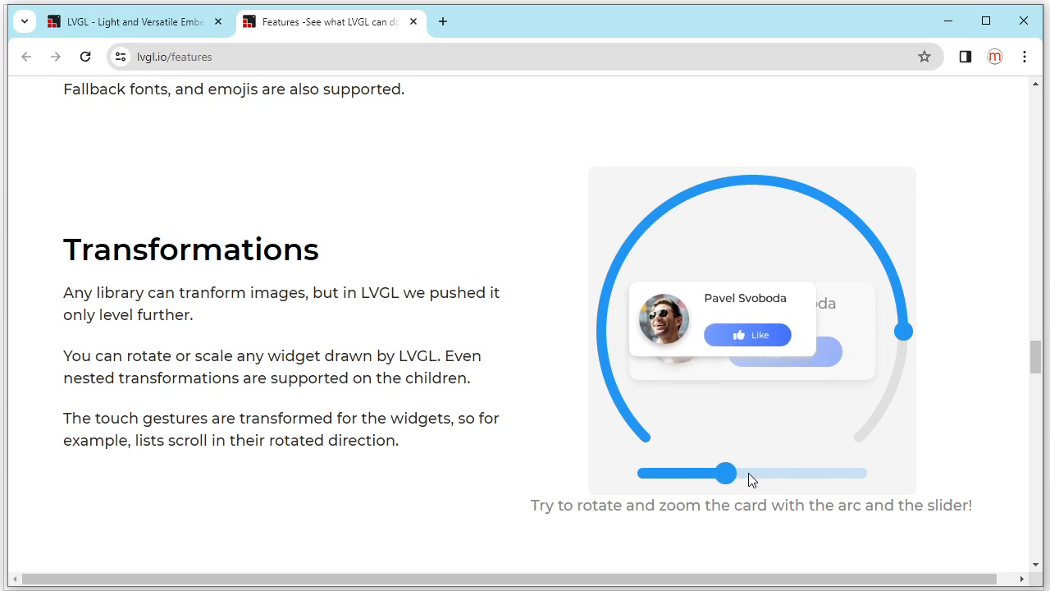
{"action": "left_click_drag", "start_coordinate": [723, 473], "coordinate": [754, 472]}
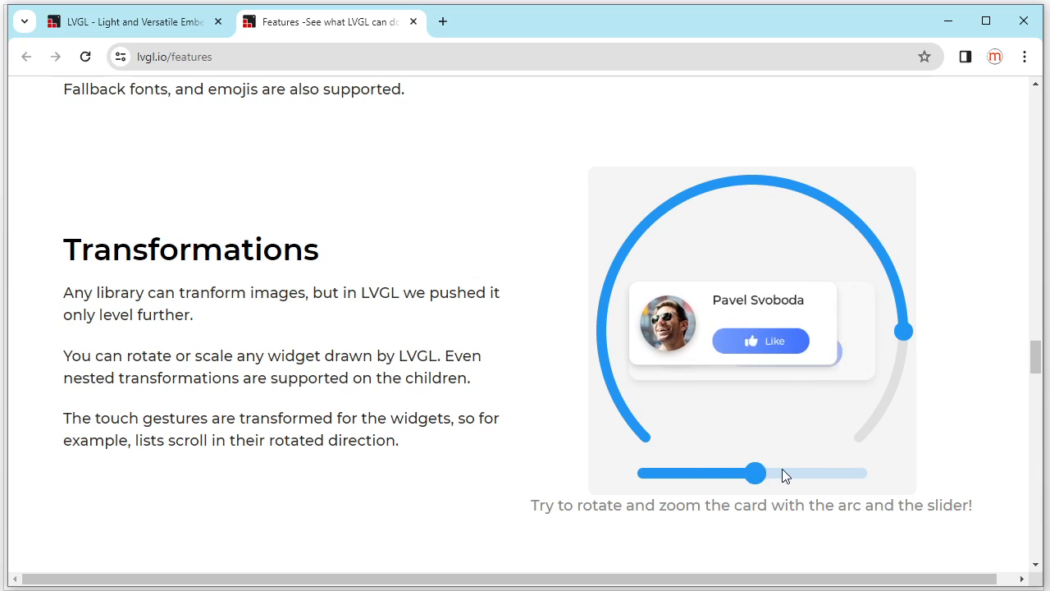
Step: Highlight “children are out of the widget's bounding box” in Scrolling, then reach Drivers
{"action": "scroll", "scroll_direction": "down", "scroll_amount": 3}
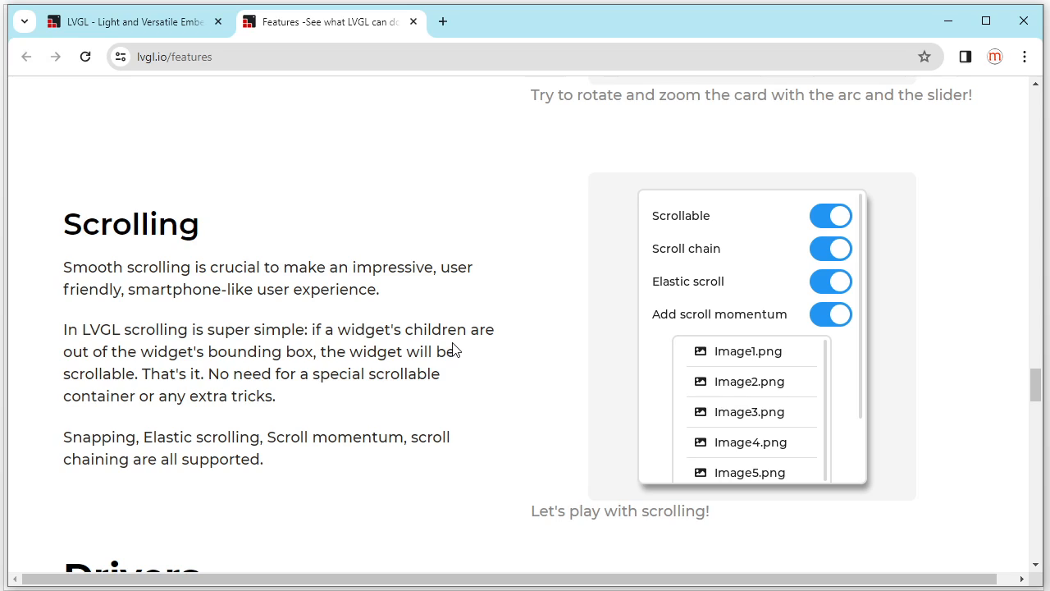
{"action": "mouse_move", "coordinate": [381, 385]}
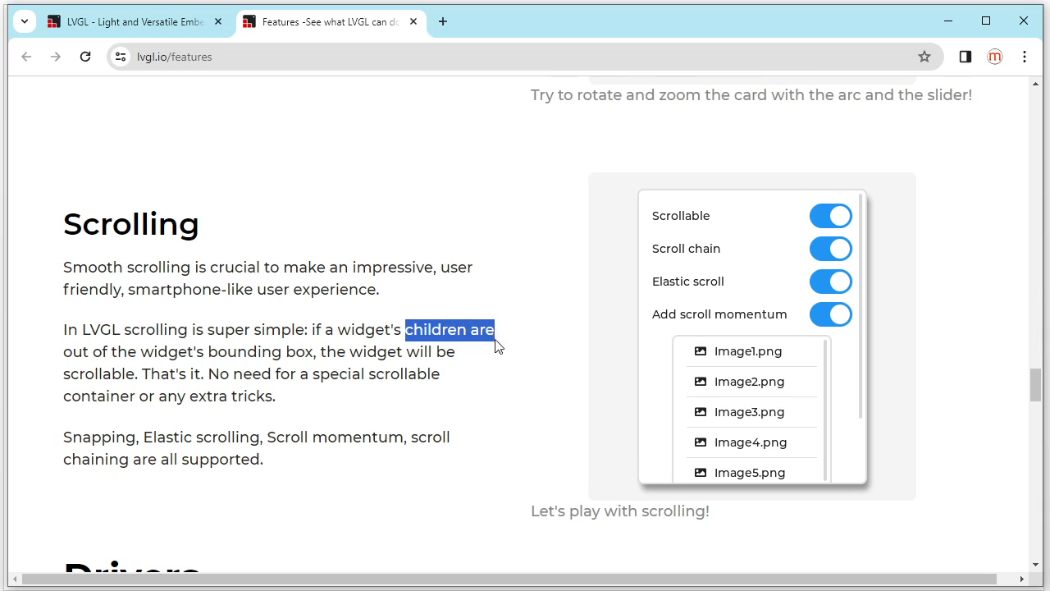
{"action": "left_click_drag", "start_coordinate": [495, 329], "coordinate": [209, 351]}
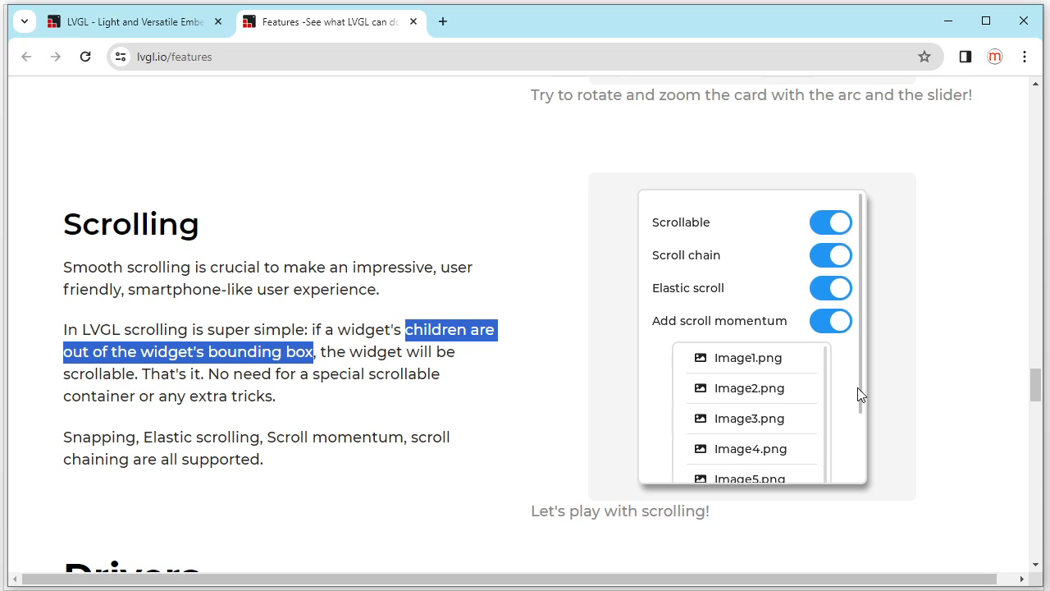
{"action": "scroll", "scroll_direction": "down", "scroll_amount": 3}
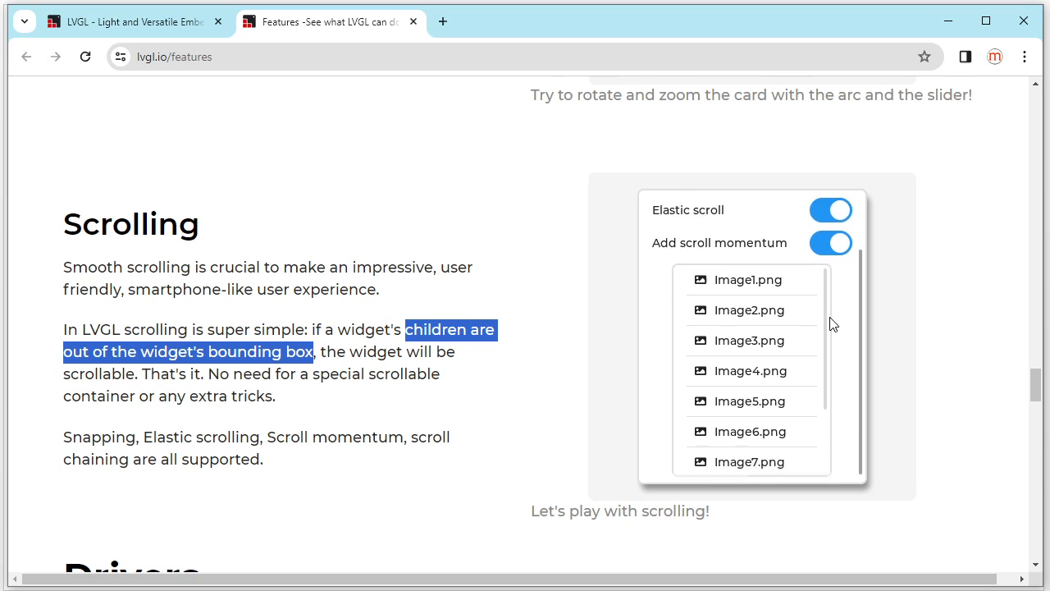
{"action": "scroll", "scroll_direction": "down", "scroll_amount": 3}
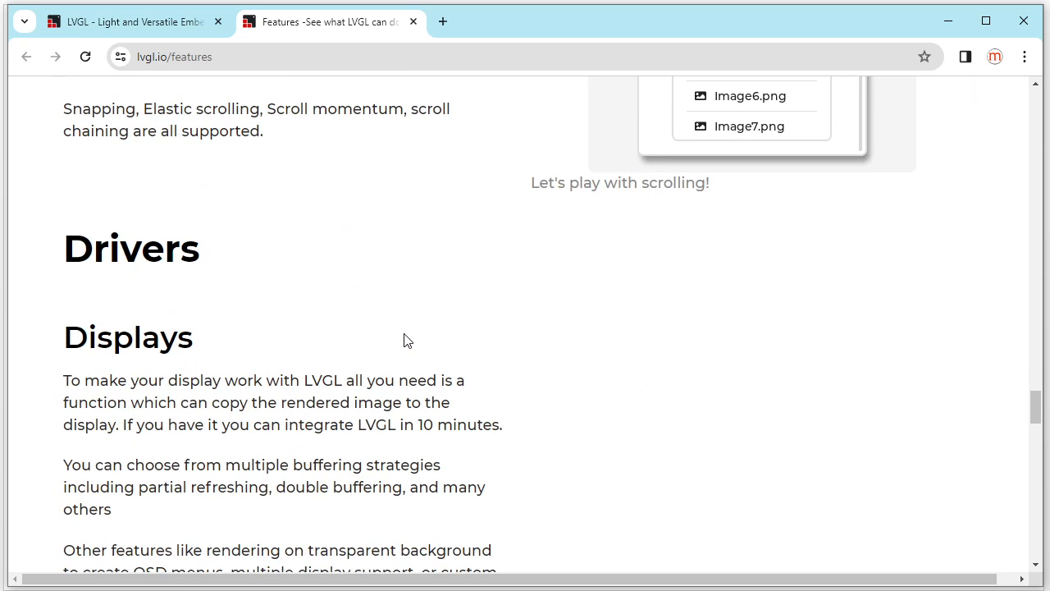
Step: Highlight the double buffering strategy text in the Displays description
{"action": "scroll", "scroll_direction": "down", "scroll_amount": 3}
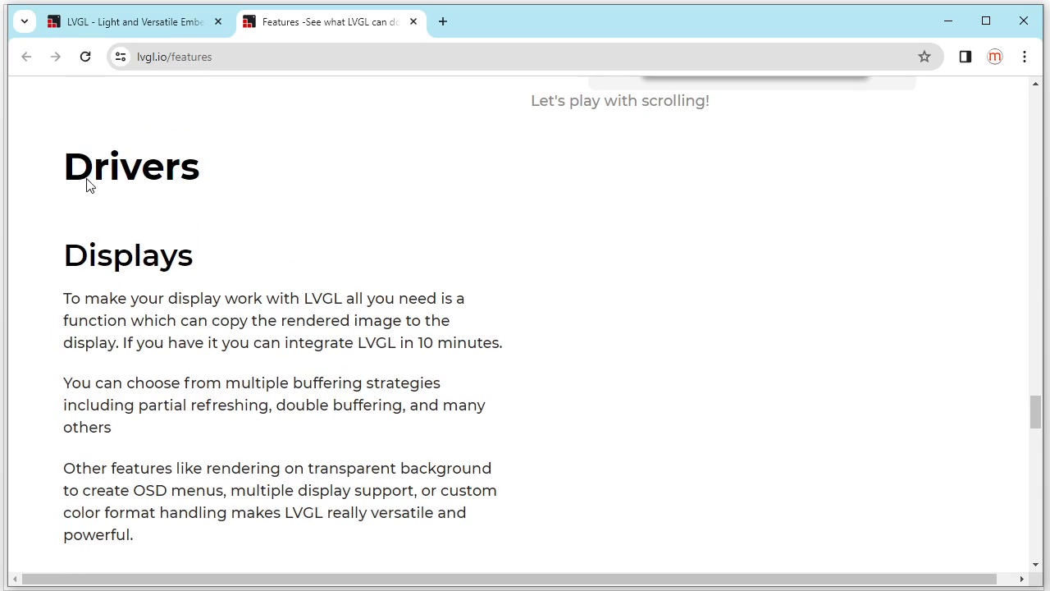
{"action": "mouse_move", "coordinate": [120, 273]}
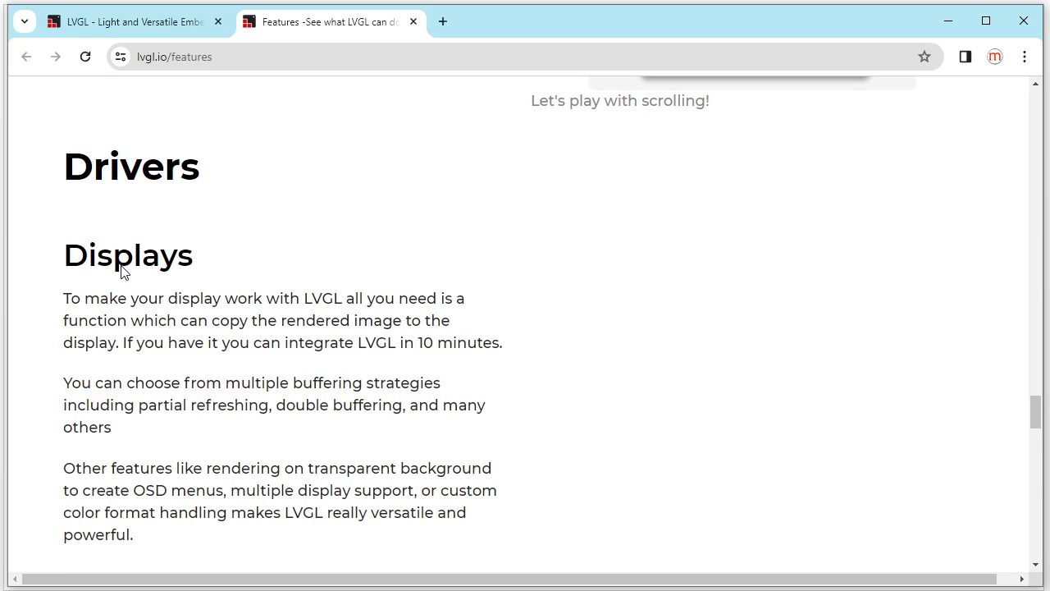
{"action": "mouse_move", "coordinate": [172, 270]}
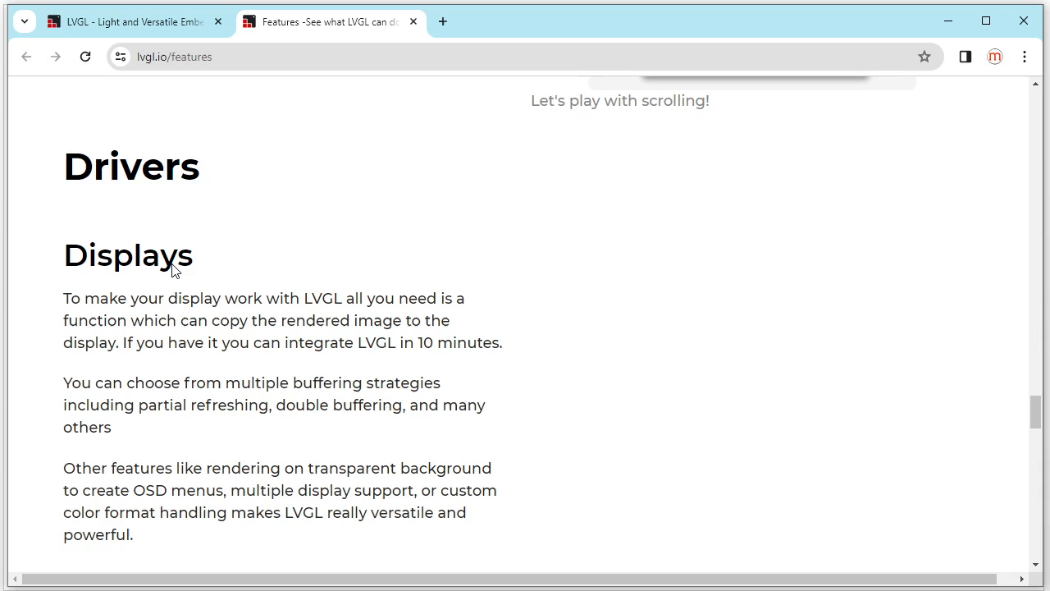
{"action": "mouse_move", "coordinate": [140, 414]}
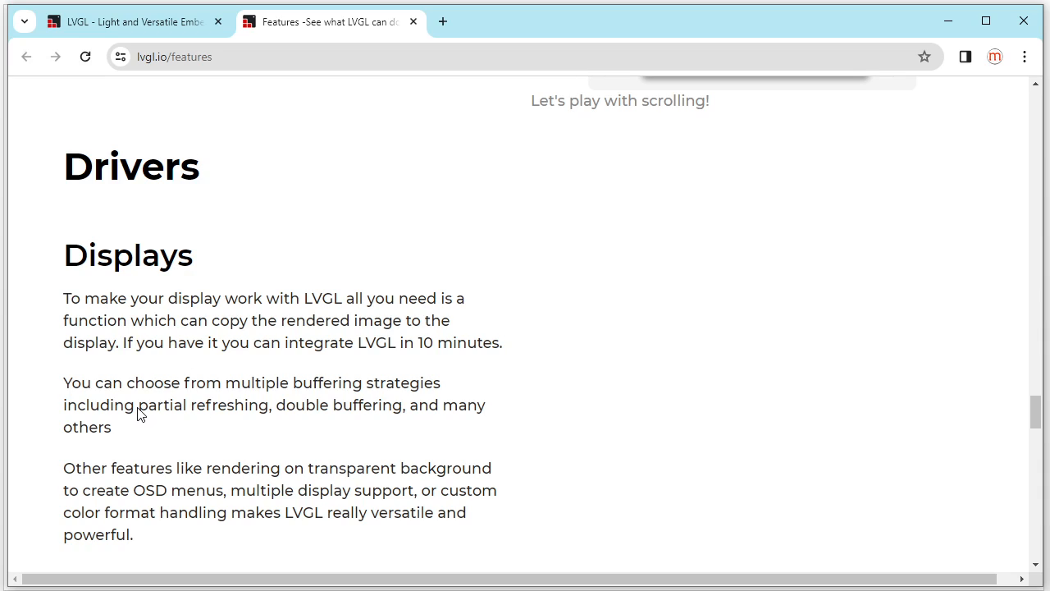
{"action": "left_click_drag", "start_coordinate": [139, 405], "coordinate": [269, 404]}
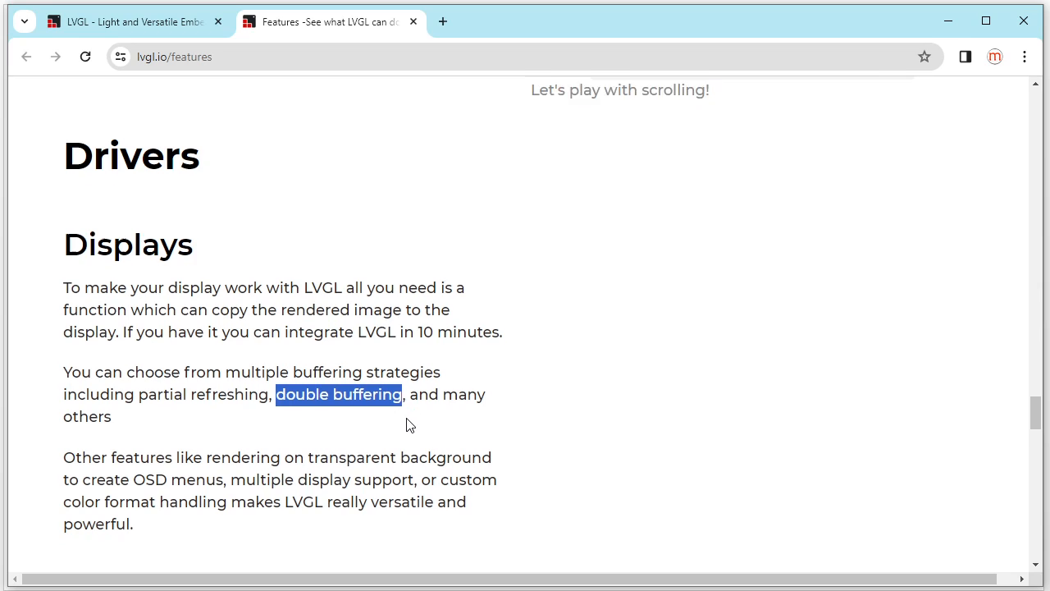
Step: Highlight the words 'multiple display' in the paragraph about other display features
{"action": "scroll", "scroll_direction": "down", "scroll_amount": 3}
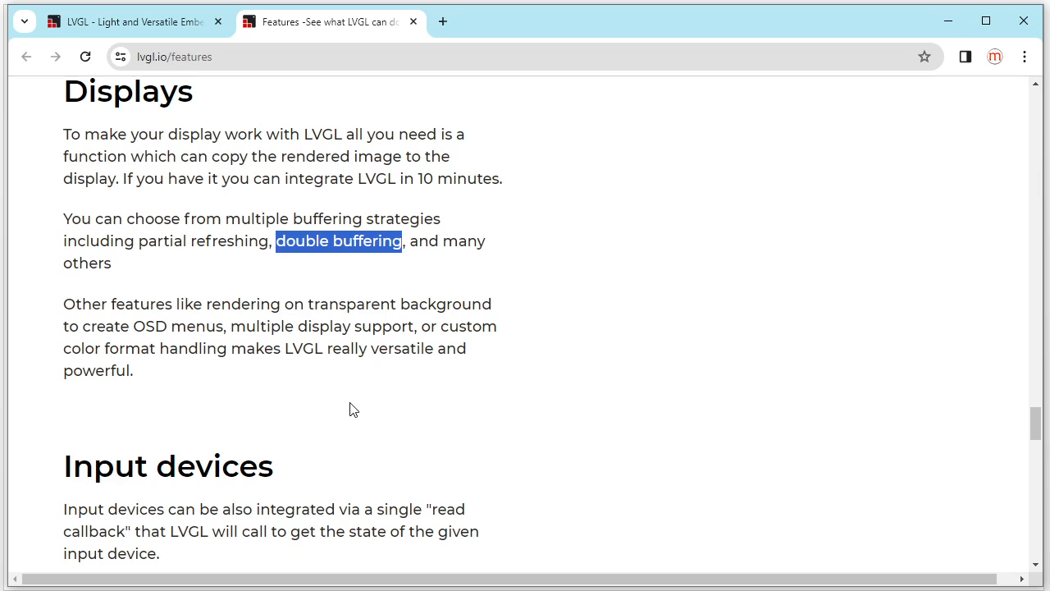
{"action": "mouse_move", "coordinate": [348, 408]}
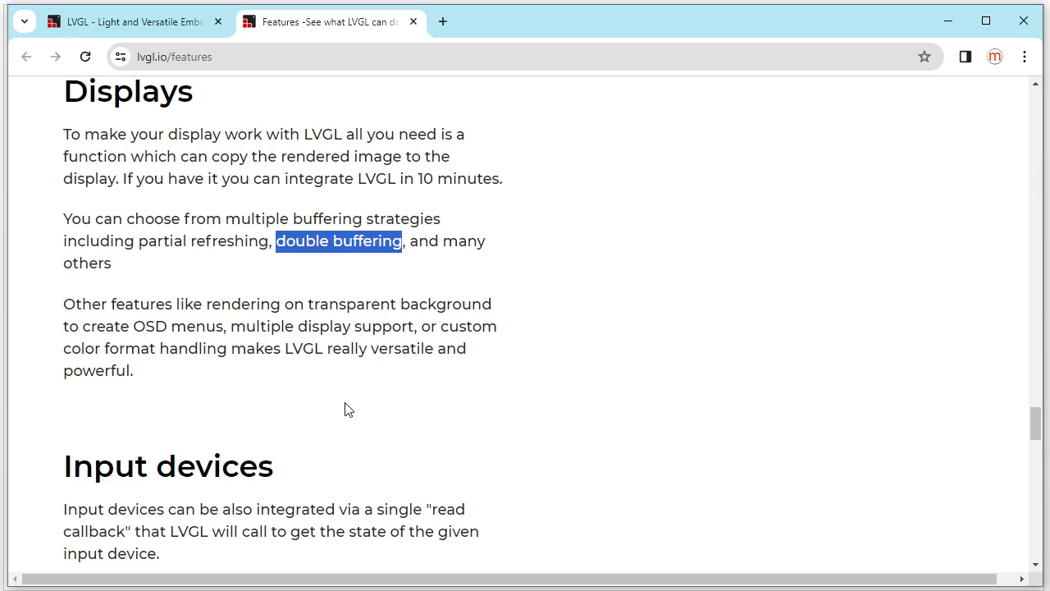
{"action": "double_click", "coordinate": [250, 325]}
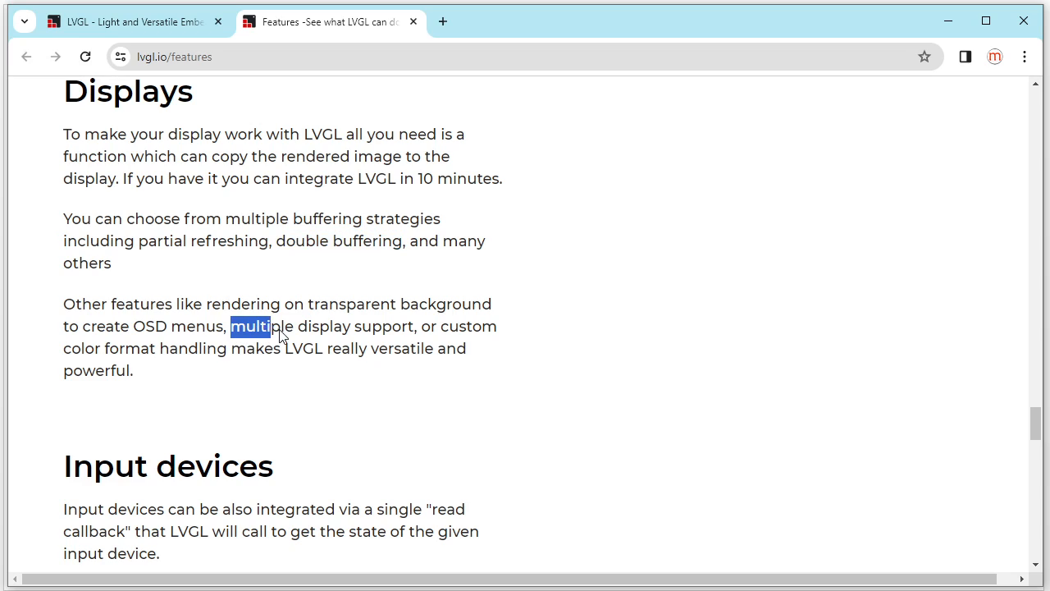
{"action": "left_click_drag", "start_coordinate": [281, 326], "coordinate": [348, 326]}
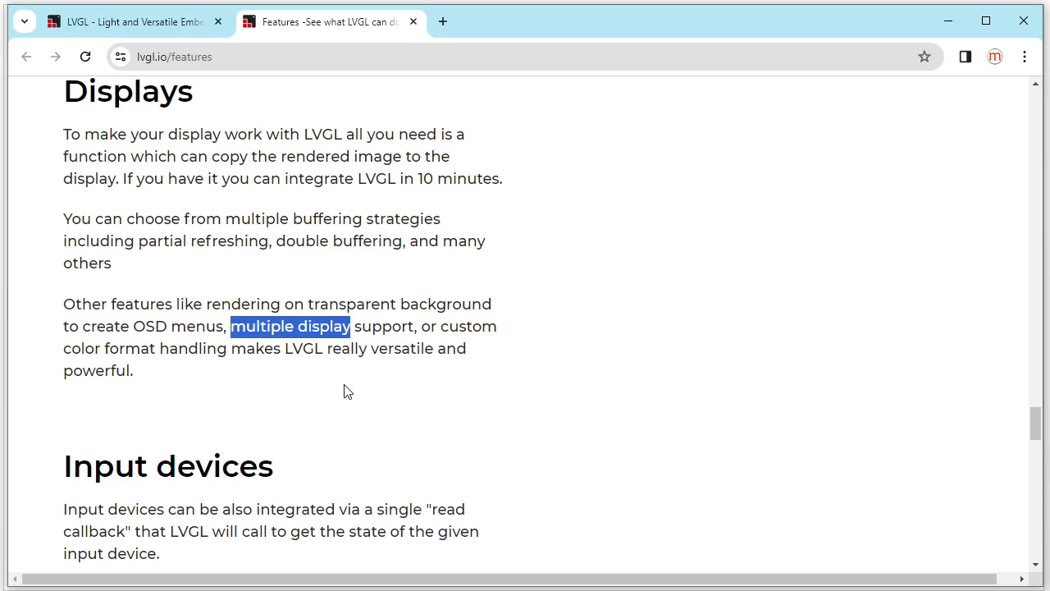
{"action": "scroll", "scroll_direction": "down", "scroll_amount": 3}
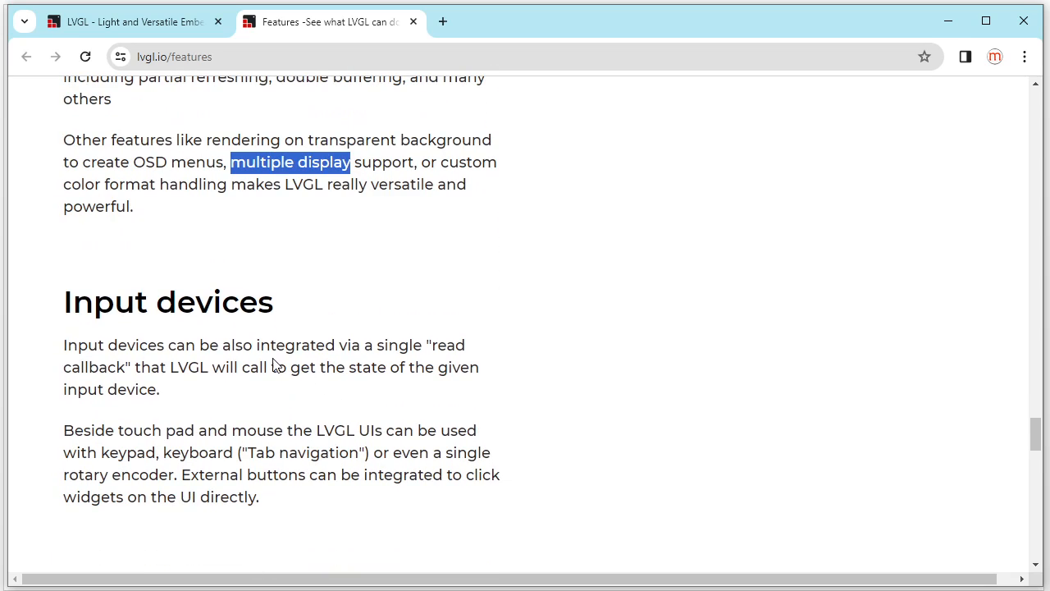
{"action": "mouse_move", "coordinate": [80, 318]}
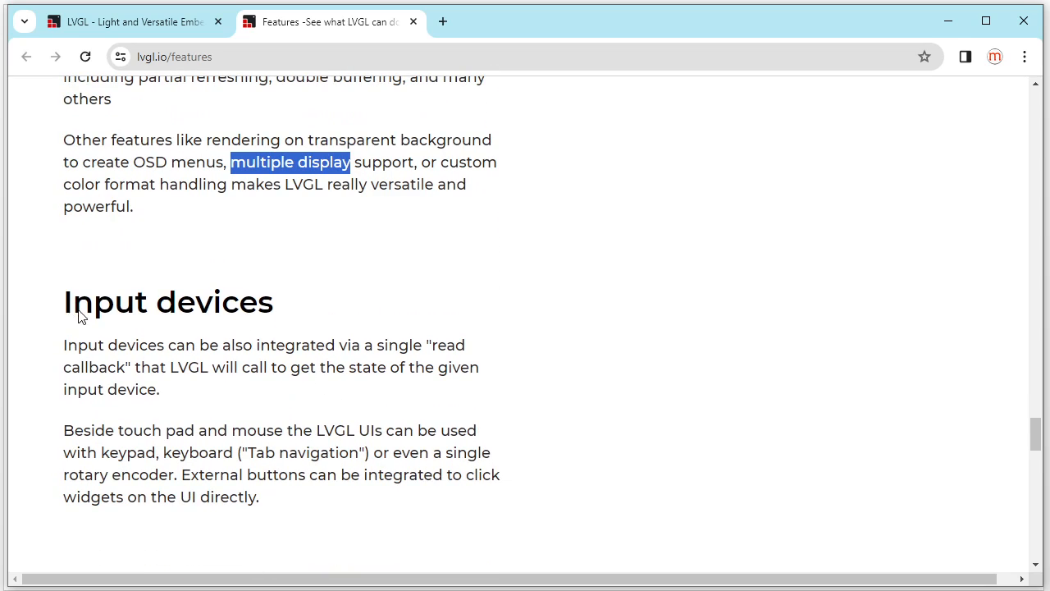
{"action": "mouse_move", "coordinate": [135, 457]}
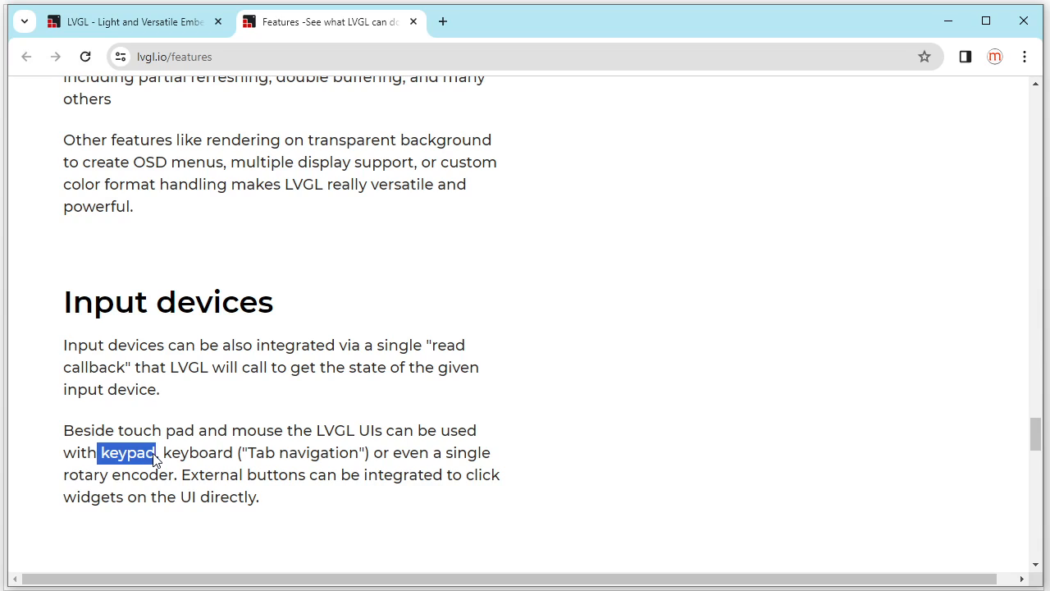
{"action": "mouse_move", "coordinate": [254, 389]}
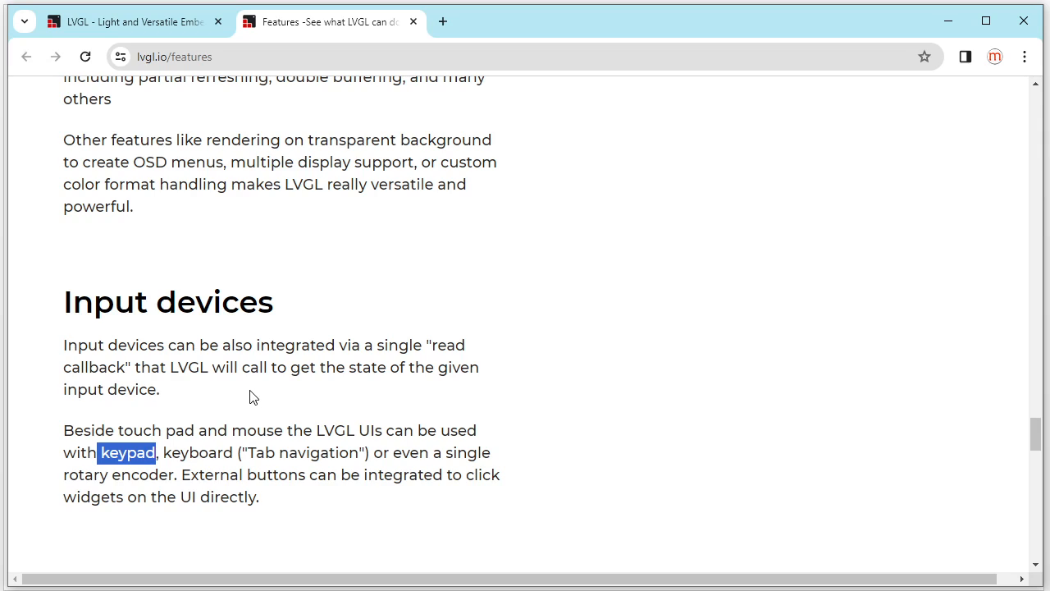
{"action": "mouse_move", "coordinate": [250, 395]}
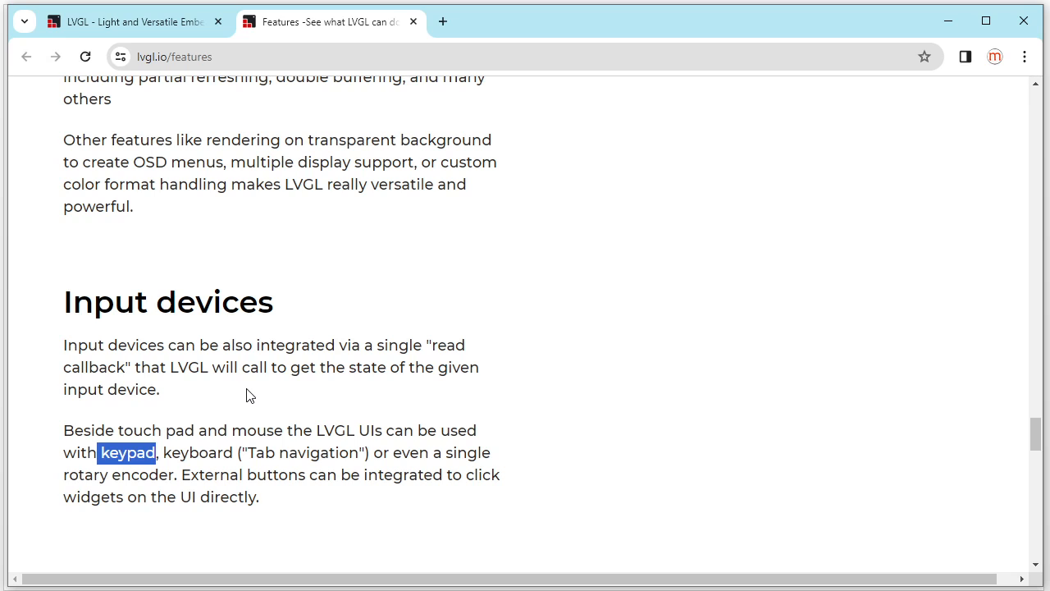
Step: Scroll the Features page within the Input devices area
{"action": "scroll", "scroll_direction": "down", "scroll_amount": 3}
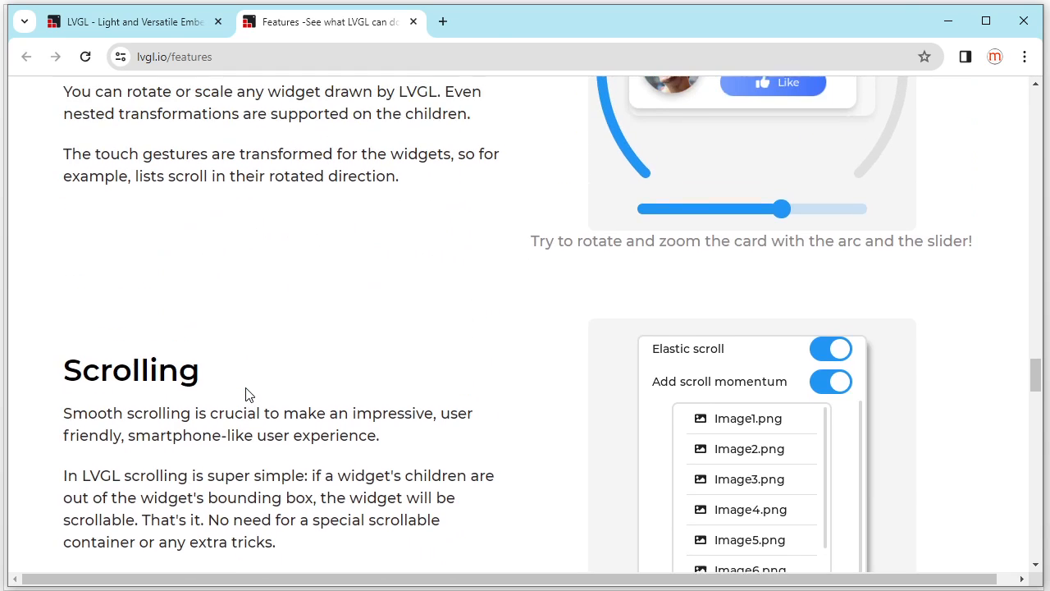
Step: Highlight the word 'Widgets' in the Many Widgets heading of UI features
{"action": "scroll", "scroll_direction": "down", "scroll_amount": 3}
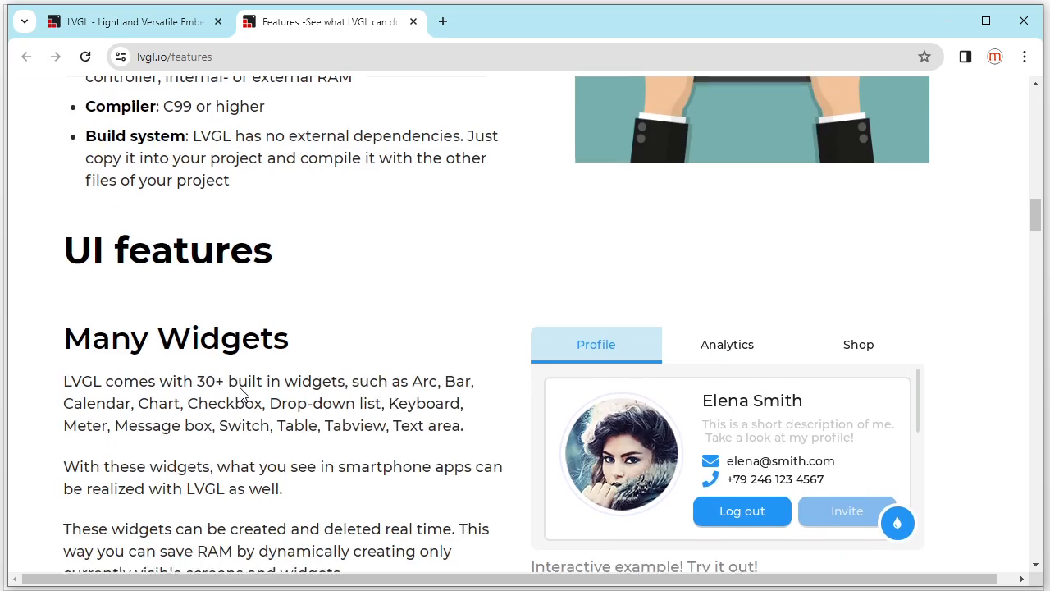
{"action": "double_click", "coordinate": [221, 337]}
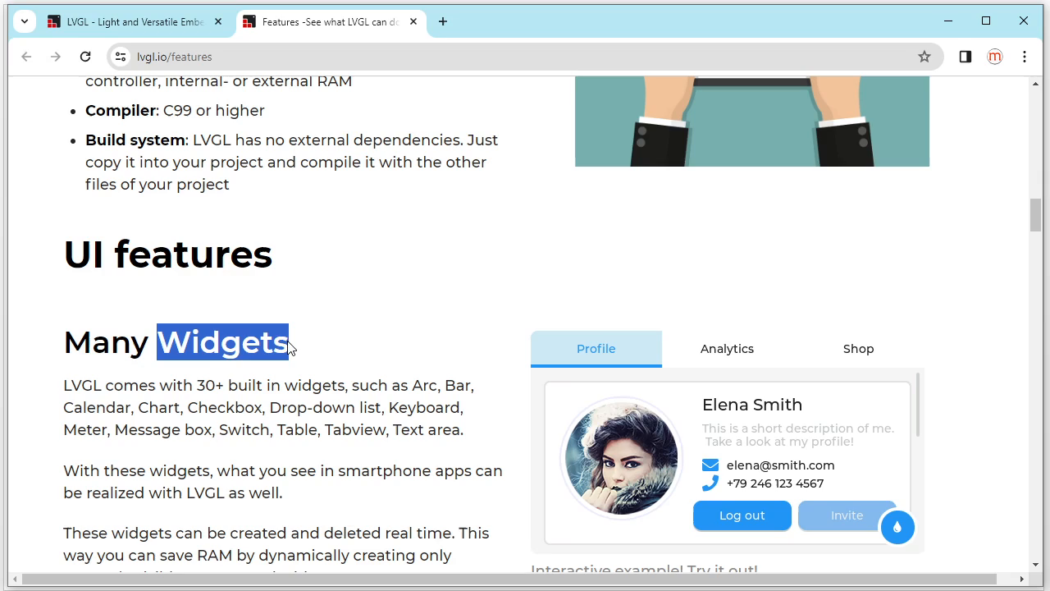
{"action": "mouse_move", "coordinate": [285, 351]}
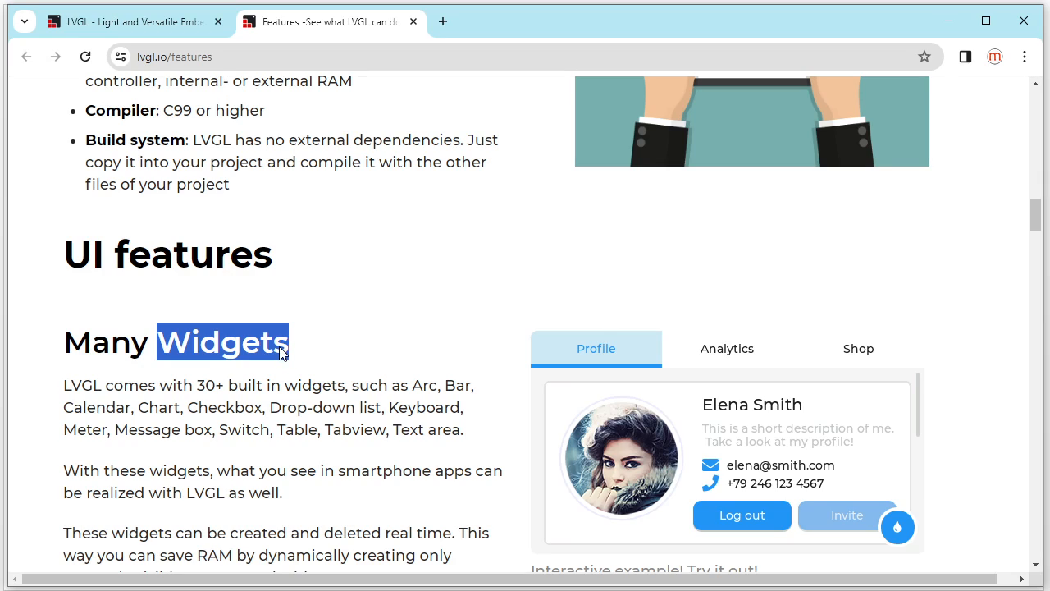
{"action": "mouse_move", "coordinate": [211, 324]}
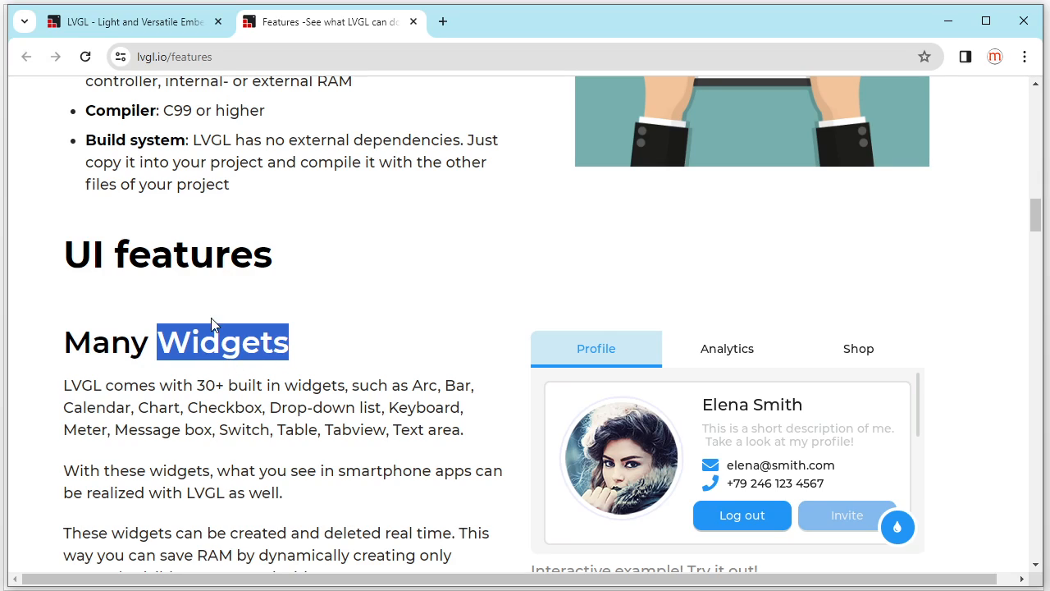
{"action": "mouse_move", "coordinate": [232, 354]}
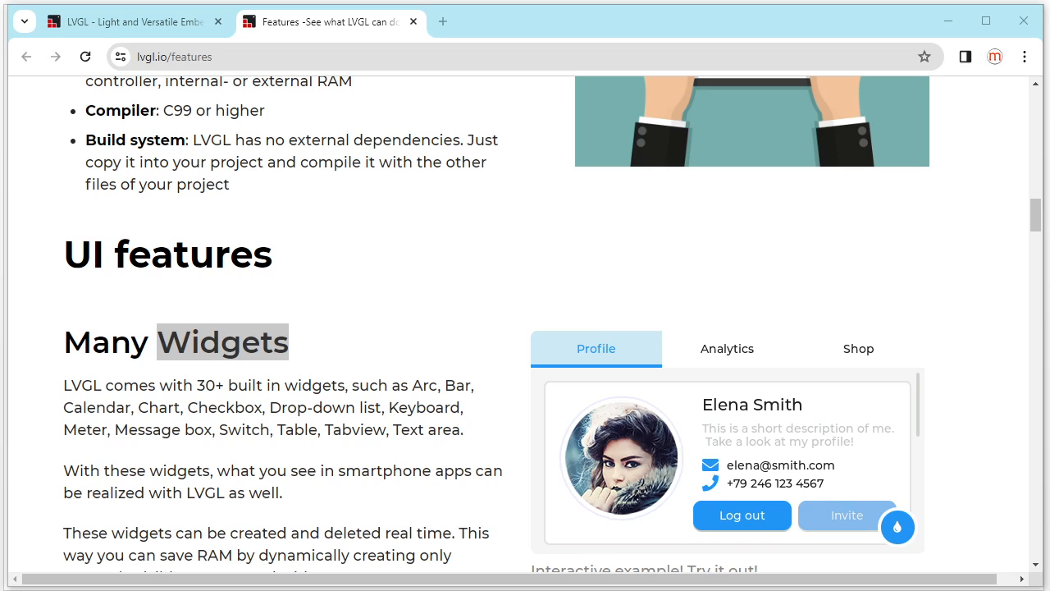
{"action": "mouse_move", "coordinate": [303, 400]}
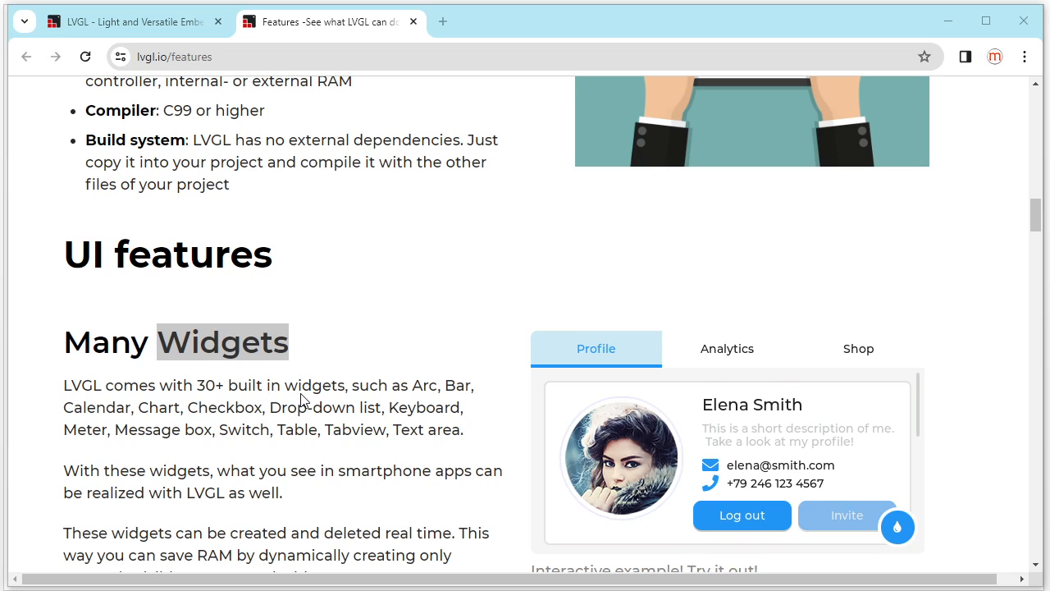
{"action": "scroll", "scroll_direction": "down", "scroll_amount": 3}
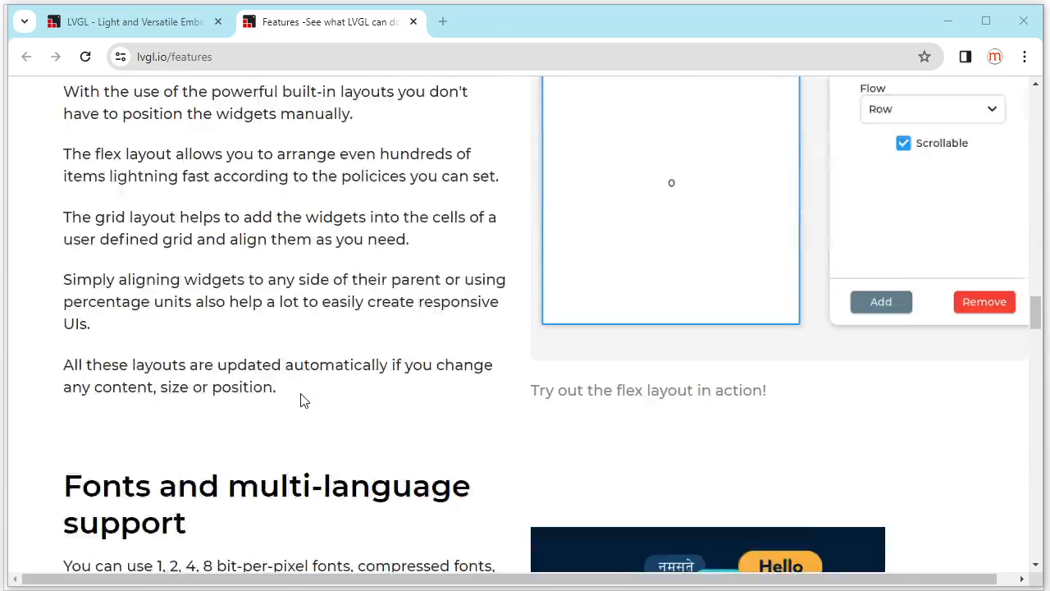
Step: Scroll down to the Drivers heading and past its Displays description
{"action": "scroll", "scroll_direction": "down", "scroll_amount": 3}
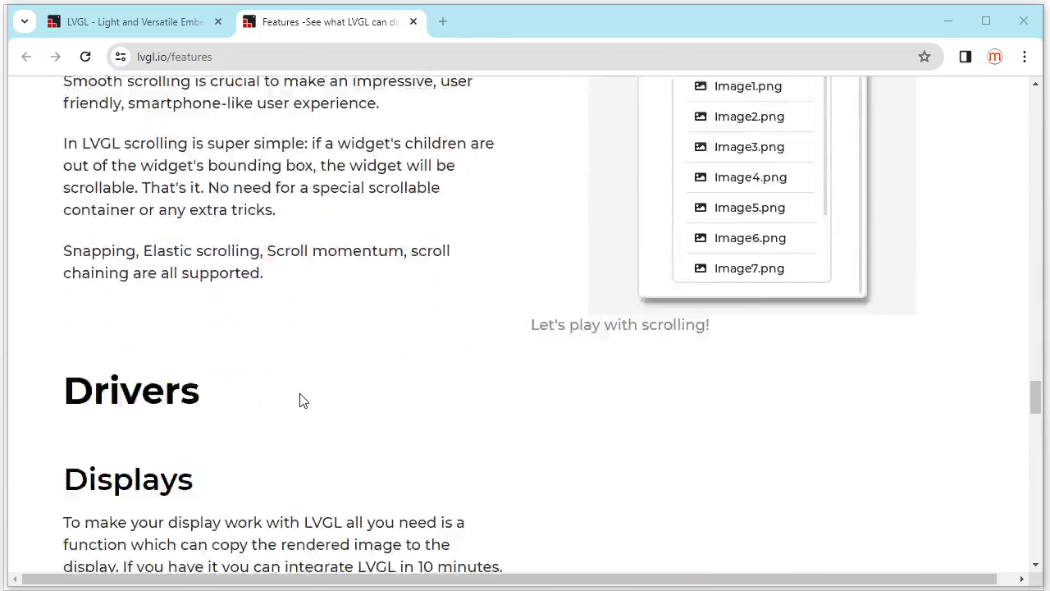
{"action": "scroll", "scroll_direction": "down", "scroll_amount": 3}
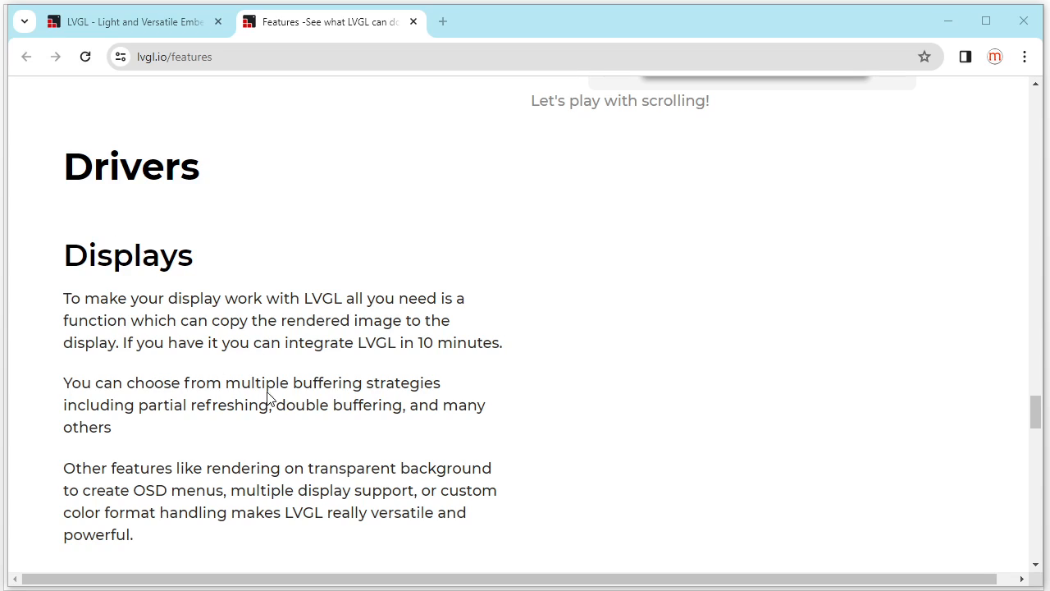
{"action": "mouse_move", "coordinate": [270, 315]}
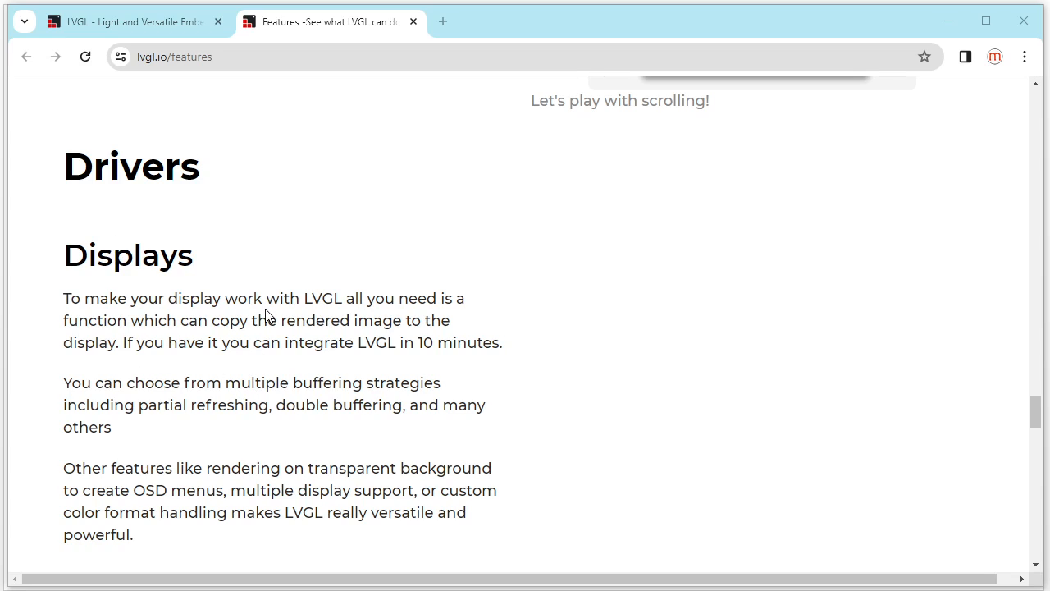
{"action": "mouse_move", "coordinate": [126, 265]}
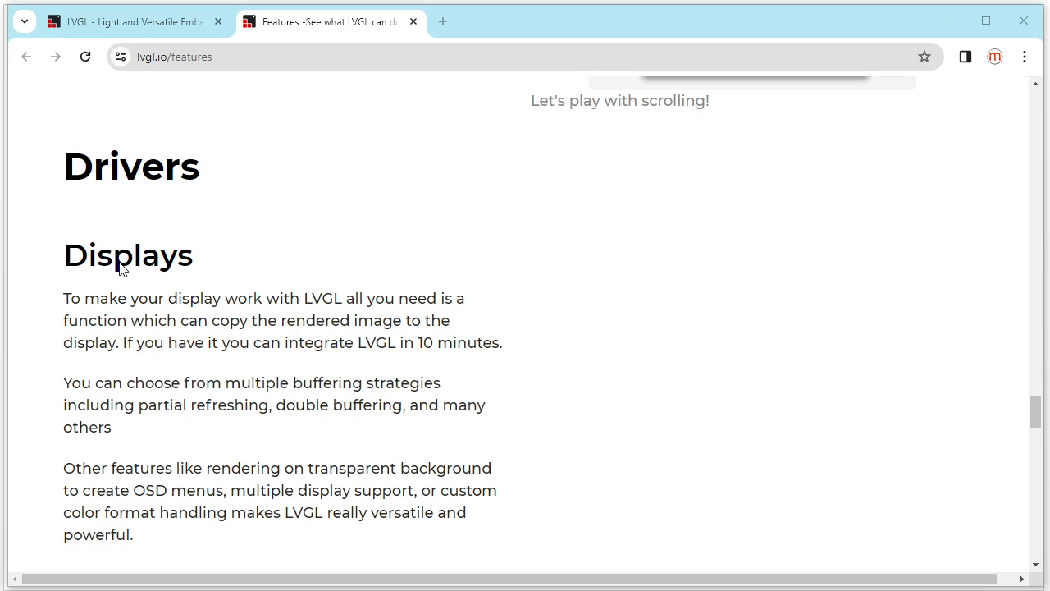
{"action": "mouse_move", "coordinate": [90, 275]}
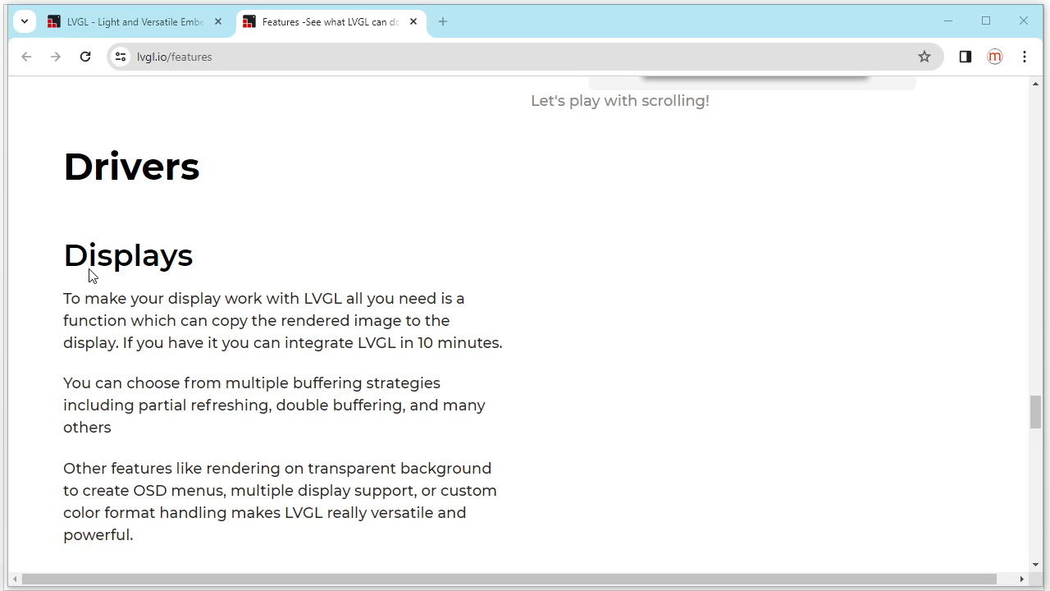
{"action": "mouse_move", "coordinate": [179, 273]}
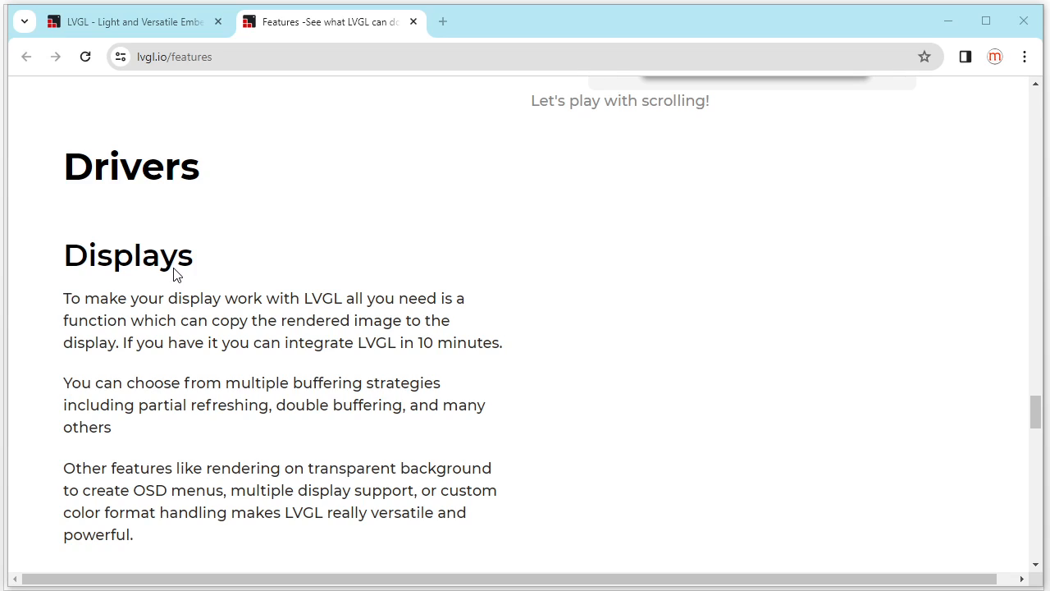
{"action": "scroll", "scroll_direction": "down", "scroll_amount": 3}
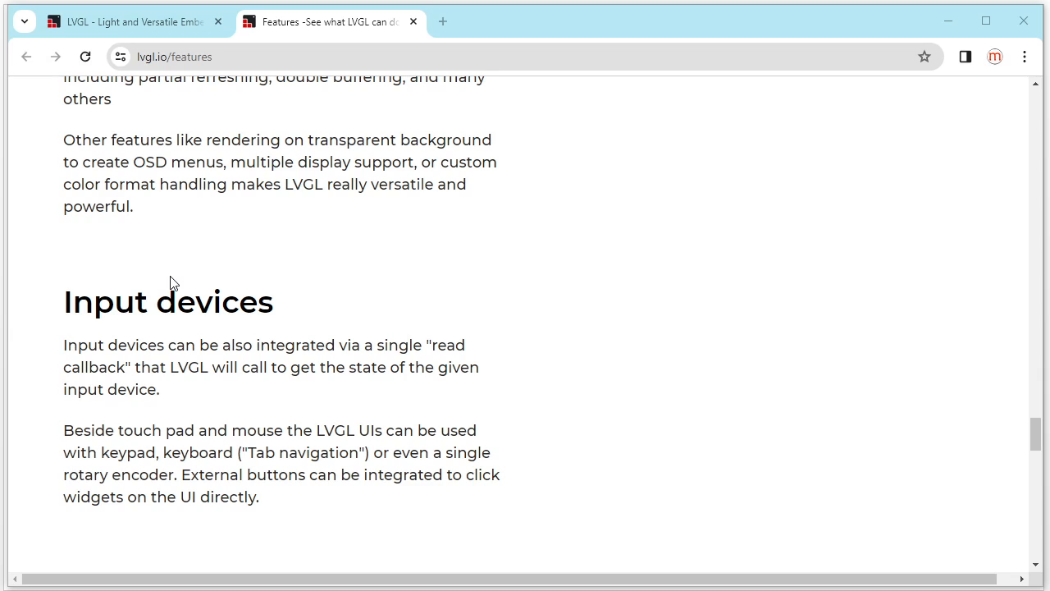
{"action": "mouse_move", "coordinate": [351, 494]}
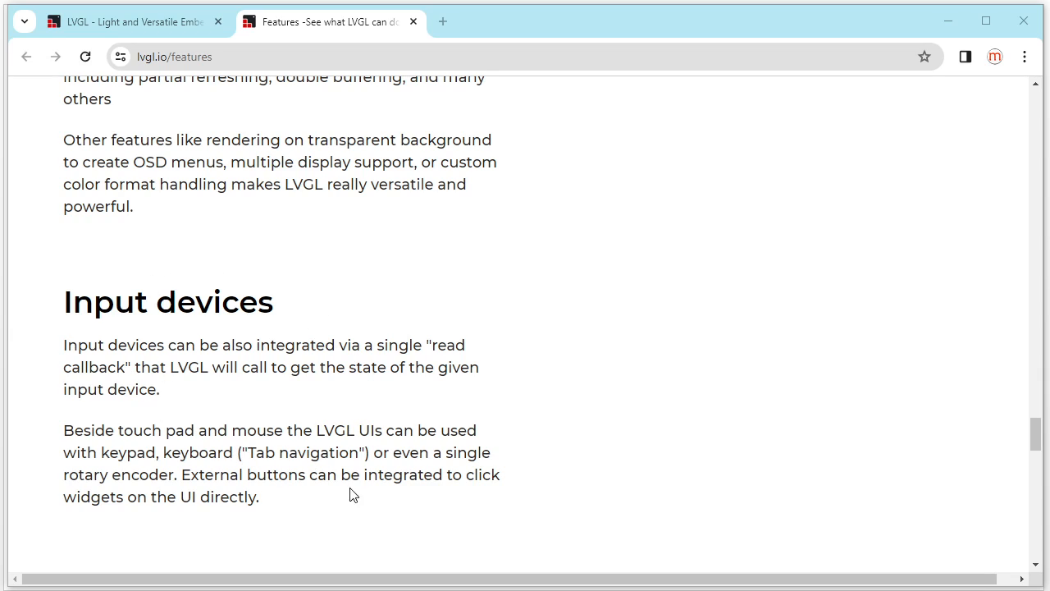
{"action": "mouse_move", "coordinate": [288, 410]}
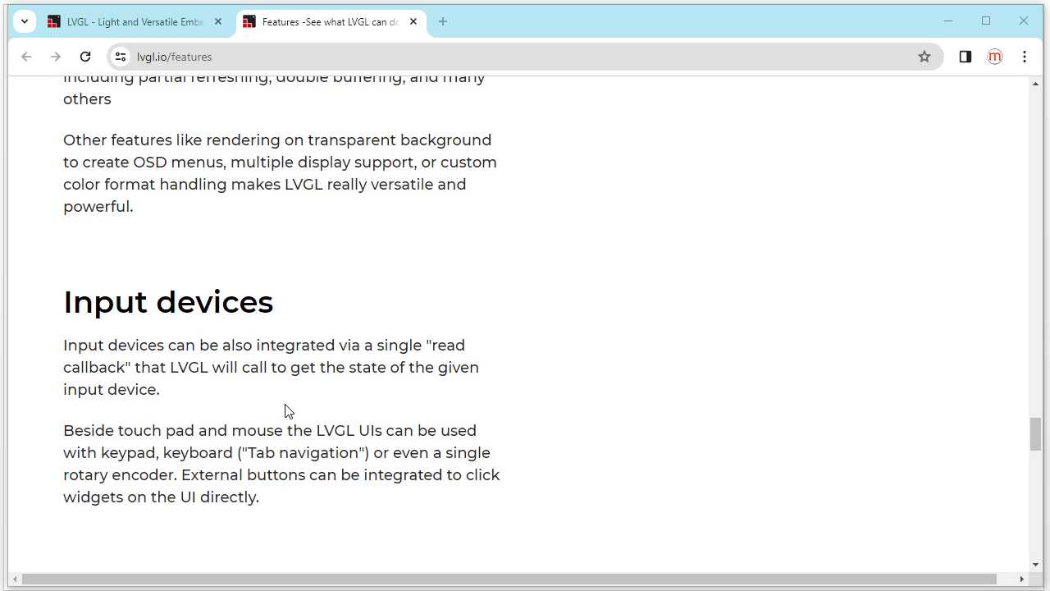